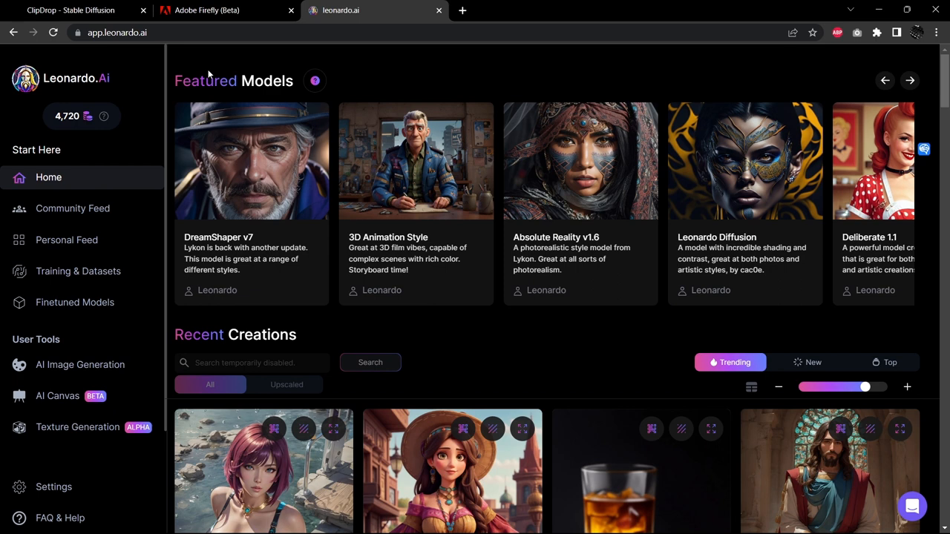
Browse the Clipdrop, Adobe Firefly and Leonardo.Ai browser tabs.
{"action": "left_click", "coordinate": [74, 11]}
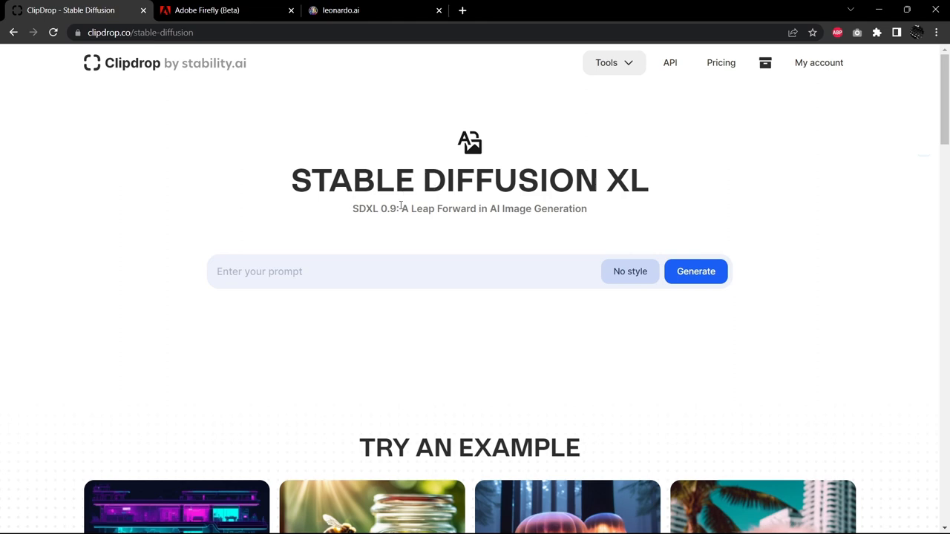
{"action": "left_click", "coordinate": [215, 11]}
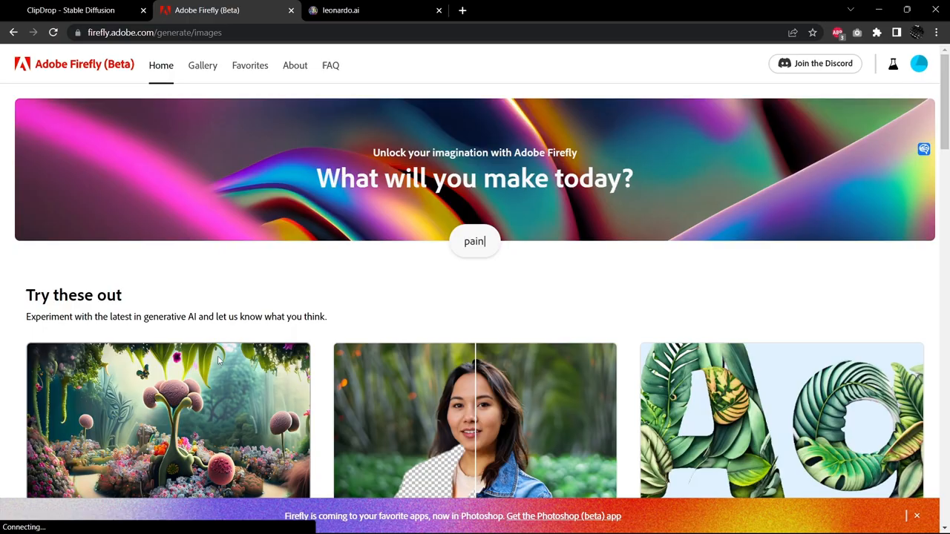
{"action": "left_click", "coordinate": [342, 10]}
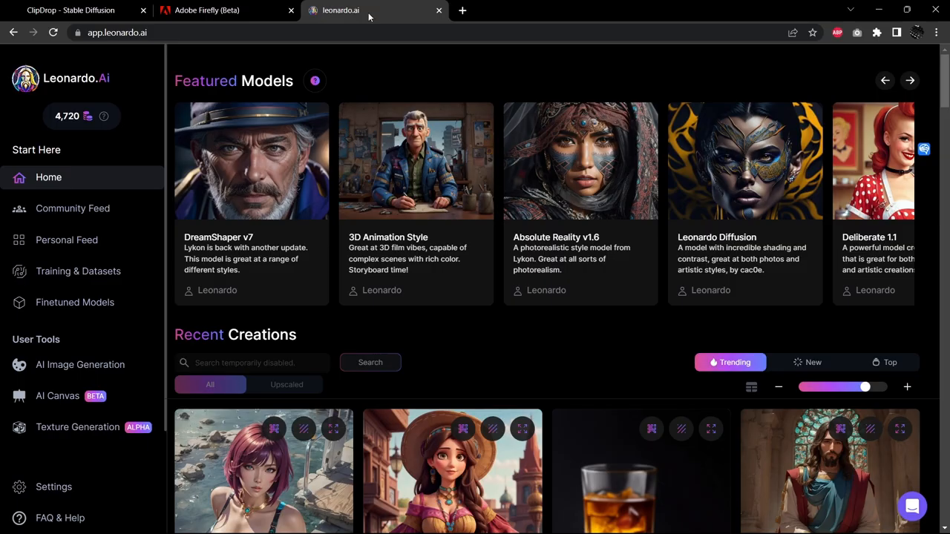
{"action": "mouse_move", "coordinate": [80, 365]}
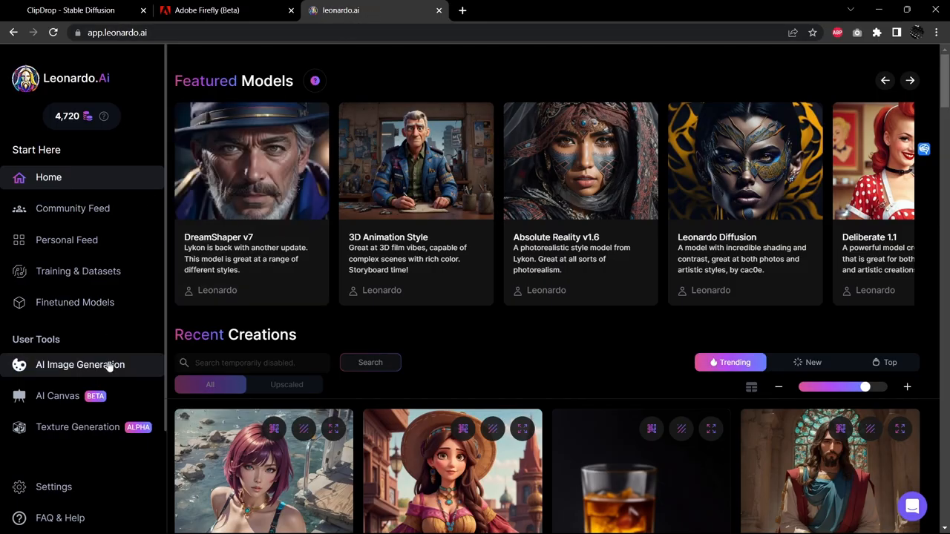
{"action": "mouse_move", "coordinate": [134, 299]}
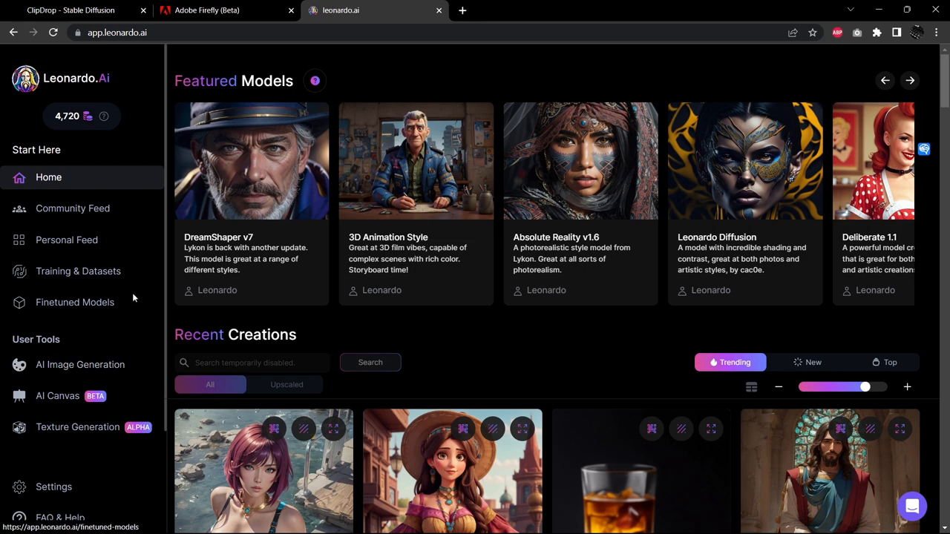
Glance at the BlueWillow Discord channel, then return to Clipdrop's empty Stable Diffusion page.
{"action": "key", "text": "alt+tab"}
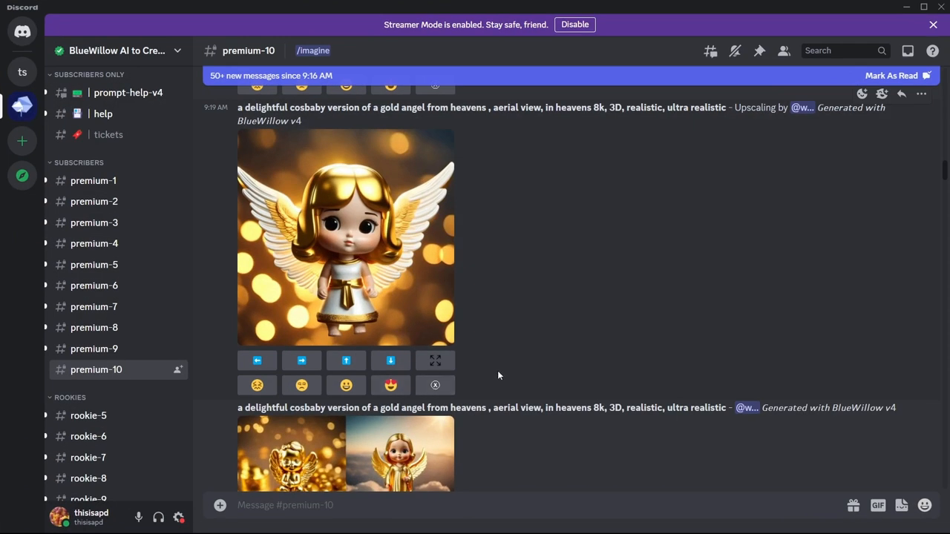
{"action": "mouse_move", "coordinate": [500, 386]}
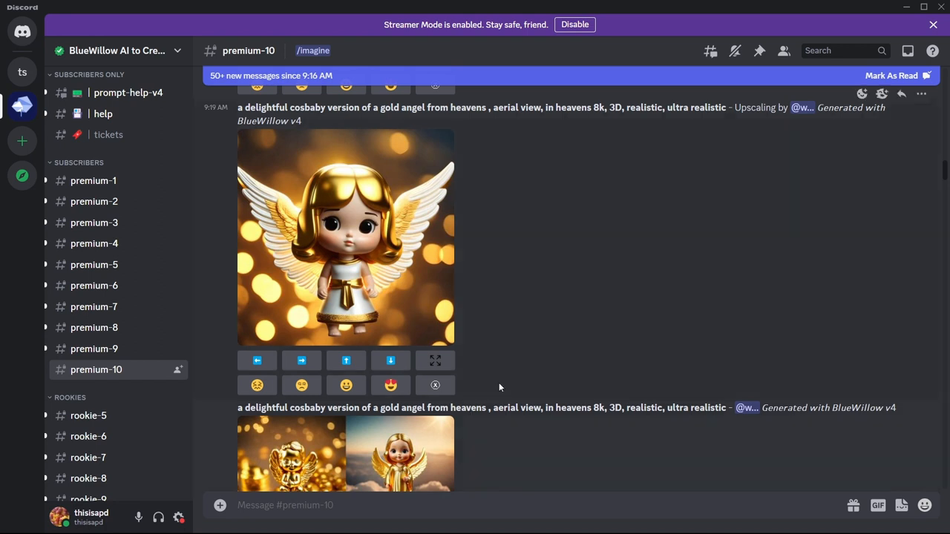
{"action": "key", "text": "alt+tab"}
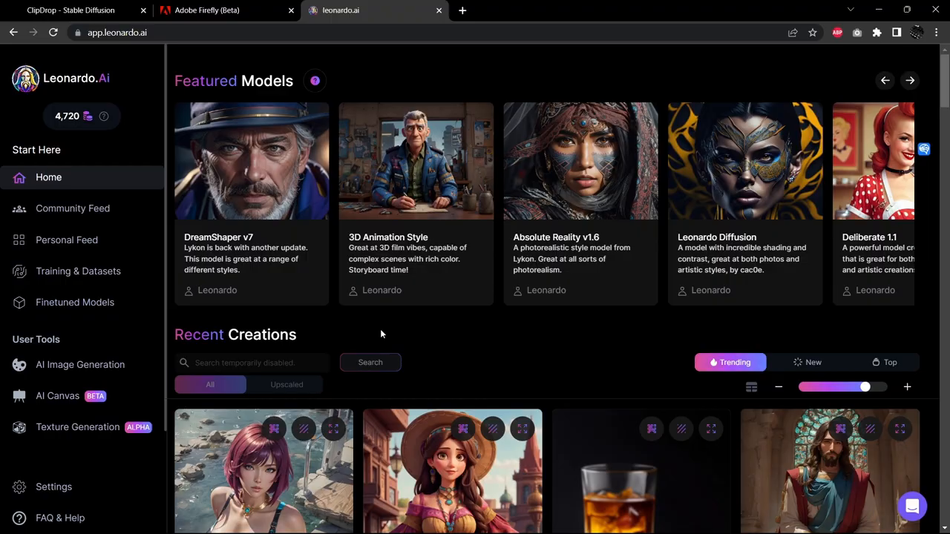
{"action": "left_click", "coordinate": [71, 11]}
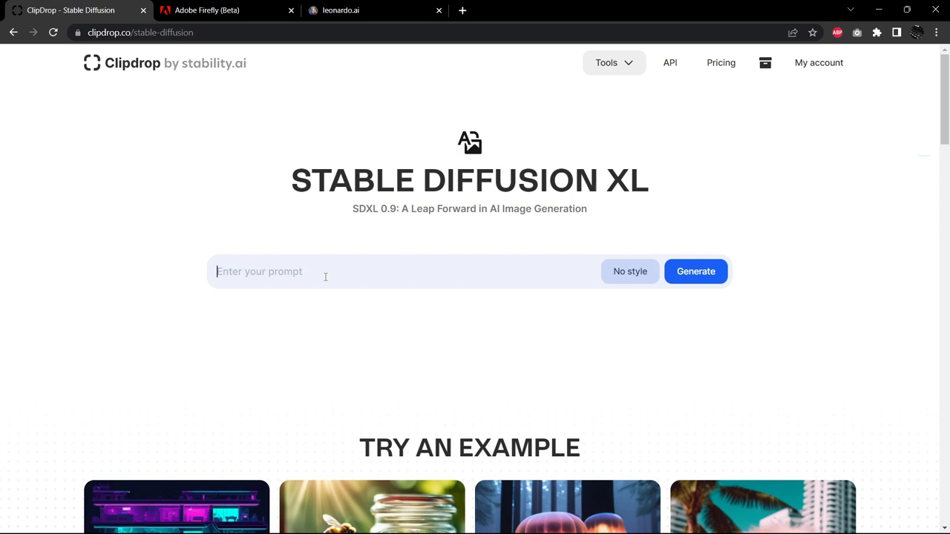
Generate the 'joy' grid and enlarge the dancer, cabin, white stag and blossom images.
{"action": "left_click", "coordinate": [696, 272]}
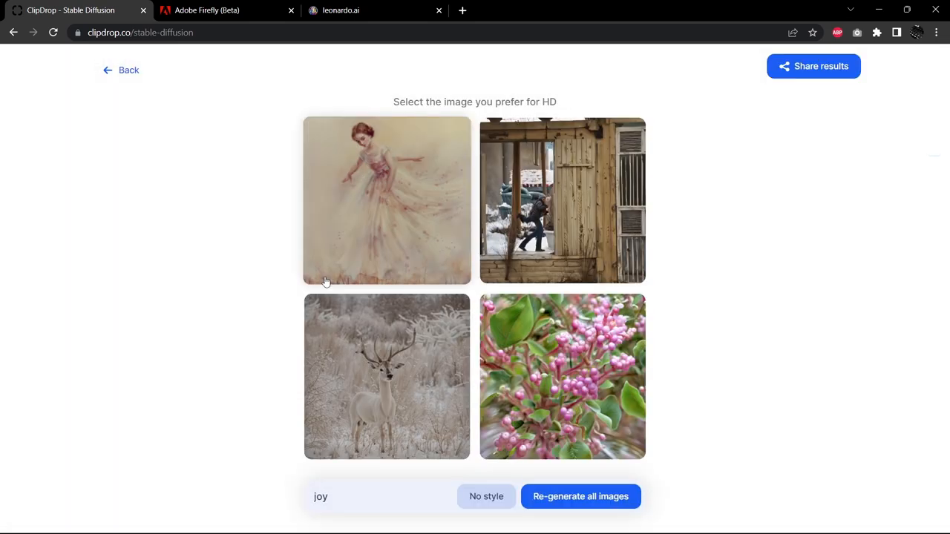
{"action": "mouse_move", "coordinate": [370, 215]}
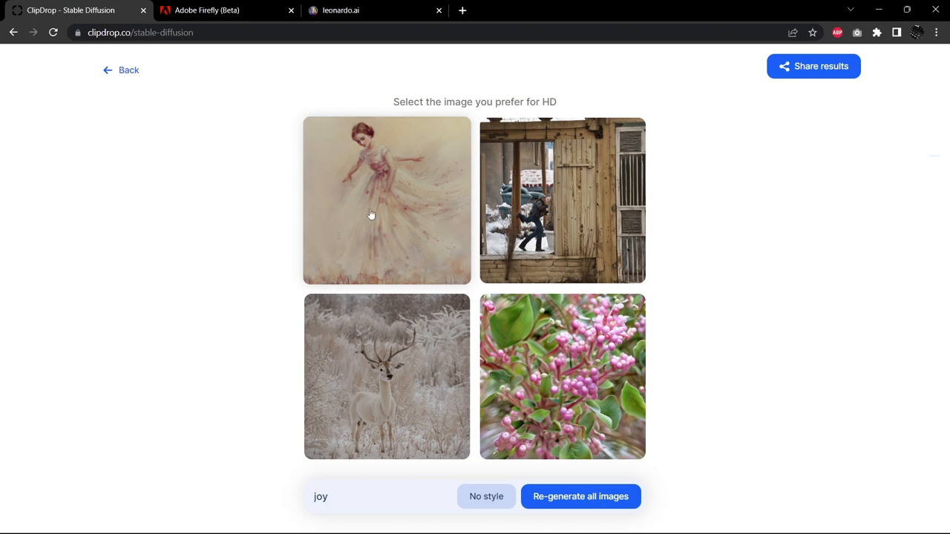
{"action": "left_click", "coordinate": [371, 214]}
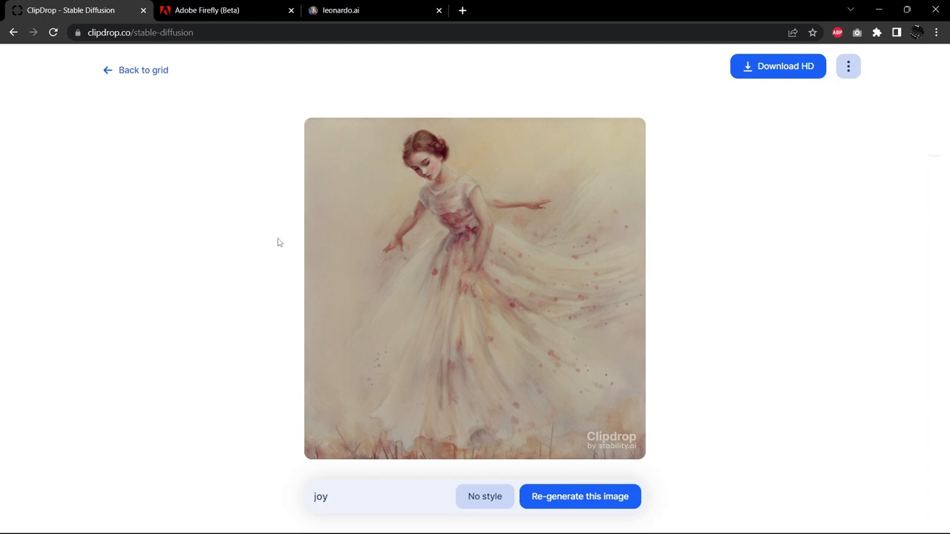
{"action": "mouse_move", "coordinate": [438, 209]}
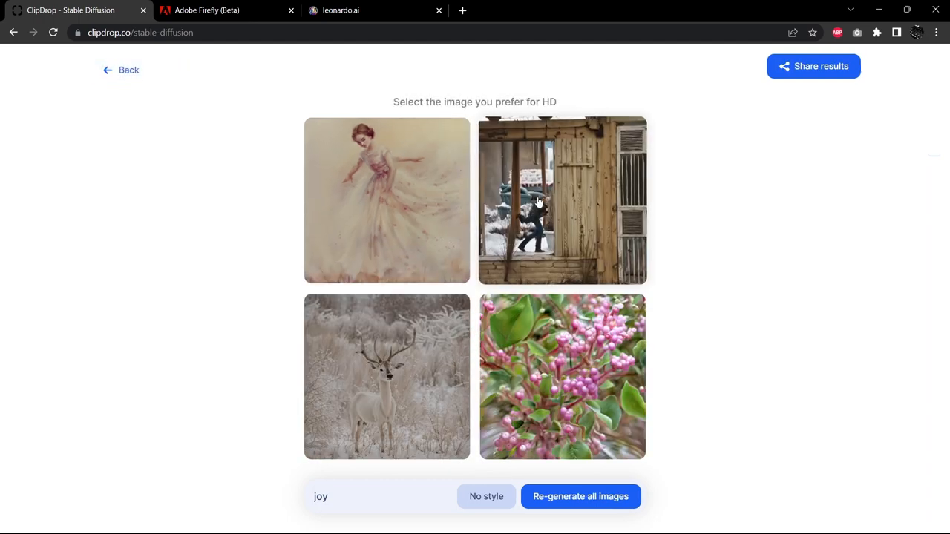
{"action": "left_click", "coordinate": [539, 200]}
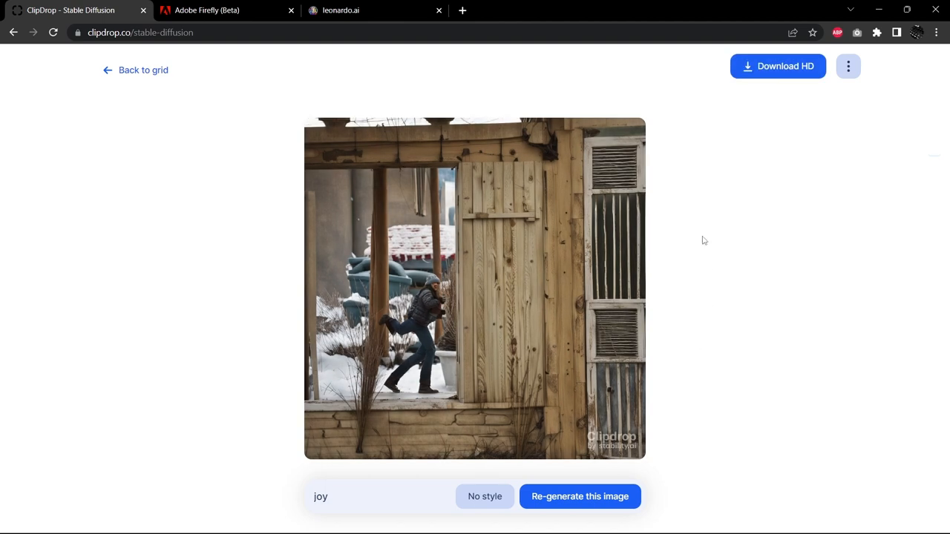
{"action": "mouse_move", "coordinate": [684, 217]}
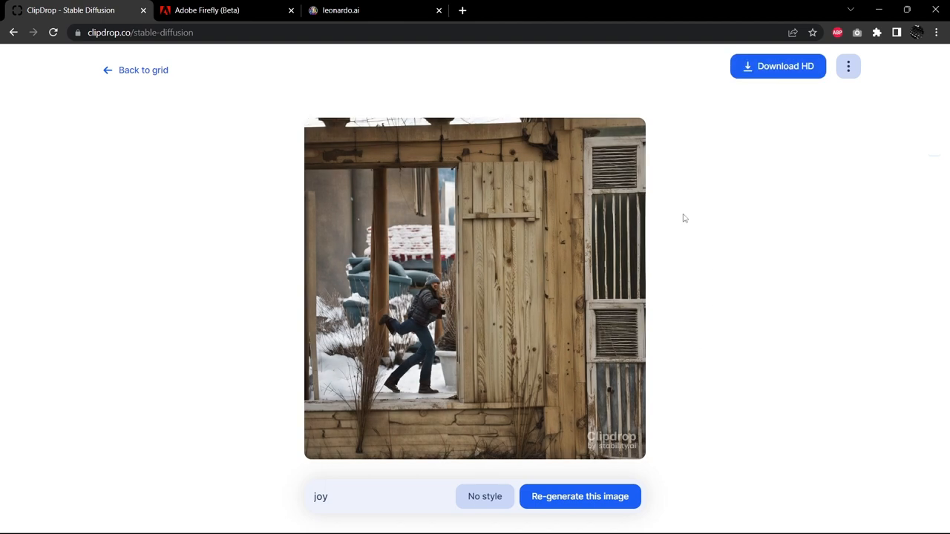
{"action": "mouse_move", "coordinate": [453, 317]}
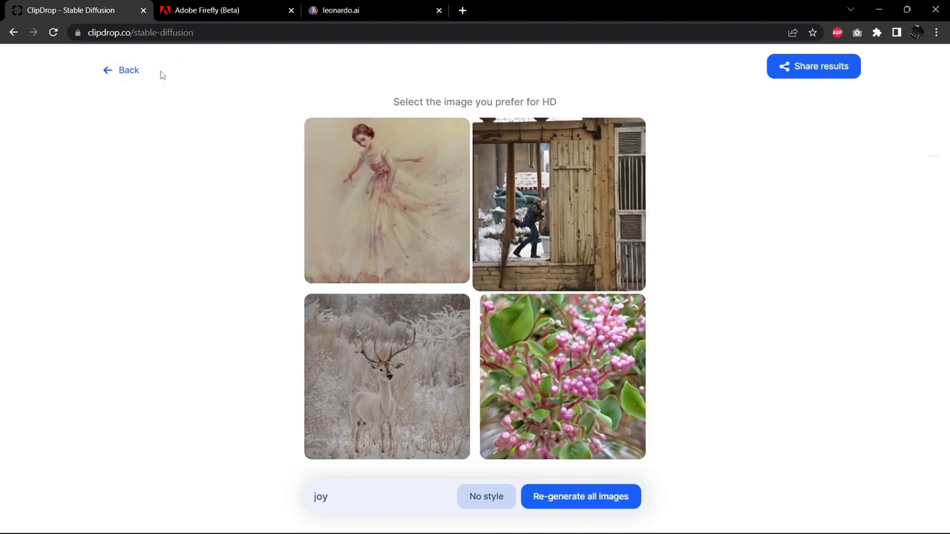
{"action": "left_click", "coordinate": [387, 377]}
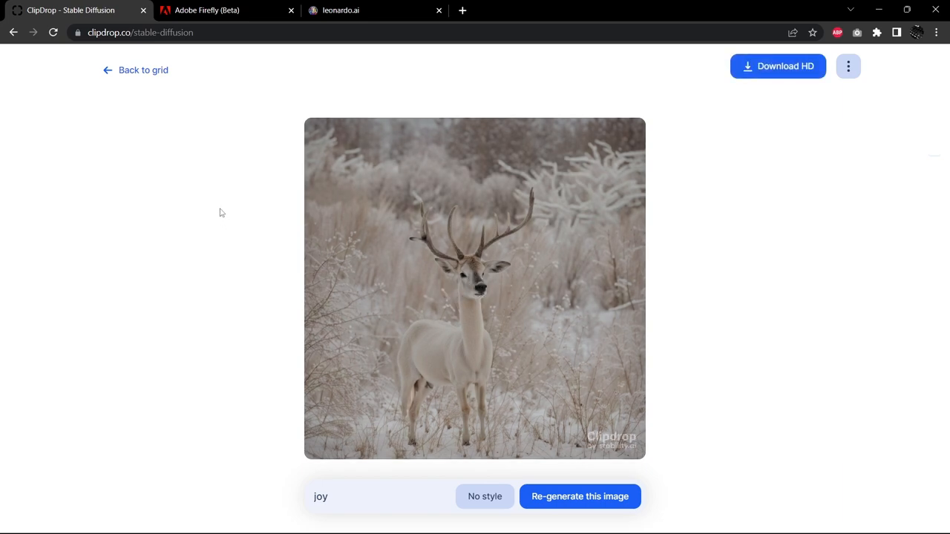
{"action": "mouse_move", "coordinate": [215, 215]}
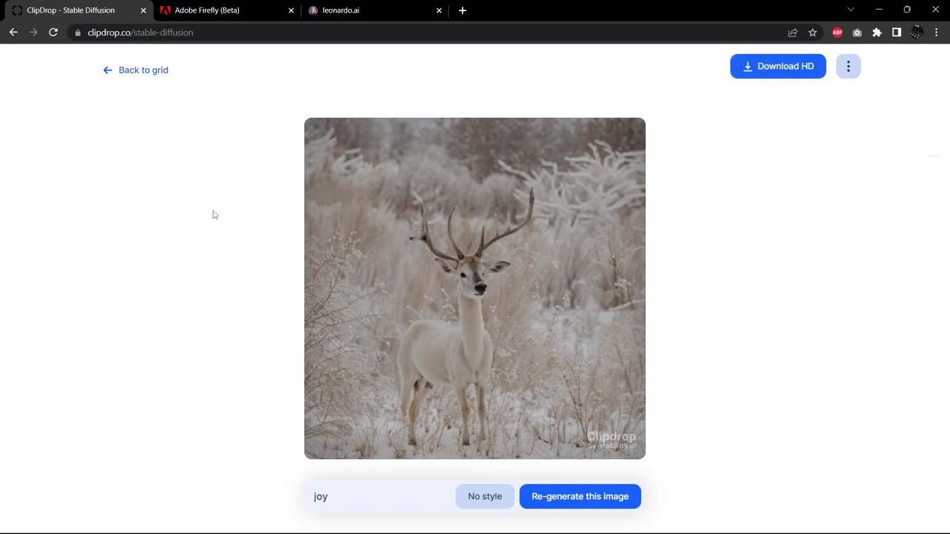
{"action": "mouse_move", "coordinate": [264, 328]}
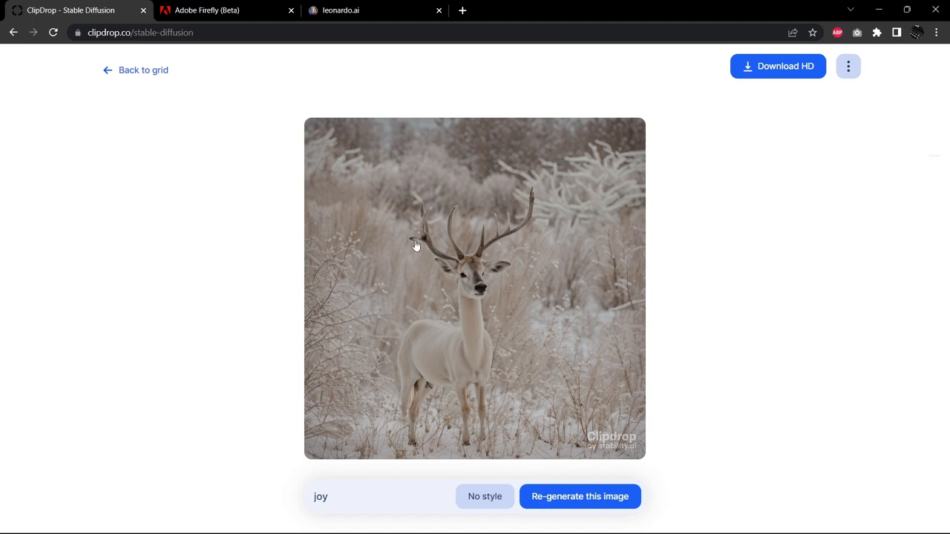
{"action": "mouse_move", "coordinate": [441, 253]}
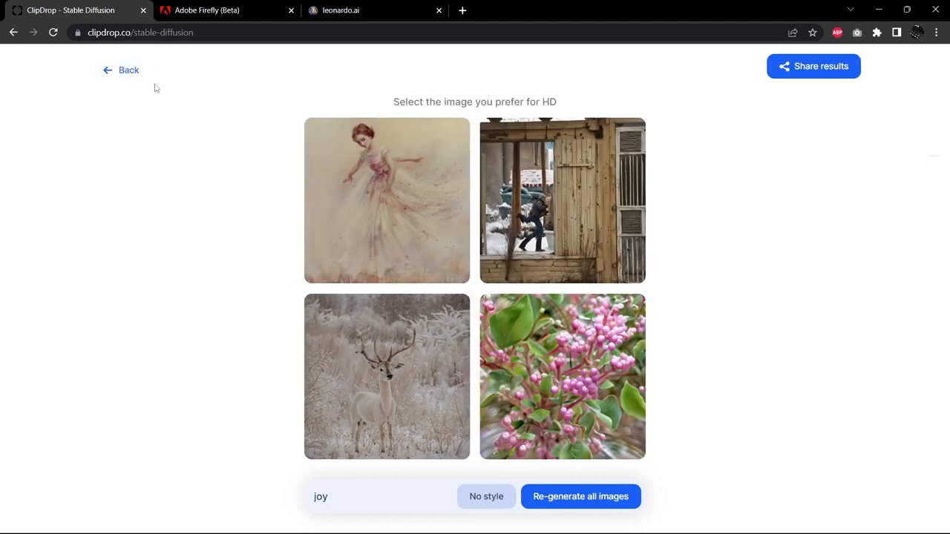
{"action": "left_click", "coordinate": [562, 377]}
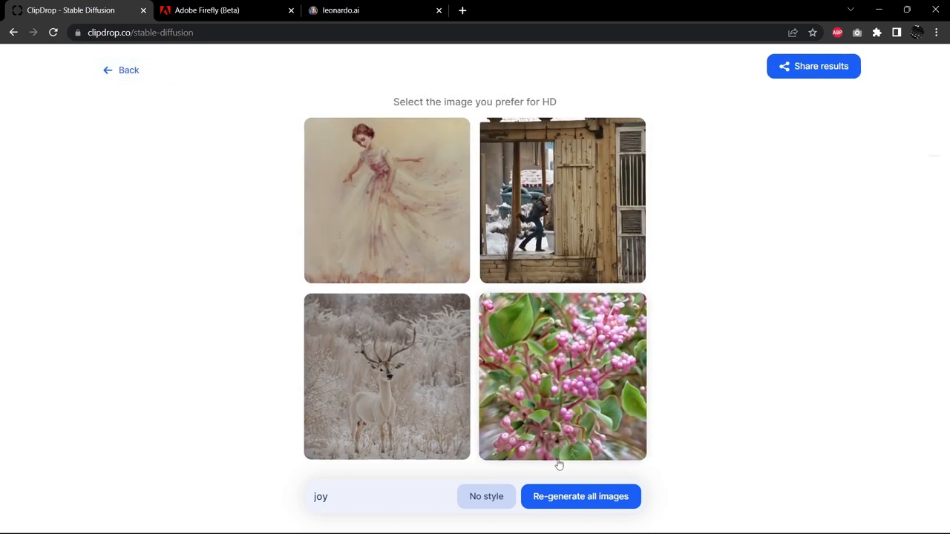
Regenerate the joy images, skipping the offer, view the woman-in-snow image, then bring up Firefly.
{"action": "left_click", "coordinate": [580, 497]}
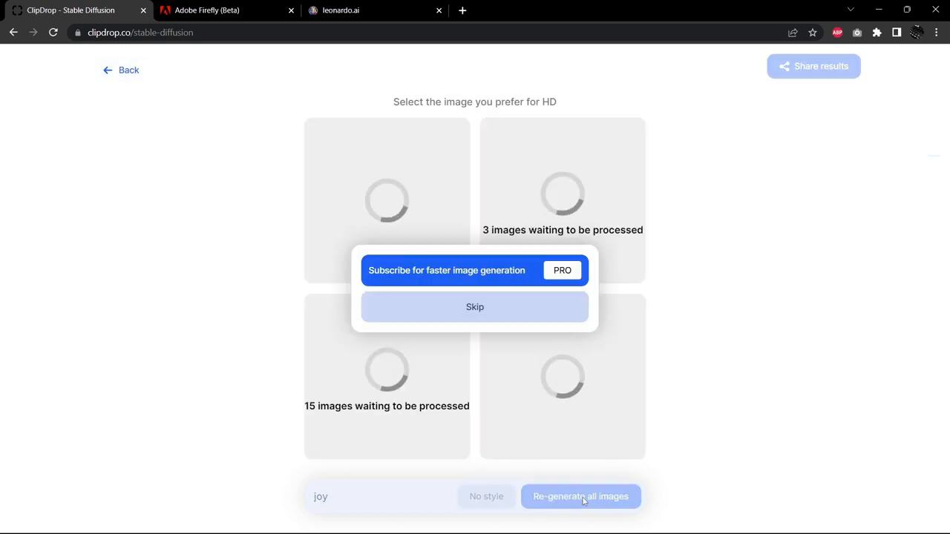
{"action": "left_click", "coordinate": [474, 306]}
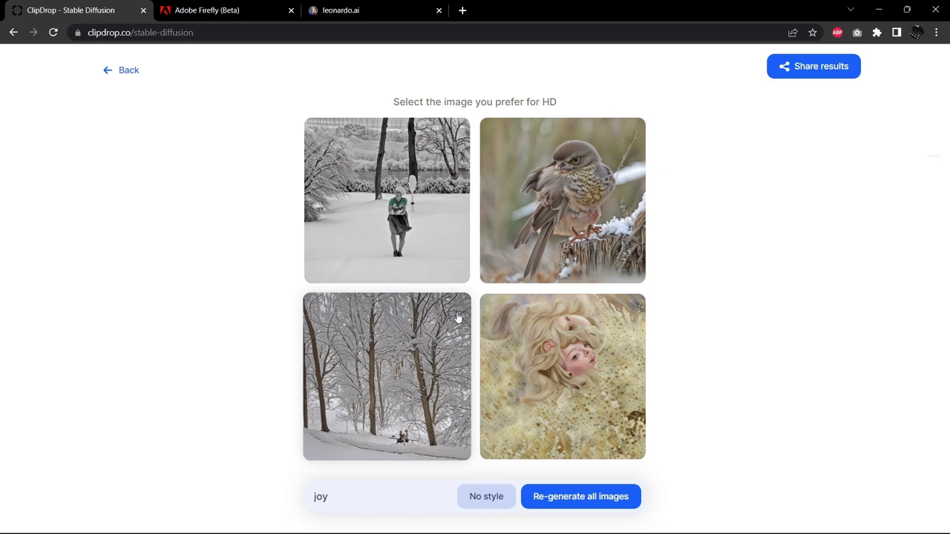
{"action": "left_click", "coordinate": [387, 200]}
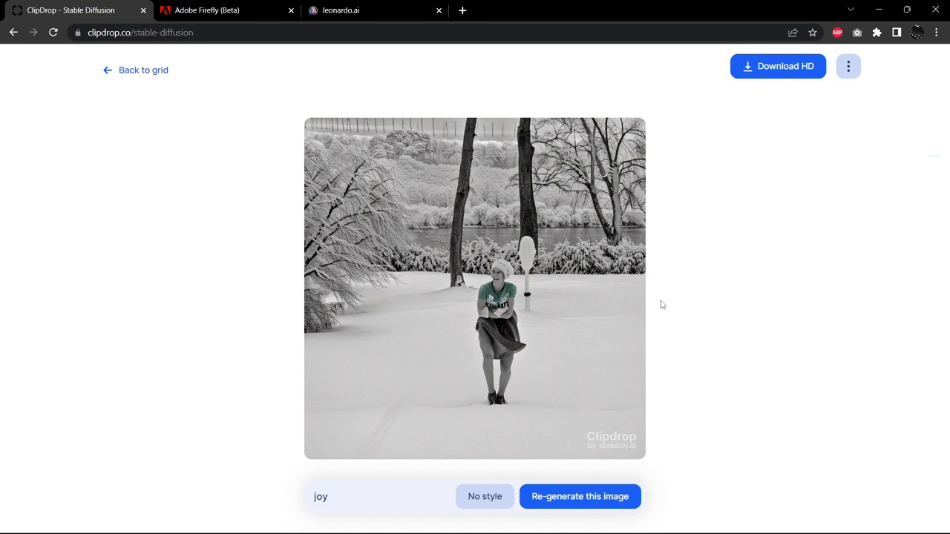
{"action": "mouse_move", "coordinate": [165, 70]}
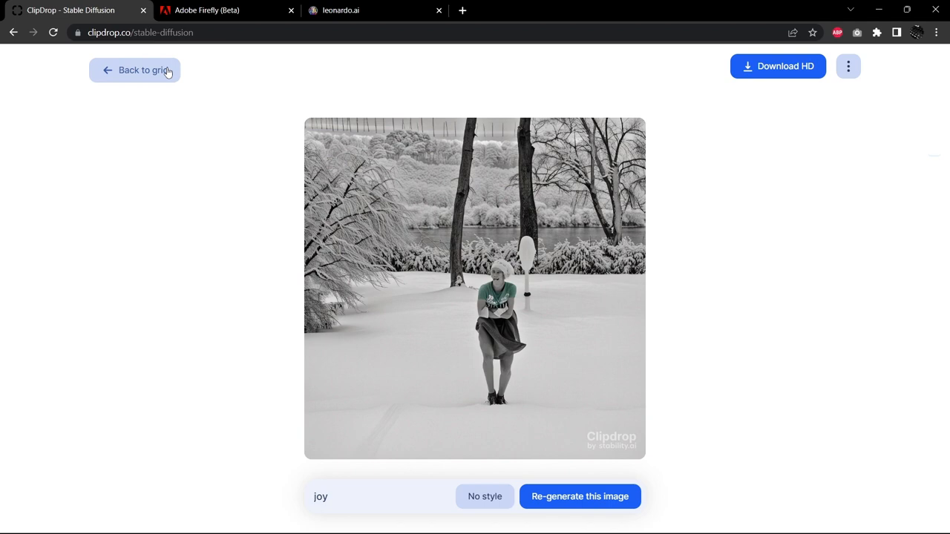
{"action": "left_click", "coordinate": [581, 497]}
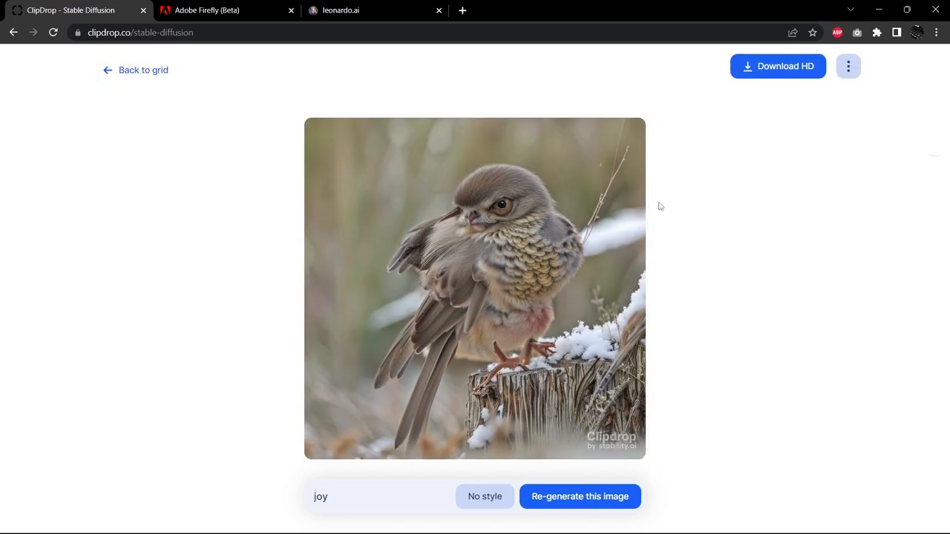
{"action": "mouse_move", "coordinate": [163, 84]}
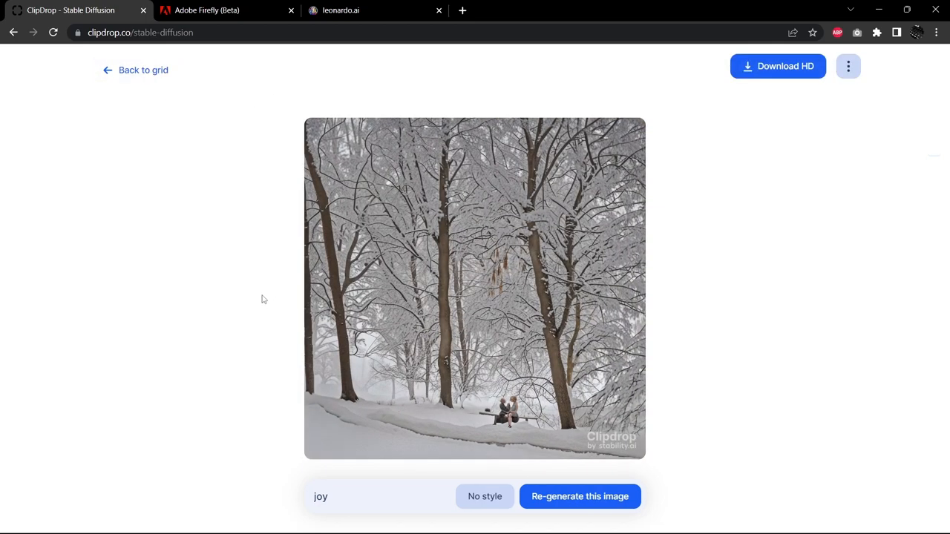
{"action": "mouse_move", "coordinate": [186, 157]}
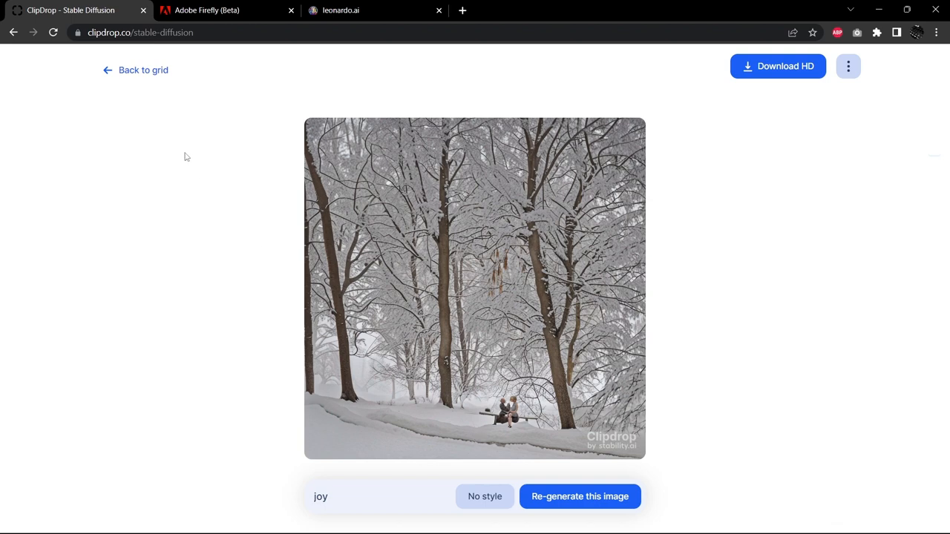
{"action": "left_click", "coordinate": [579, 497]}
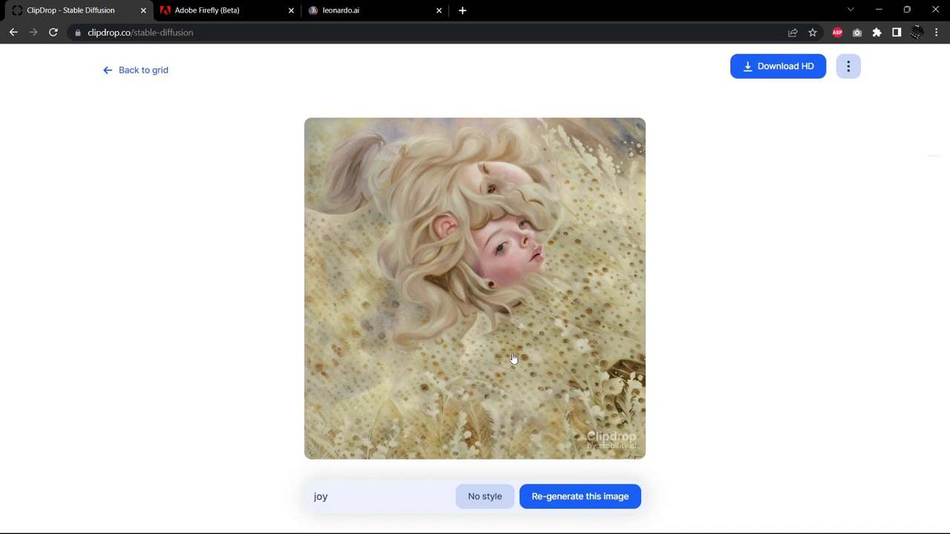
{"action": "mouse_move", "coordinate": [615, 348]}
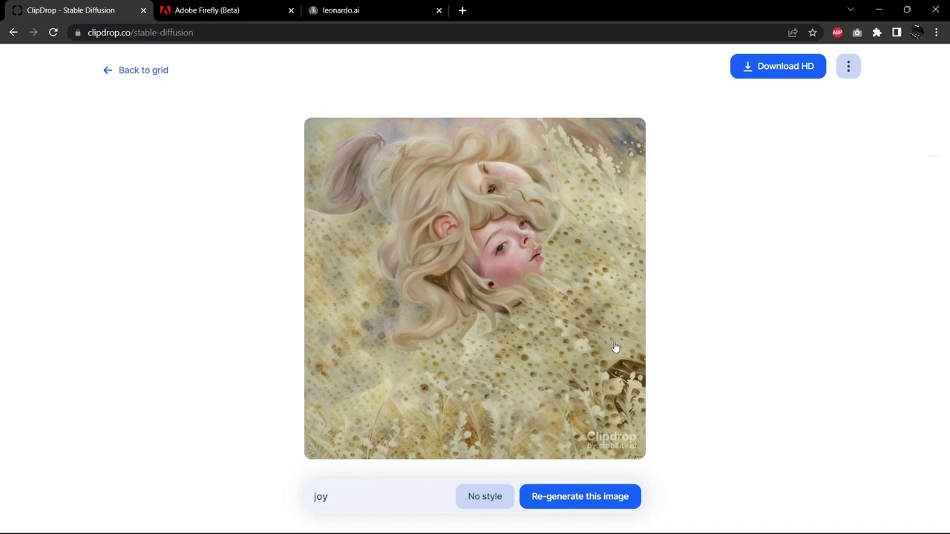
{"action": "left_click", "coordinate": [215, 10]}
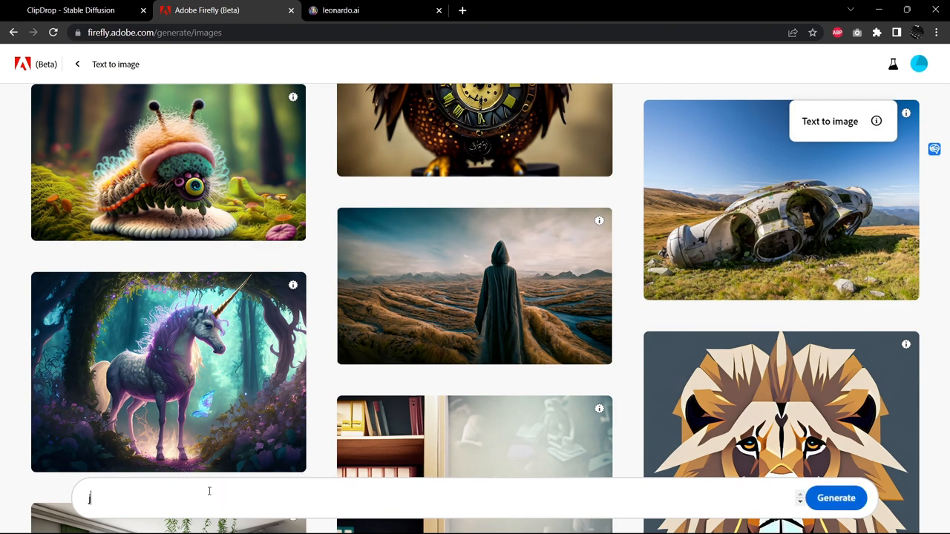
Generate 'joy' in Firefly, then remove the Art style and regenerate as photos.
{"action": "left_click", "coordinate": [836, 497]}
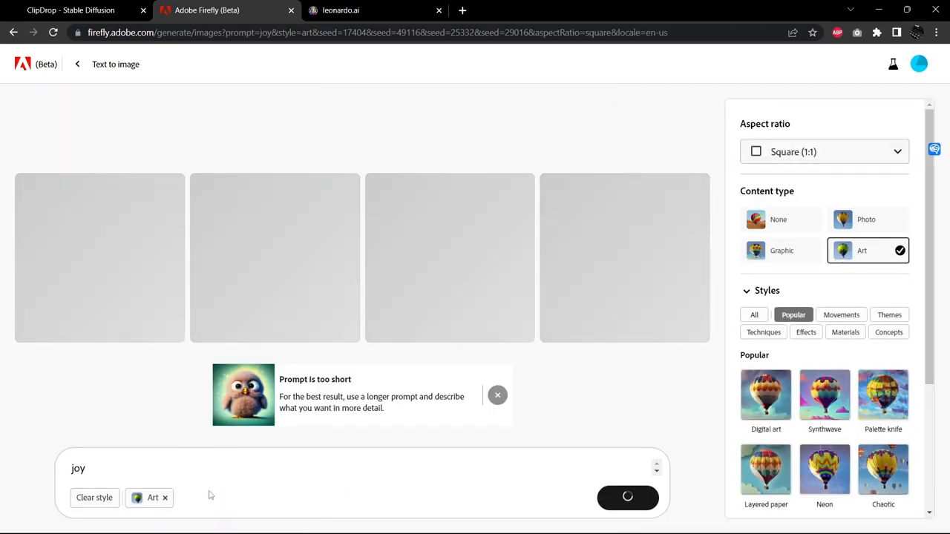
{"action": "left_click", "coordinate": [780, 219]}
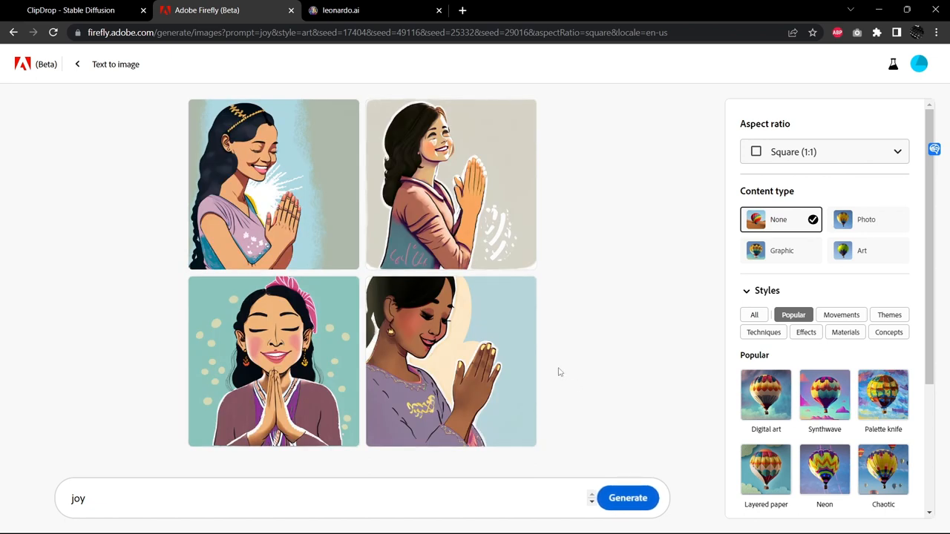
{"action": "mouse_move", "coordinate": [607, 475]}
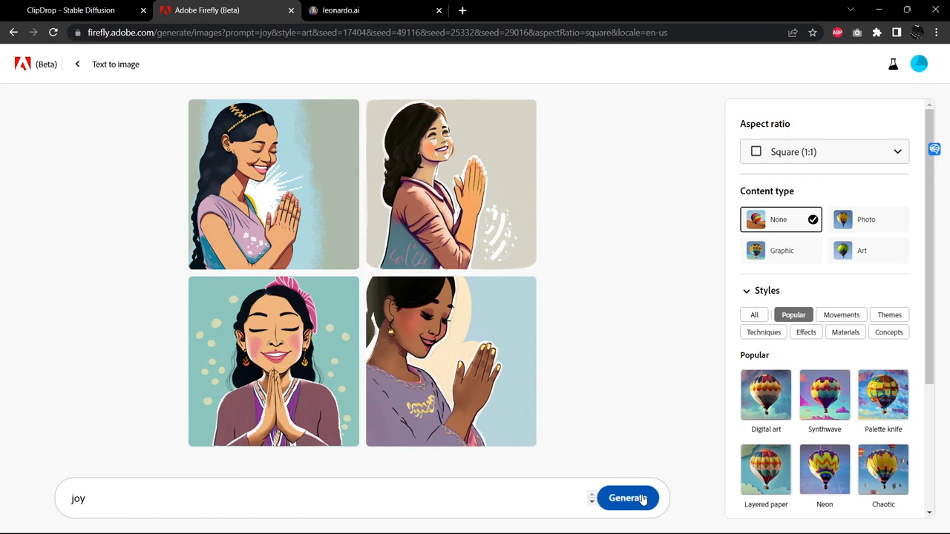
{"action": "left_click", "coordinate": [628, 498]}
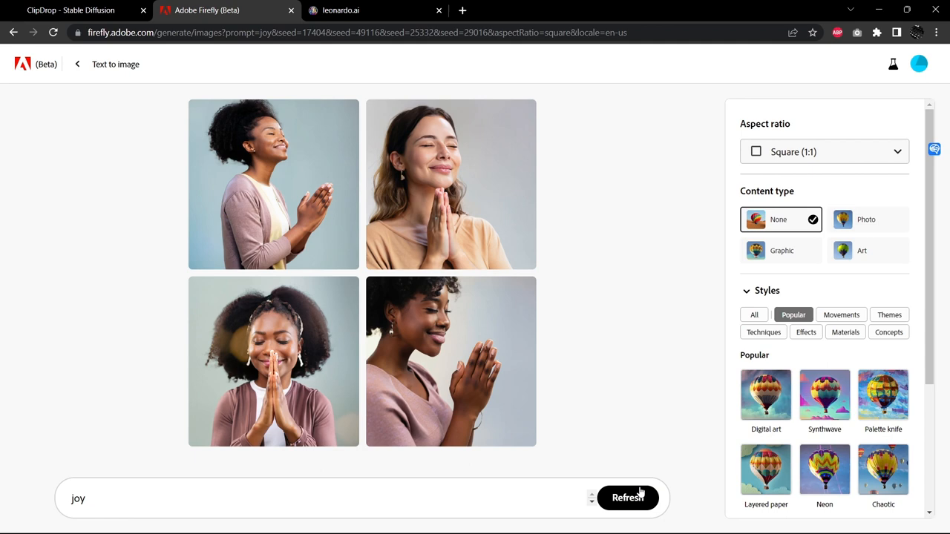
{"action": "mouse_move", "coordinate": [638, 499]}
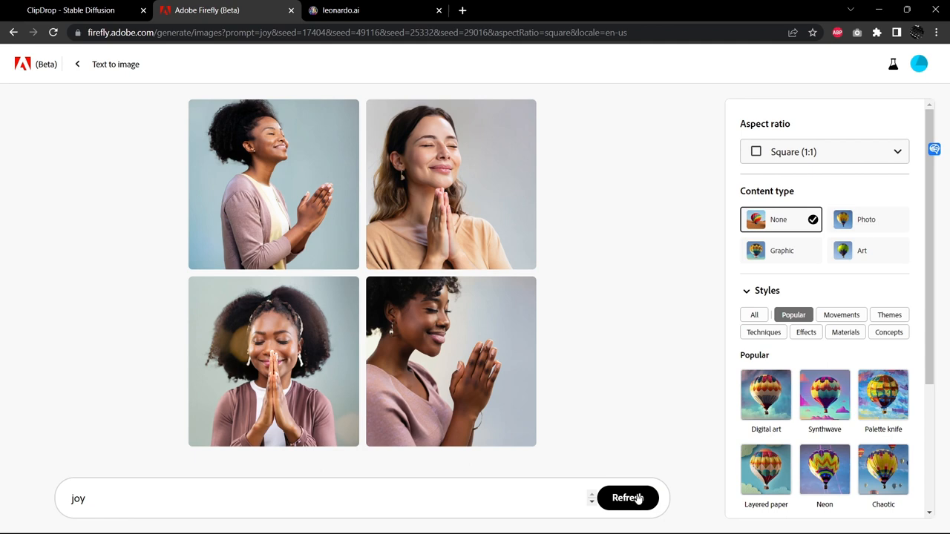
Refresh the Firefly joy results five times for new photo variations.
{"action": "left_click", "coordinate": [628, 498]}
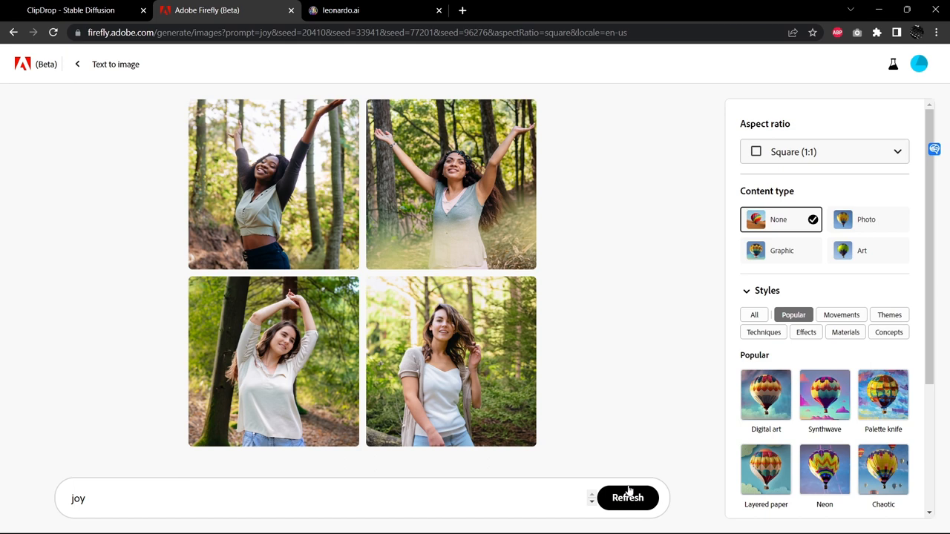
{"action": "left_click", "coordinate": [628, 498]}
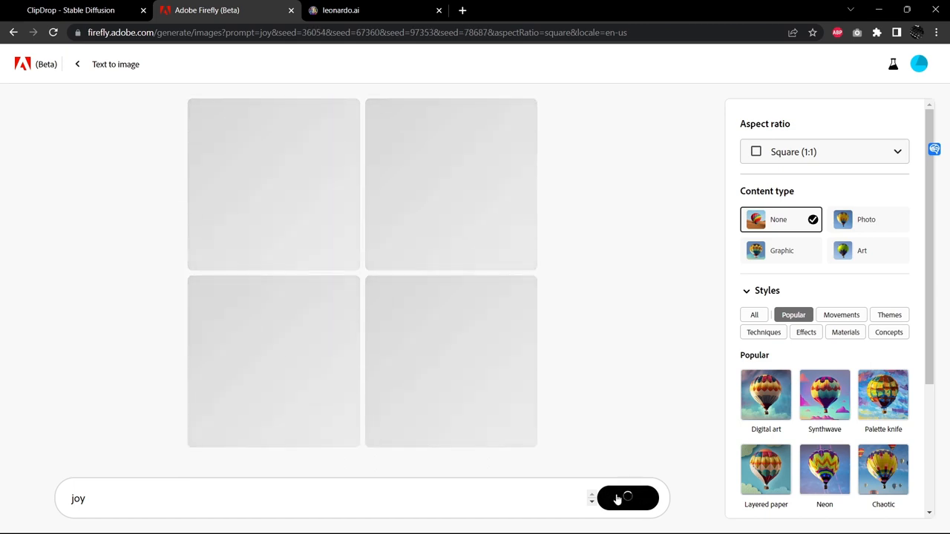
{"action": "left_click", "coordinate": [627, 498]}
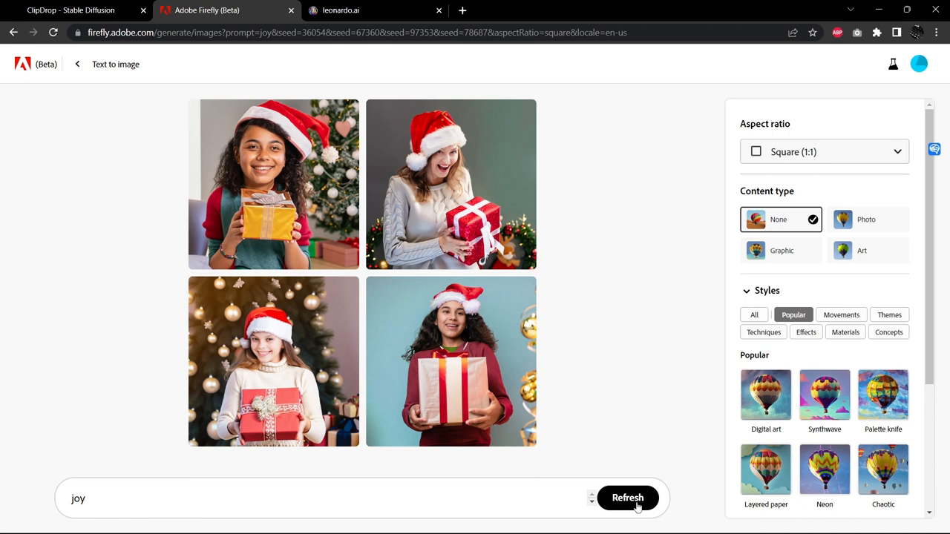
{"action": "left_click", "coordinate": [627, 498]}
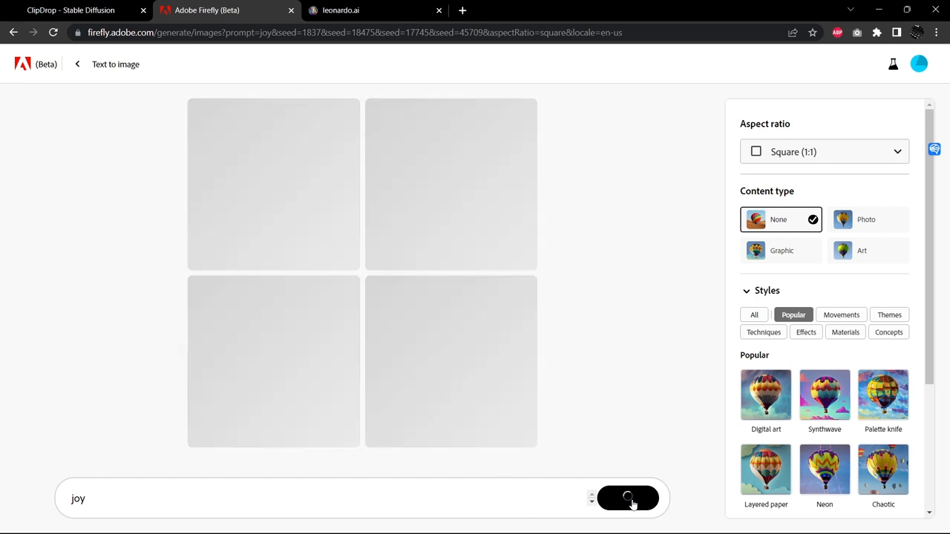
{"action": "left_click", "coordinate": [629, 499]}
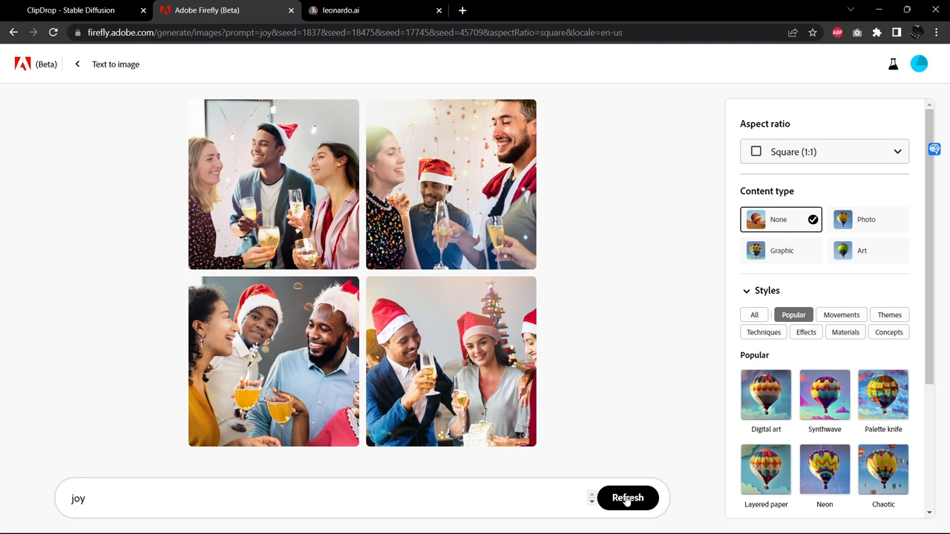
Switch to the Leonardo.Ai home page, leaving the Christmas-toast joy set in Firefly.
{"action": "left_click", "coordinate": [353, 11]}
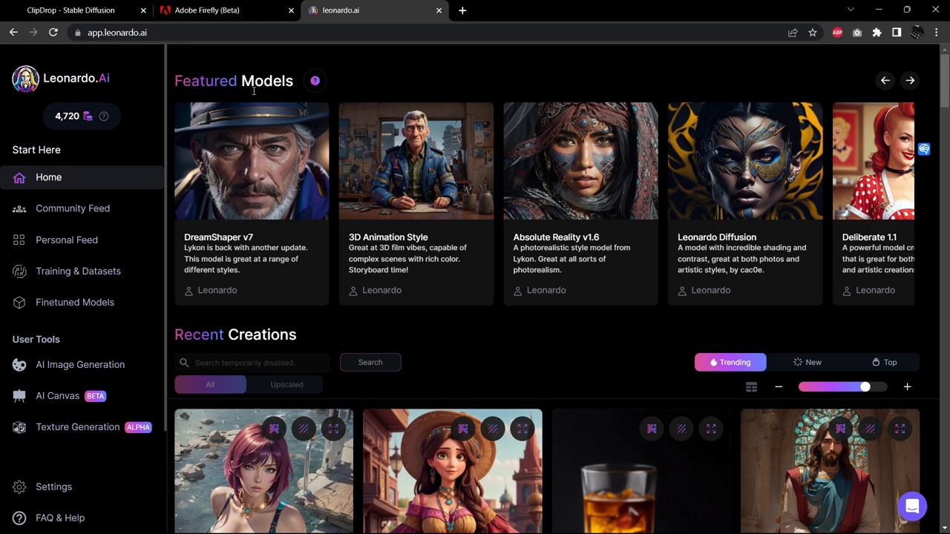
In AI Image Generation, generate a joy batch with the RPG 4.0 model.
{"action": "left_click", "coordinate": [79, 364]}
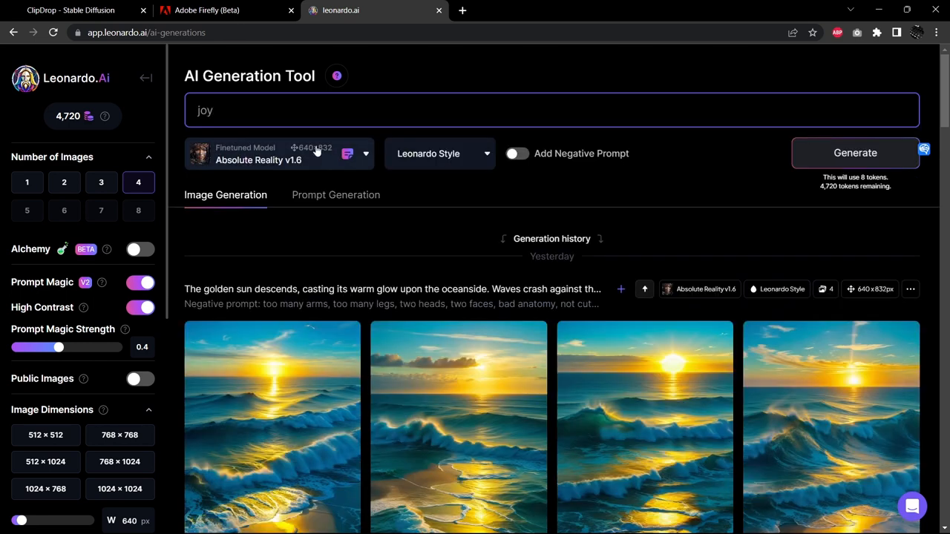
{"action": "mouse_move", "coordinate": [274, 167]}
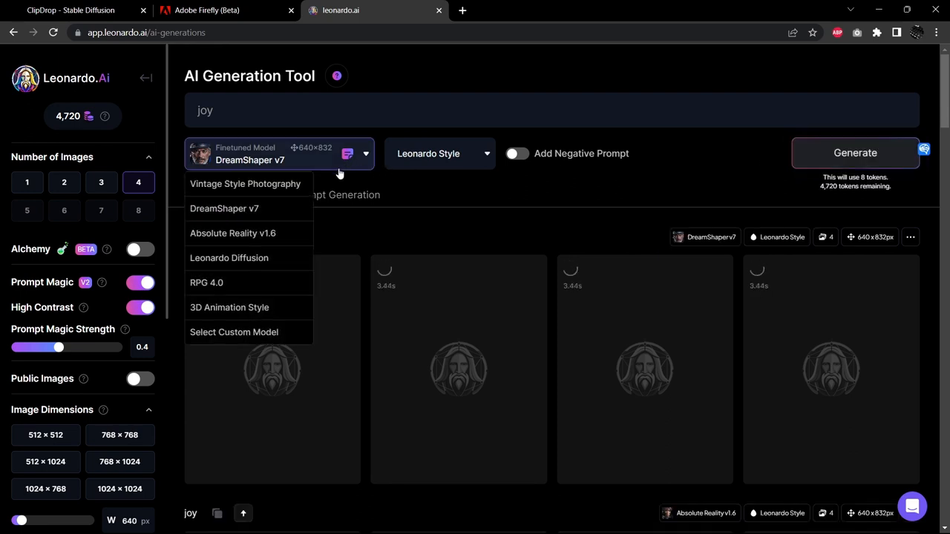
{"action": "left_click", "coordinate": [206, 282]}
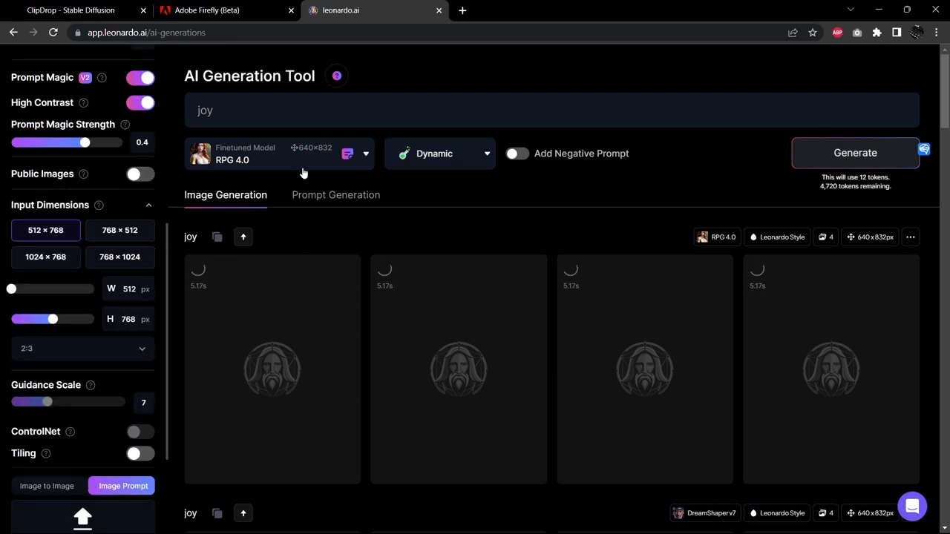
{"action": "left_click", "coordinate": [855, 153]}
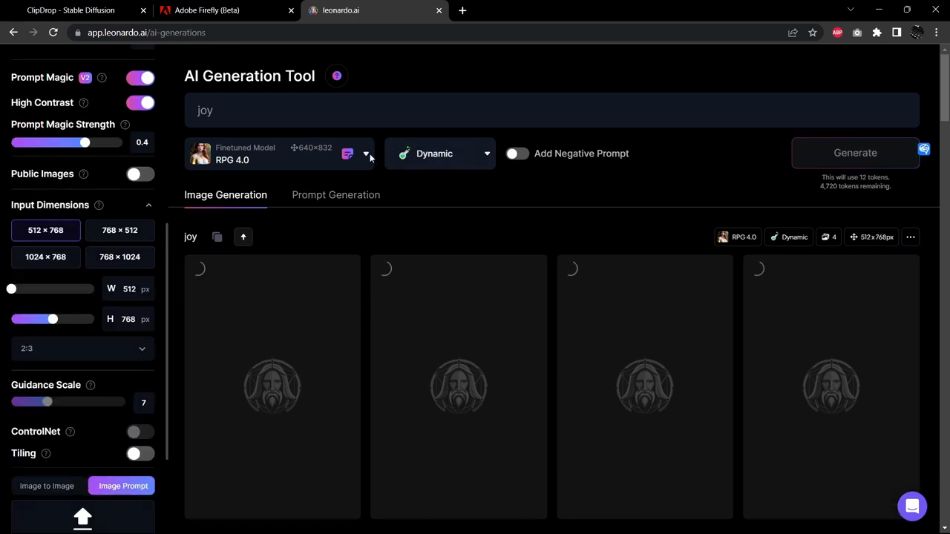
Generate another joy batch with Absolute Reality v1.6 in the Creative style.
{"action": "left_click", "coordinate": [366, 154]}
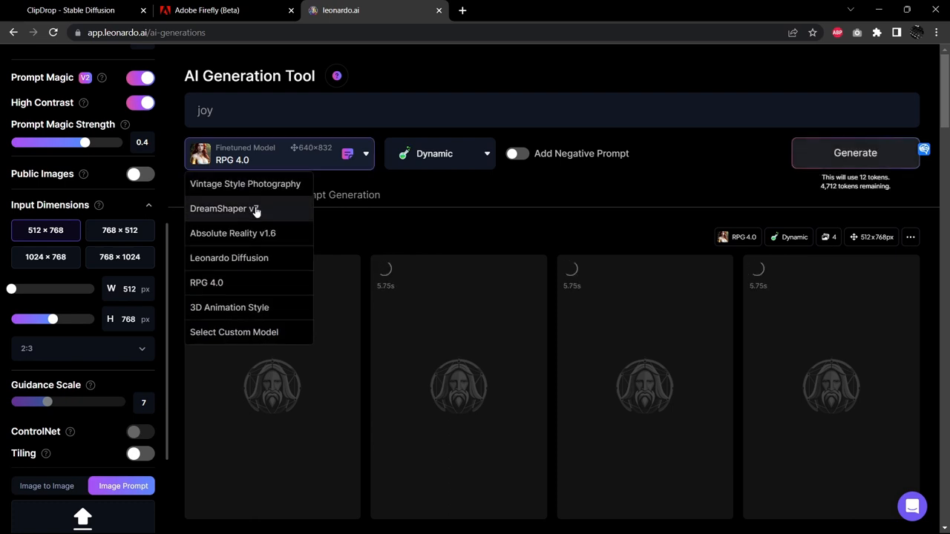
{"action": "left_click", "coordinate": [233, 233]}
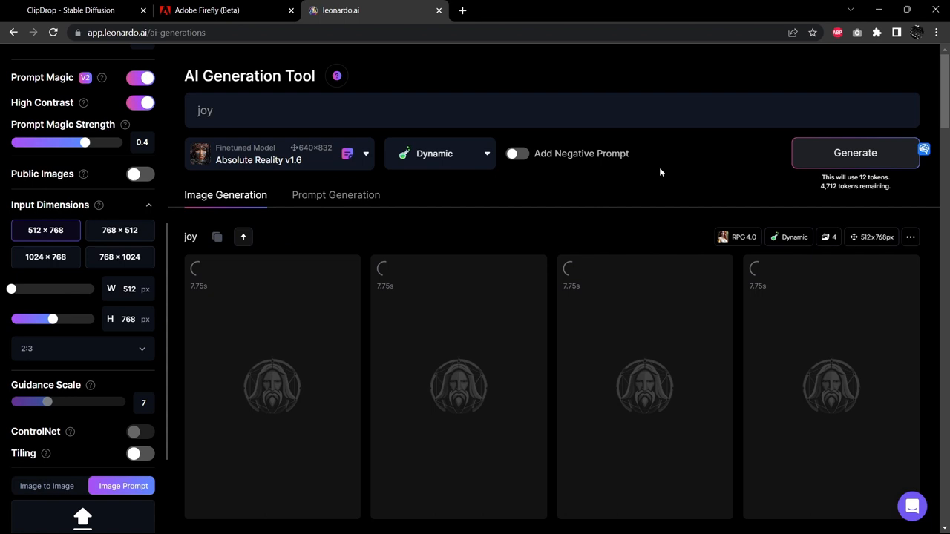
{"action": "left_click", "coordinate": [439, 154]}
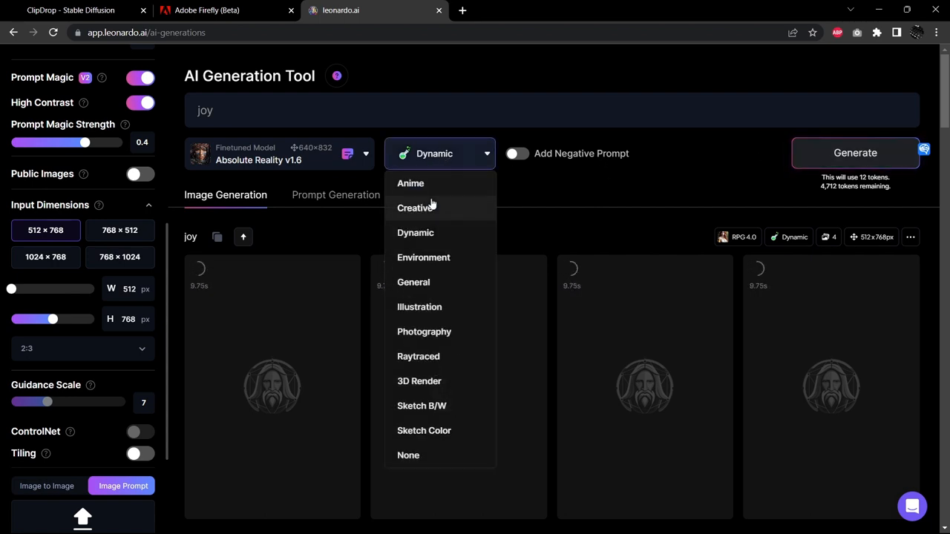
{"action": "left_click", "coordinate": [415, 208]}
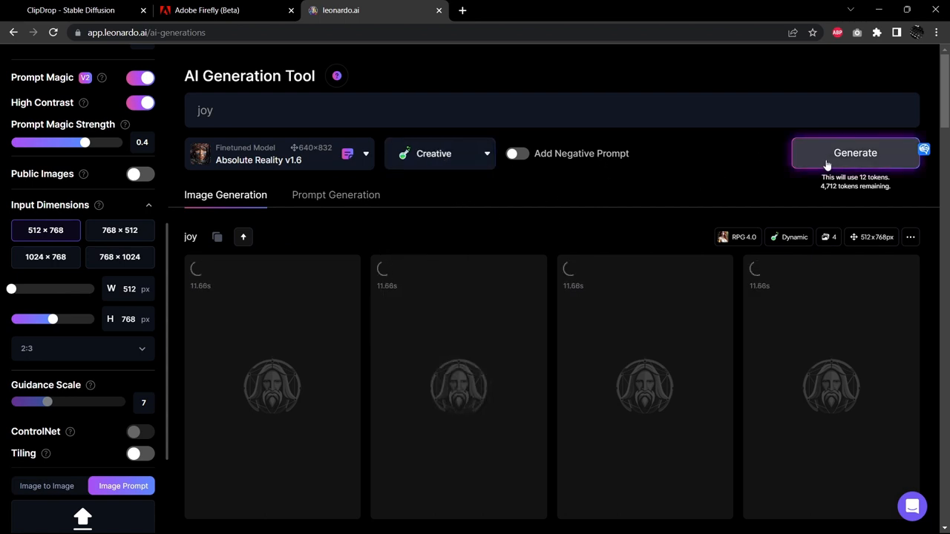
{"action": "left_click", "coordinate": [855, 152]}
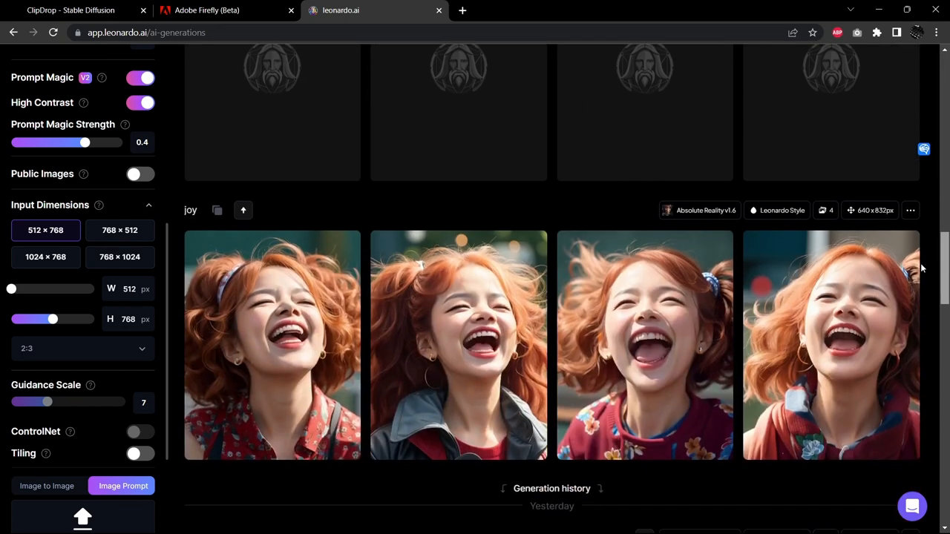
{"action": "scroll", "scroll_direction": "down", "scroll_amount": 3}
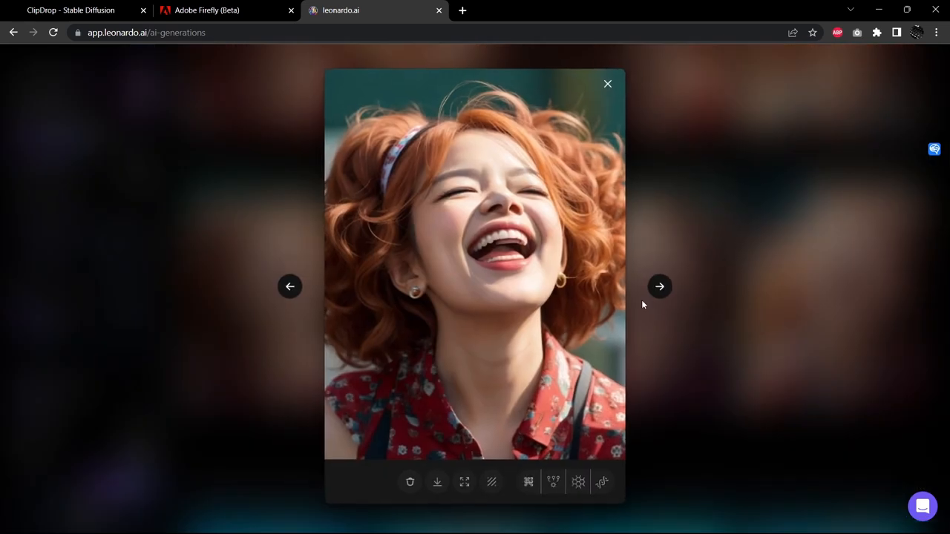
{"action": "mouse_move", "coordinate": [517, 248]}
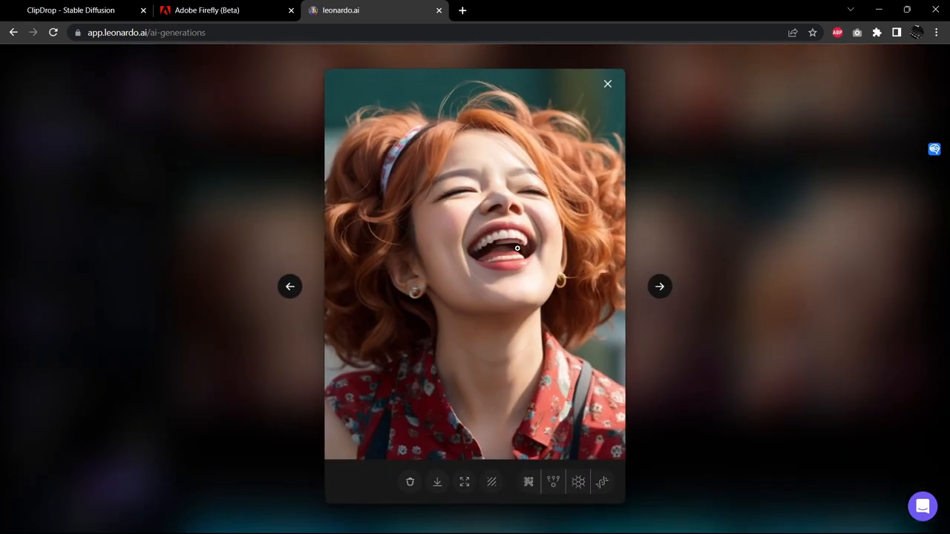
{"action": "left_click", "coordinate": [660, 287]}
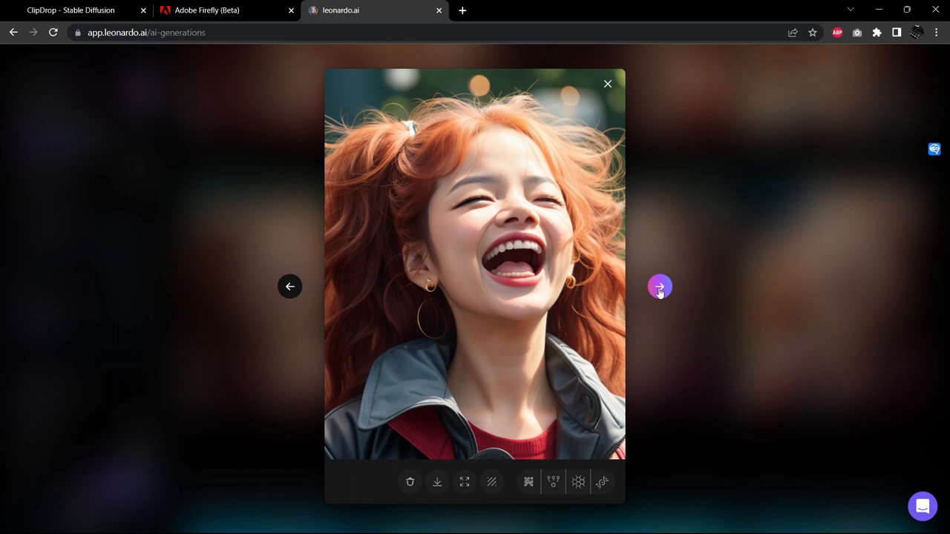
{"action": "left_click", "coordinate": [660, 287]}
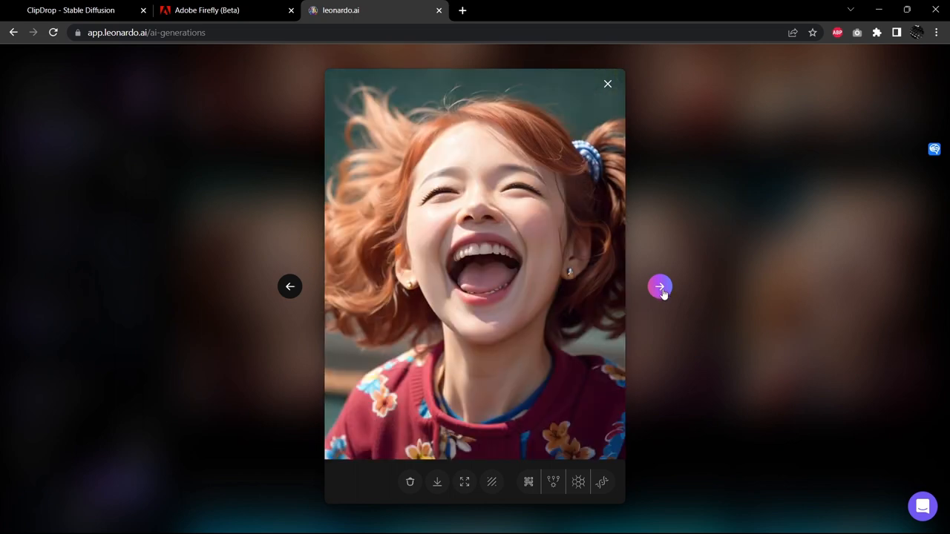
{"action": "left_click", "coordinate": [659, 287]}
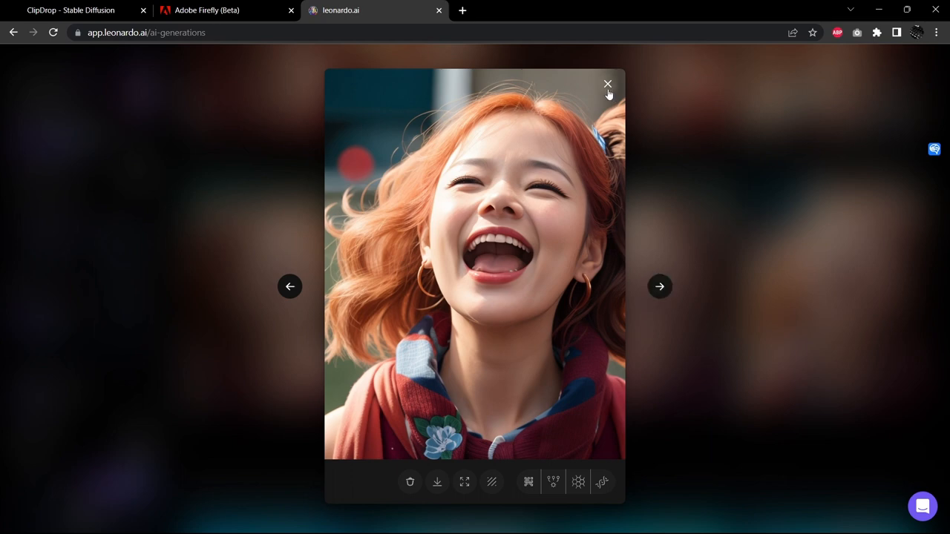
{"action": "left_click", "coordinate": [607, 83]}
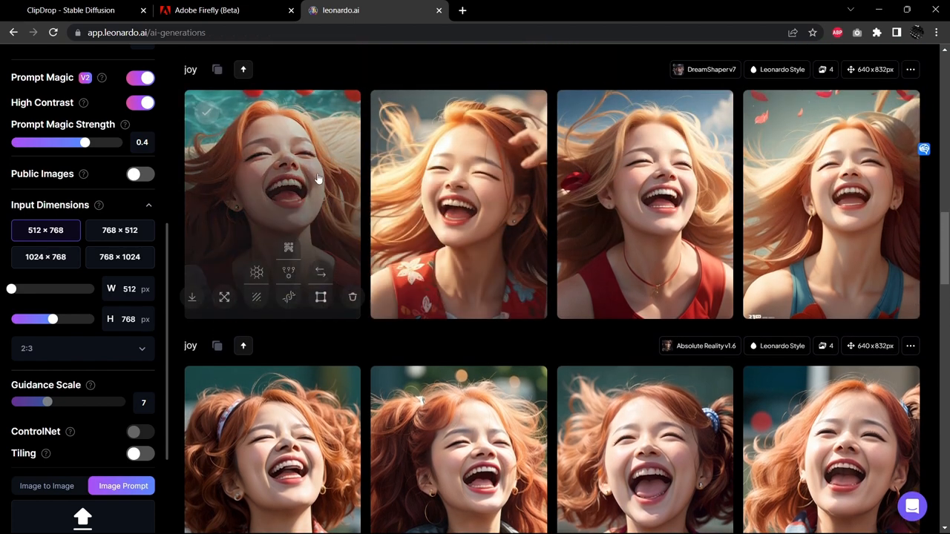
{"action": "mouse_move", "coordinate": [328, 184]}
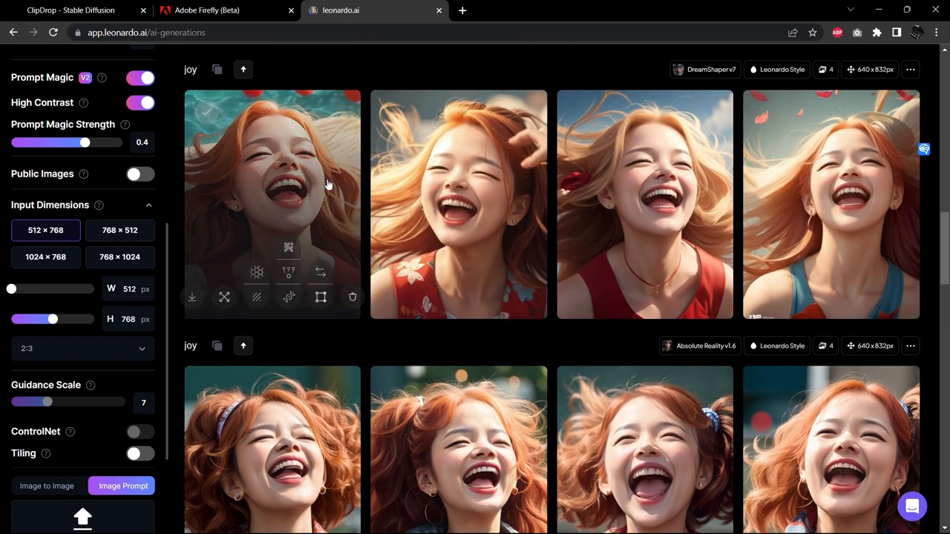
{"action": "mouse_move", "coordinate": [630, 356]}
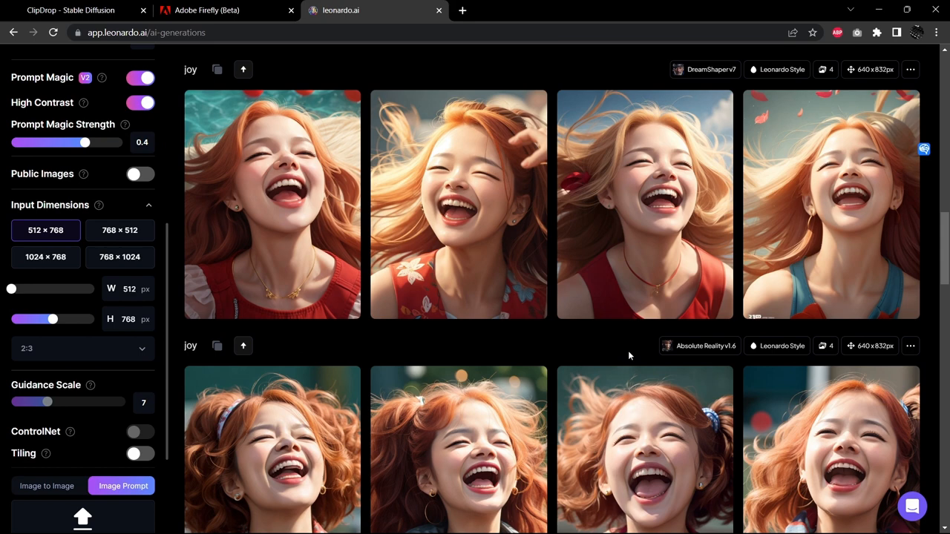
{"action": "mouse_move", "coordinate": [625, 356]}
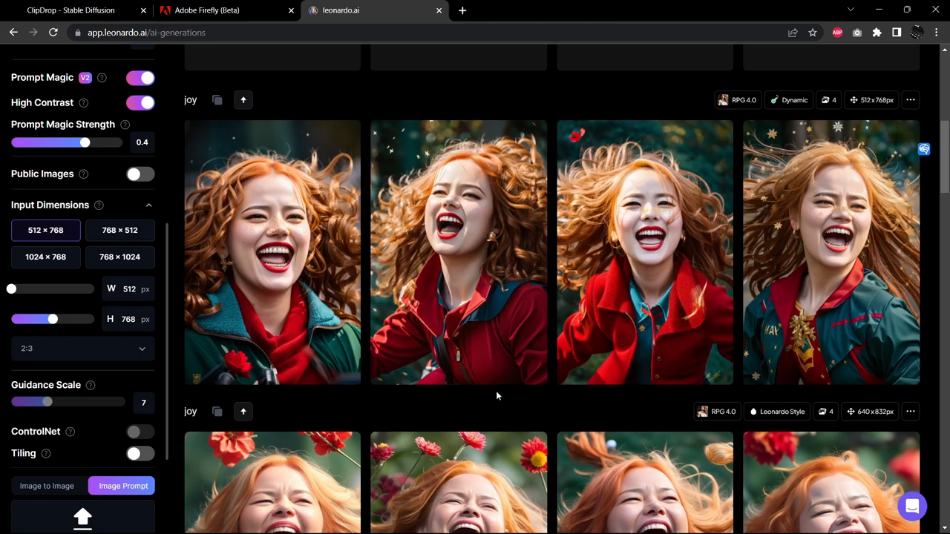
{"action": "mouse_move", "coordinate": [501, 393]}
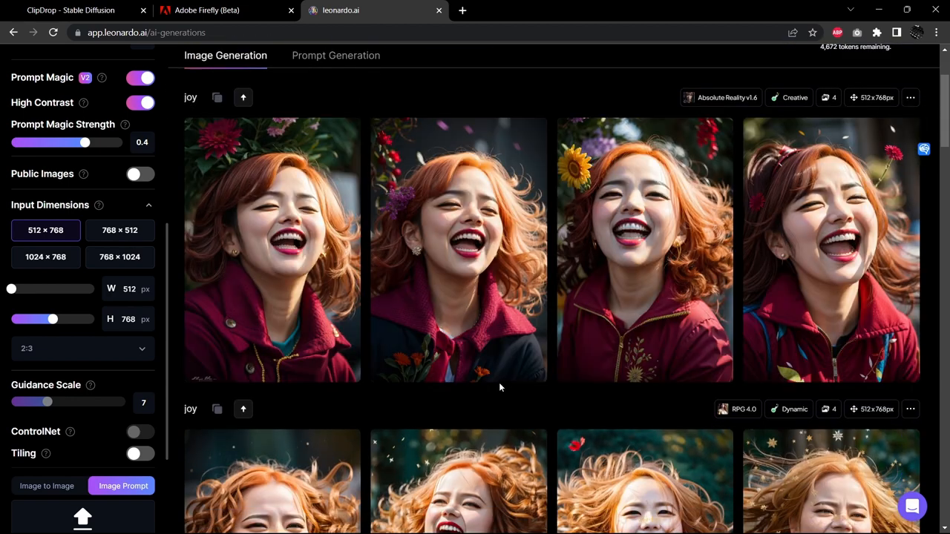
{"action": "scroll", "scroll_direction": "down", "scroll_amount": 3}
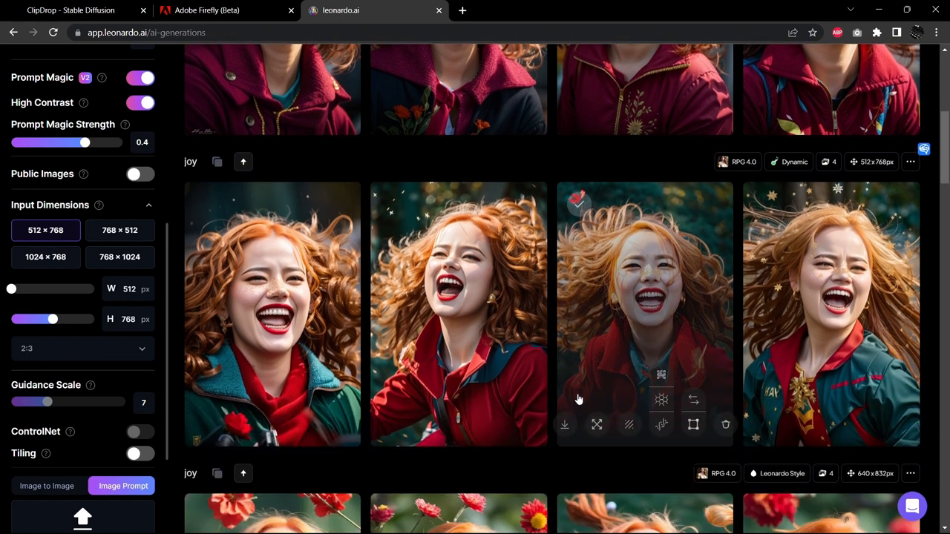
{"action": "scroll", "scroll_direction": "down", "scroll_amount": 3}
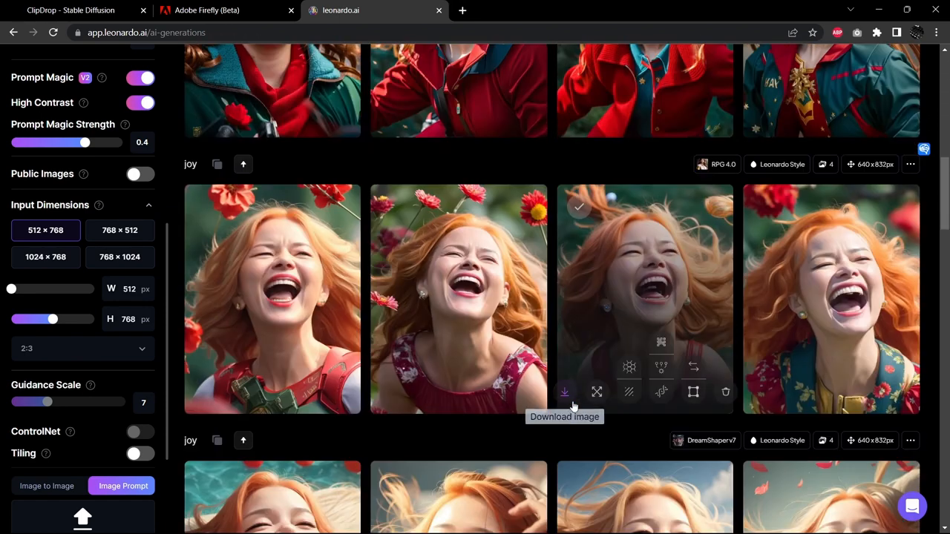
{"action": "scroll", "scroll_direction": "up", "scroll_amount": 3}
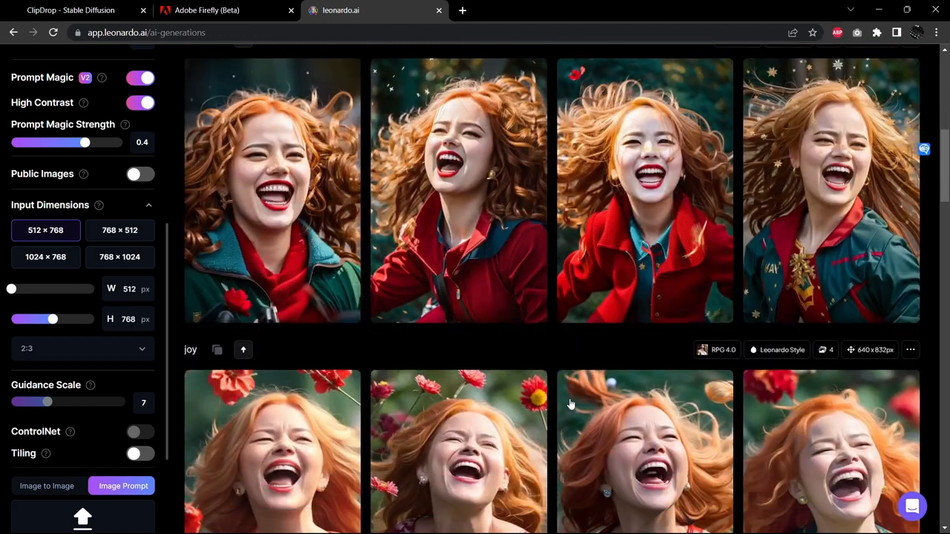
{"action": "scroll", "scroll_direction": "down", "scroll_amount": 3}
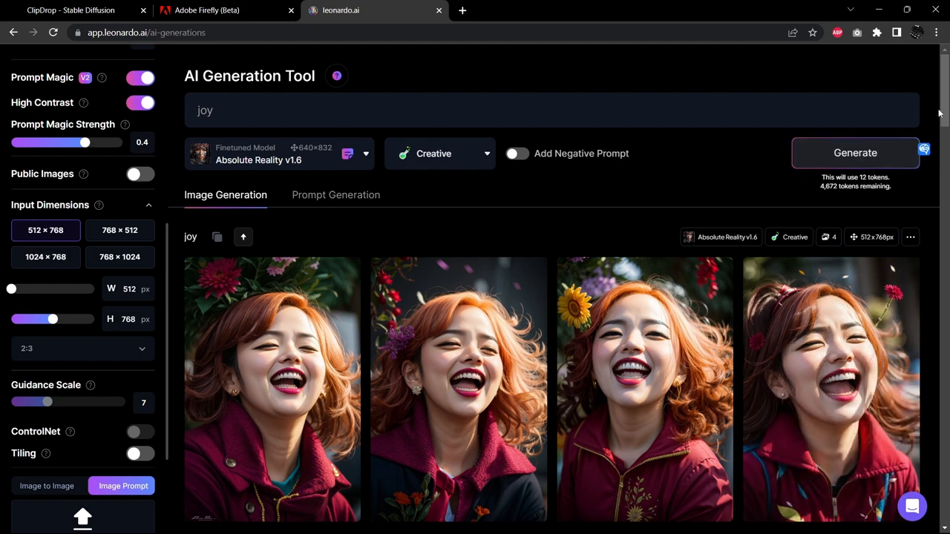
{"action": "scroll", "scroll_direction": "down", "scroll_amount": 3}
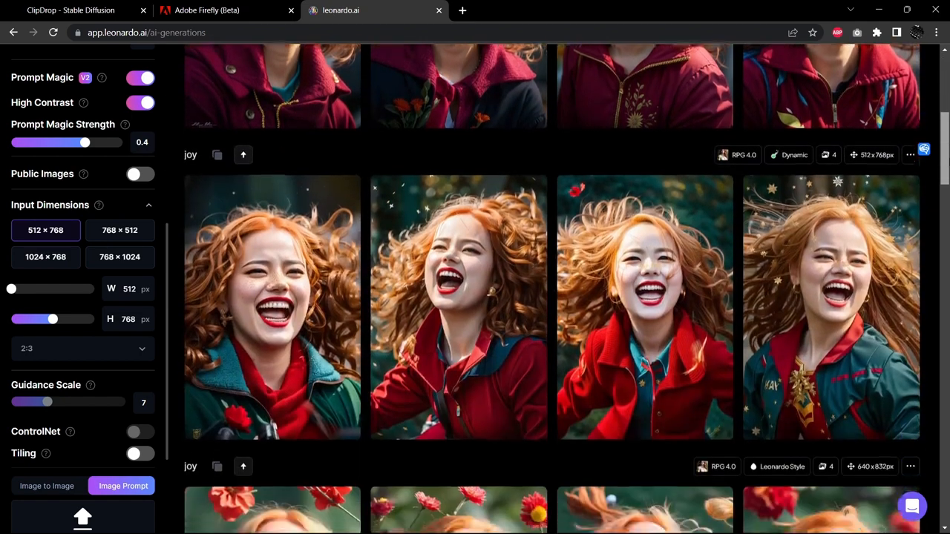
{"action": "scroll", "scroll_direction": "down", "scroll_amount": 3}
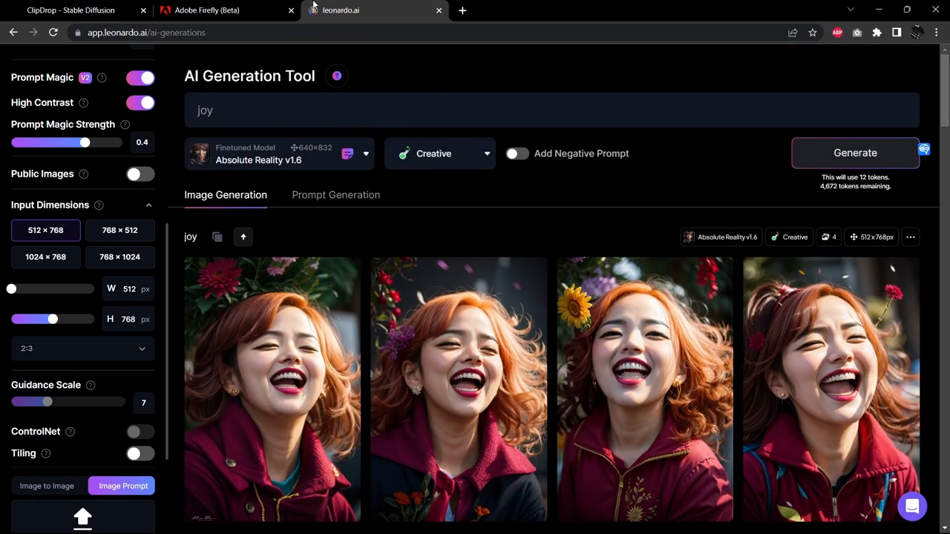
{"action": "mouse_move", "coordinate": [485, 237]}
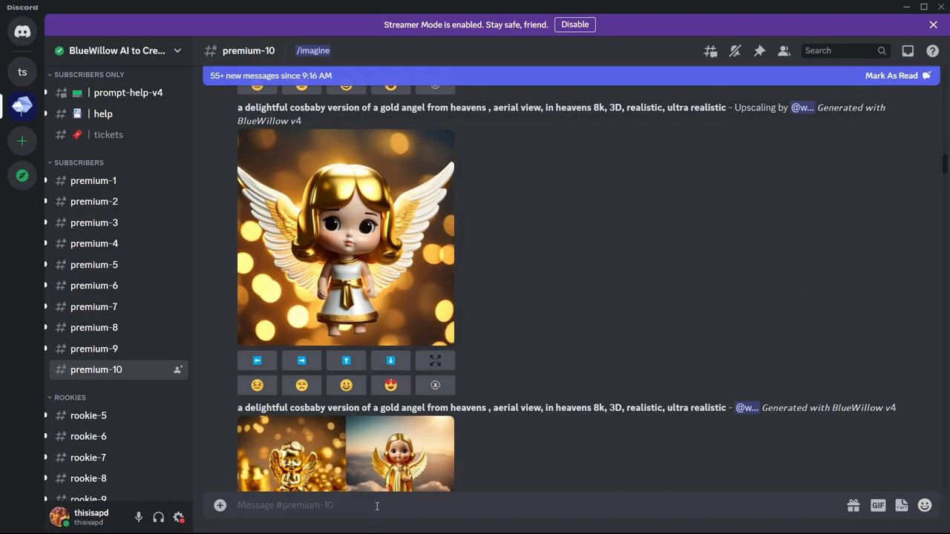
Run /imagine joy with BlueWillow, enlarge the resulting grid, then close the preview.
{"action": "type", "text": "/imagi"}
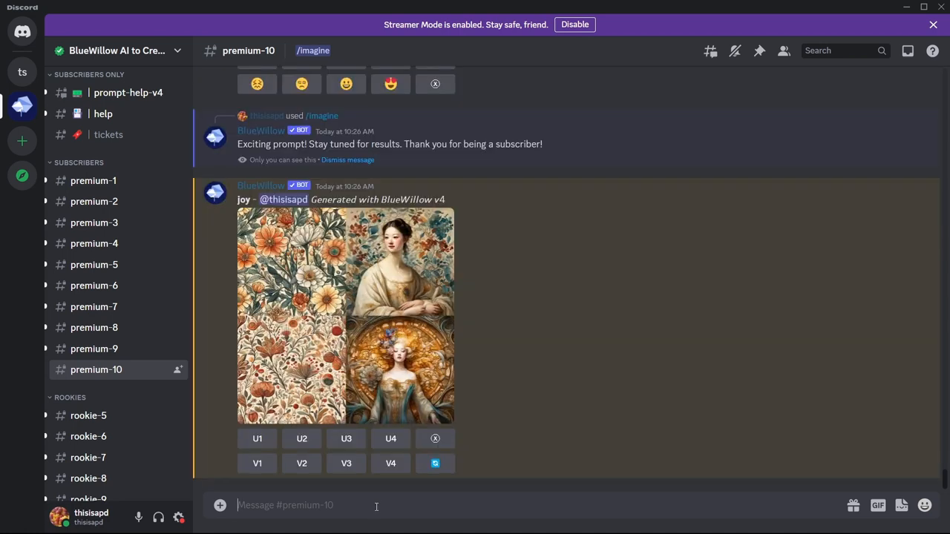
{"action": "left_click", "coordinate": [346, 315]}
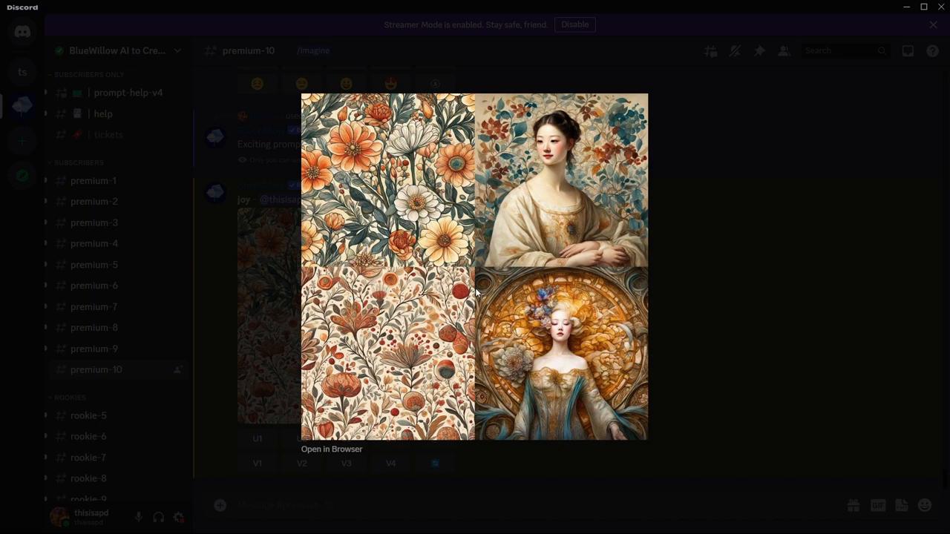
{"action": "mouse_move", "coordinate": [658, 280]}
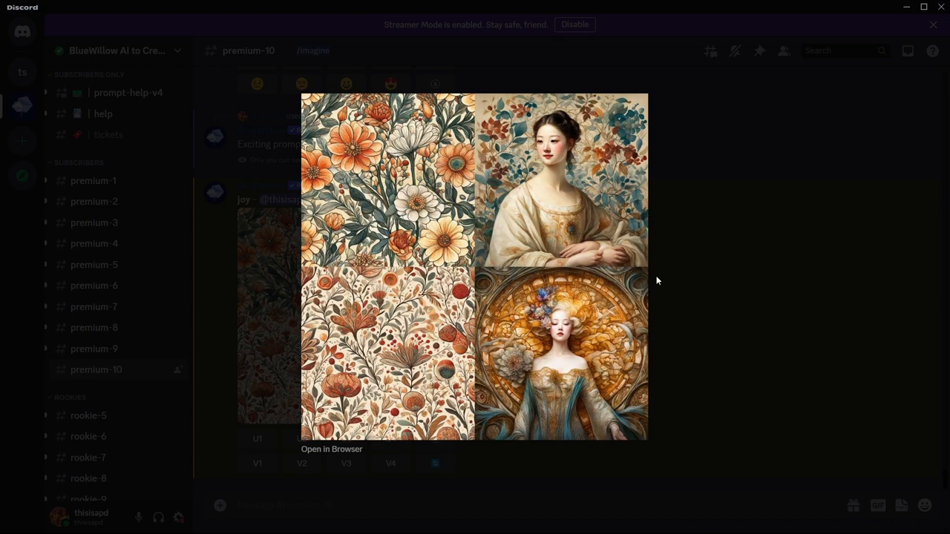
{"action": "left_click", "coordinate": [657, 281]}
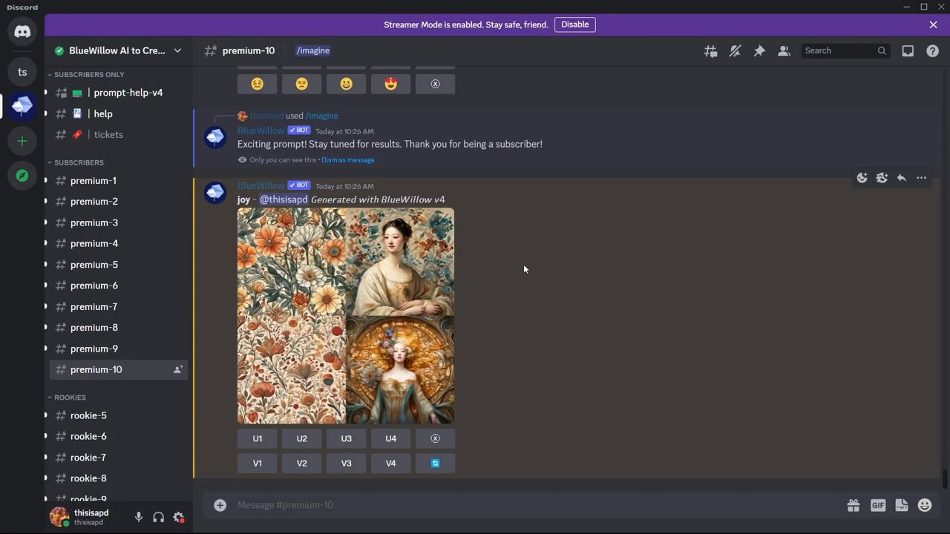
Generate four 'creativity' images in Clipdrop, skipping the offer, and enlarge the lightbulb image.
{"action": "key", "text": "alt+tab"}
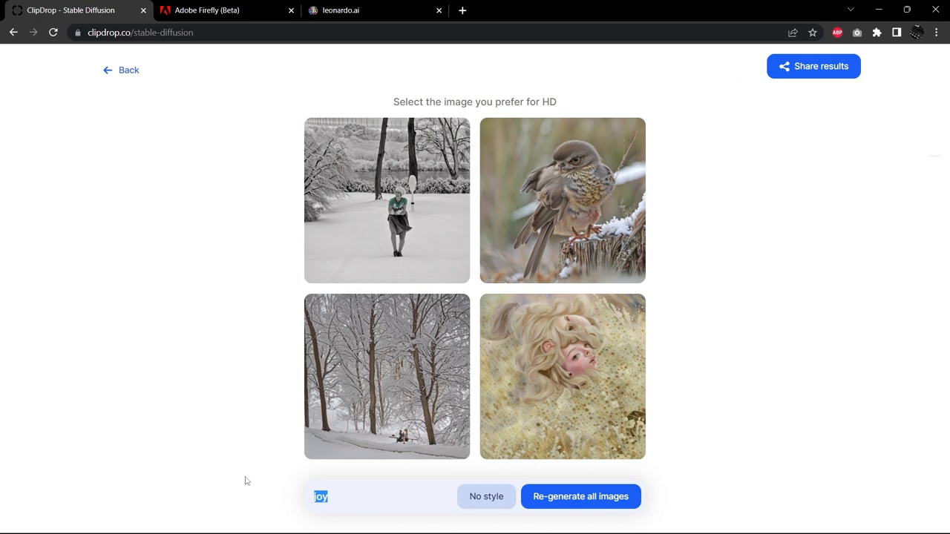
{"action": "type", "text": "c"}
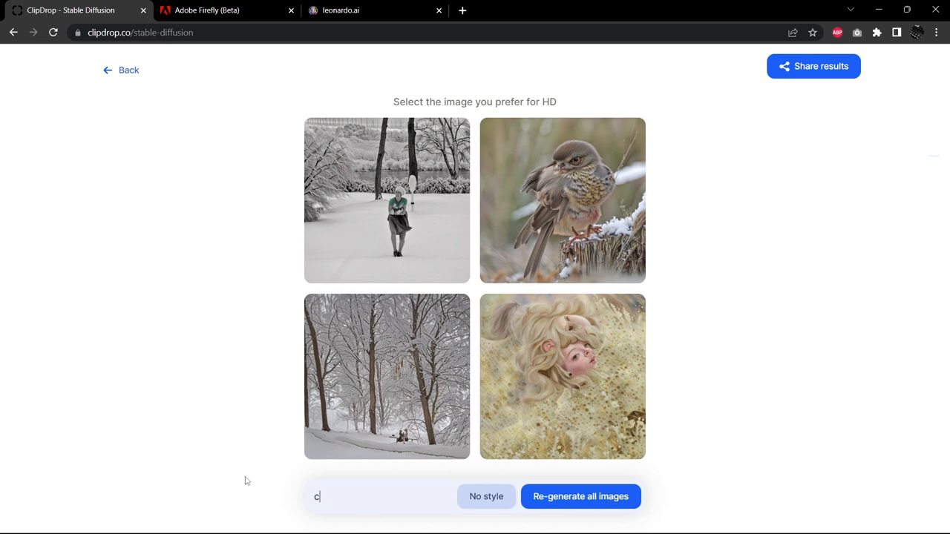
{"action": "type", "text": "reativiy"}
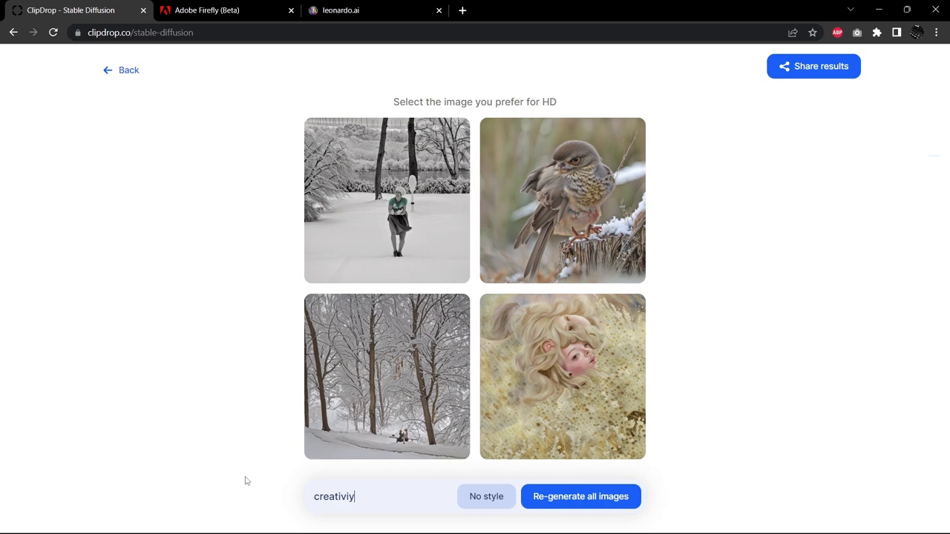
{"action": "left_click", "coordinate": [581, 497]}
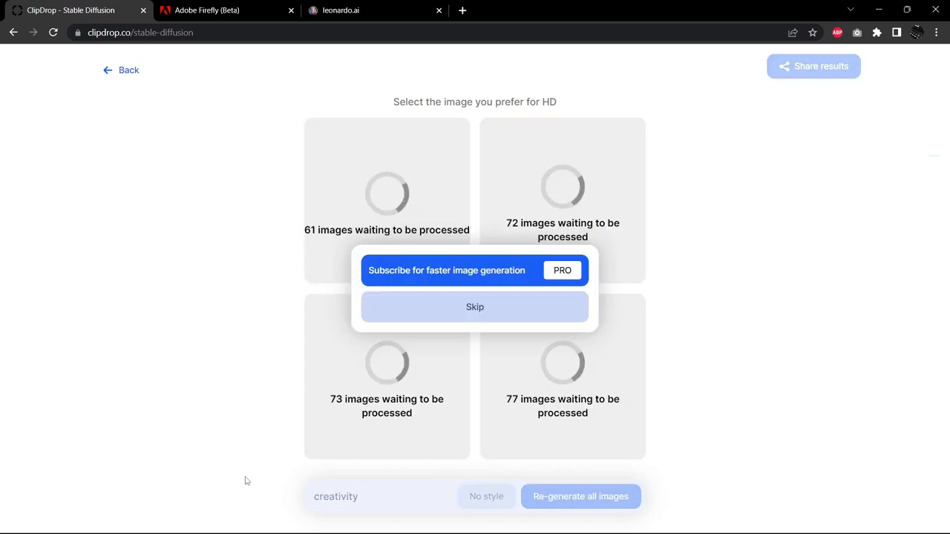
{"action": "left_click", "coordinate": [474, 306]}
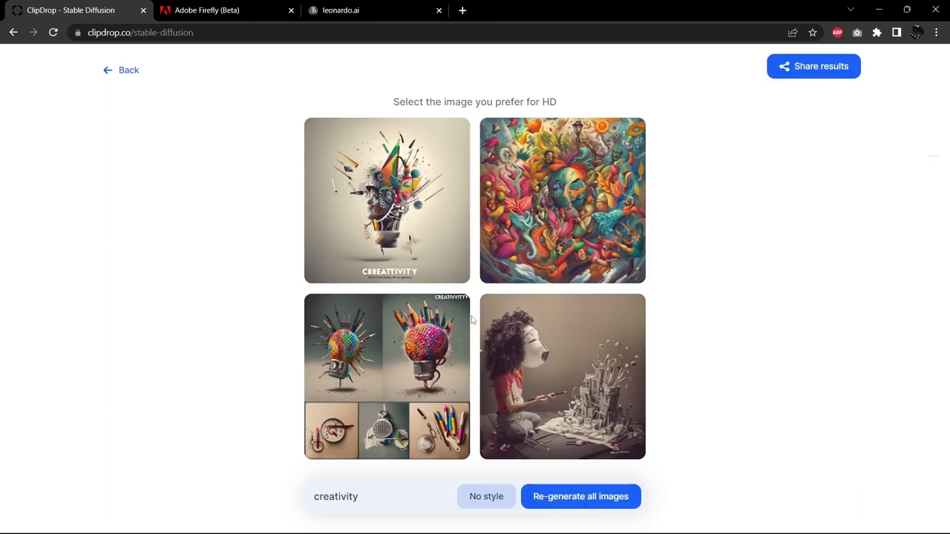
{"action": "left_click", "coordinate": [386, 200]}
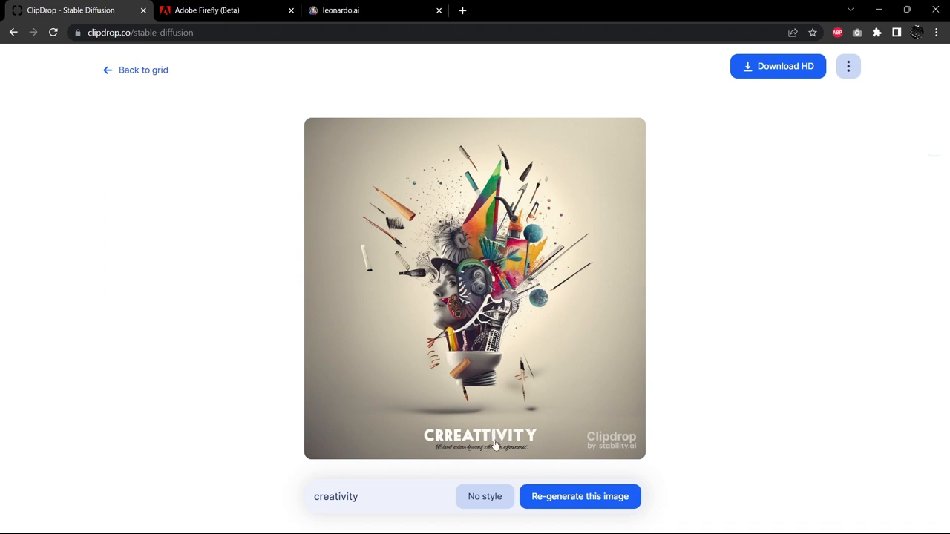
{"action": "mouse_move", "coordinate": [526, 445]}
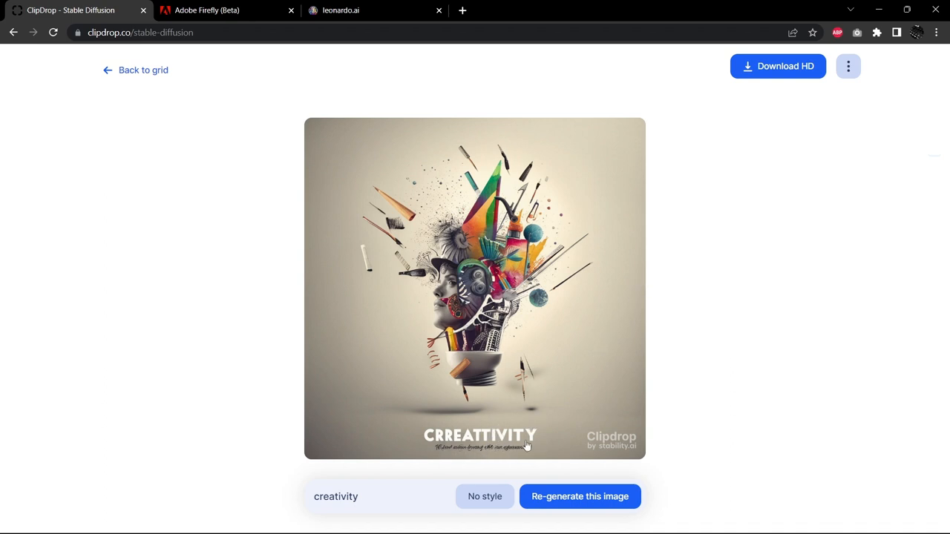
{"action": "mouse_move", "coordinate": [583, 411]}
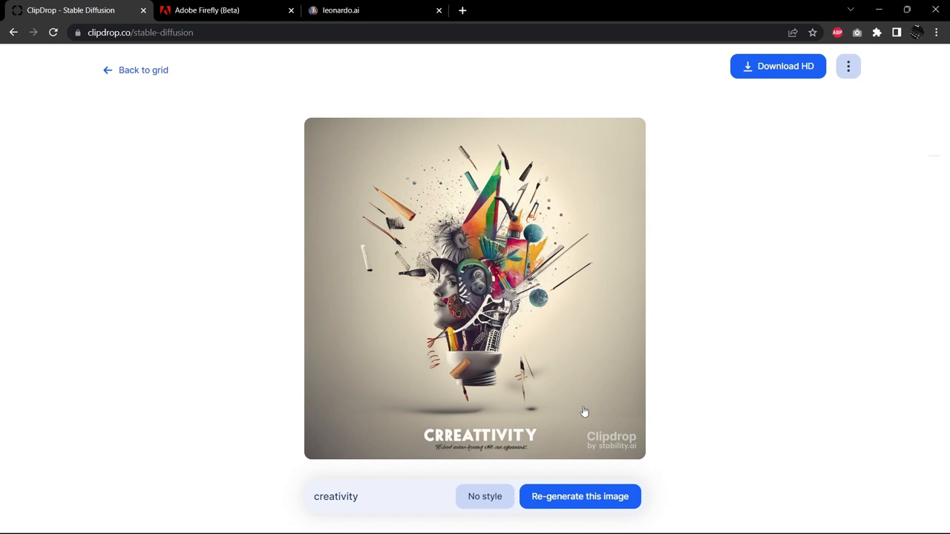
{"action": "mouse_move", "coordinate": [623, 276]}
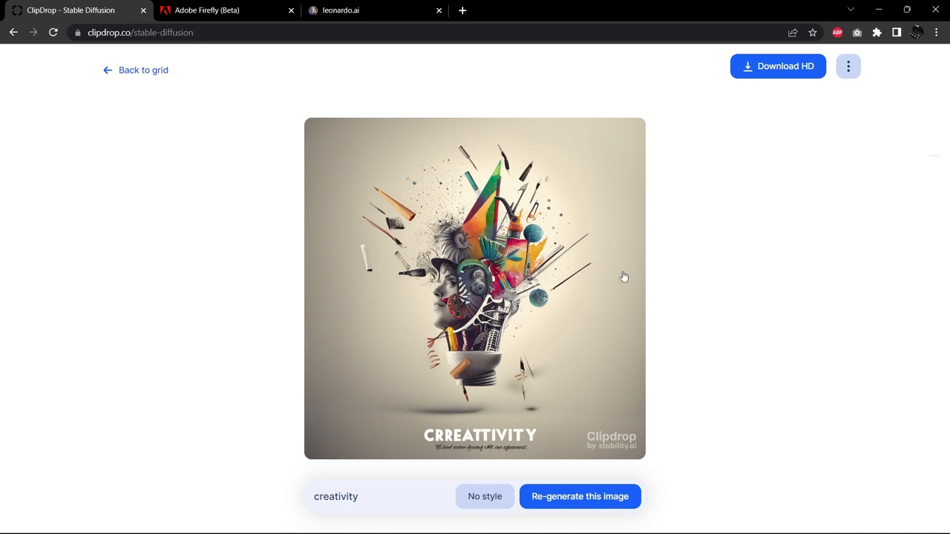
{"action": "mouse_move", "coordinate": [577, 222]}
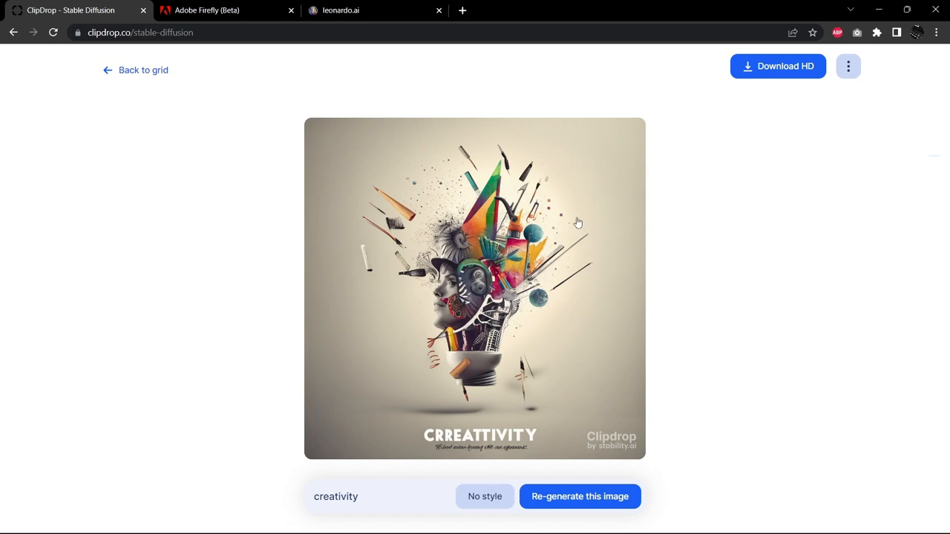
{"action": "mouse_move", "coordinate": [373, 246]}
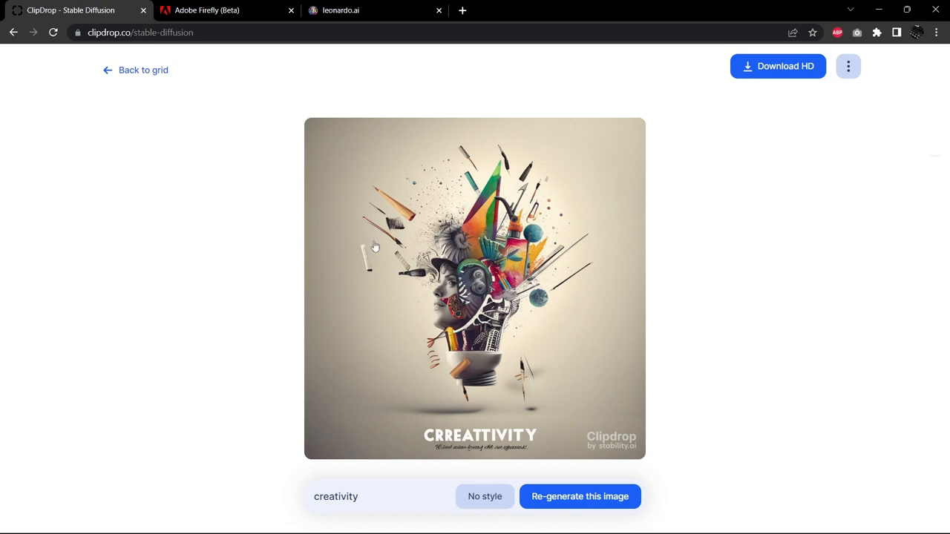
{"action": "mouse_move", "coordinate": [384, 206]}
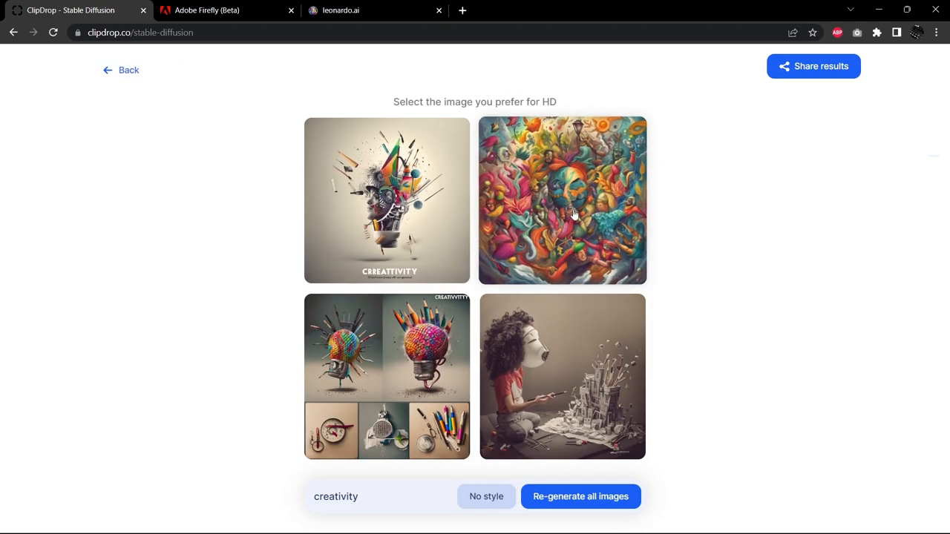
Enlarge the colourful carnival crowd and the girl building a paper tower creativity images.
{"action": "left_click", "coordinate": [573, 214]}
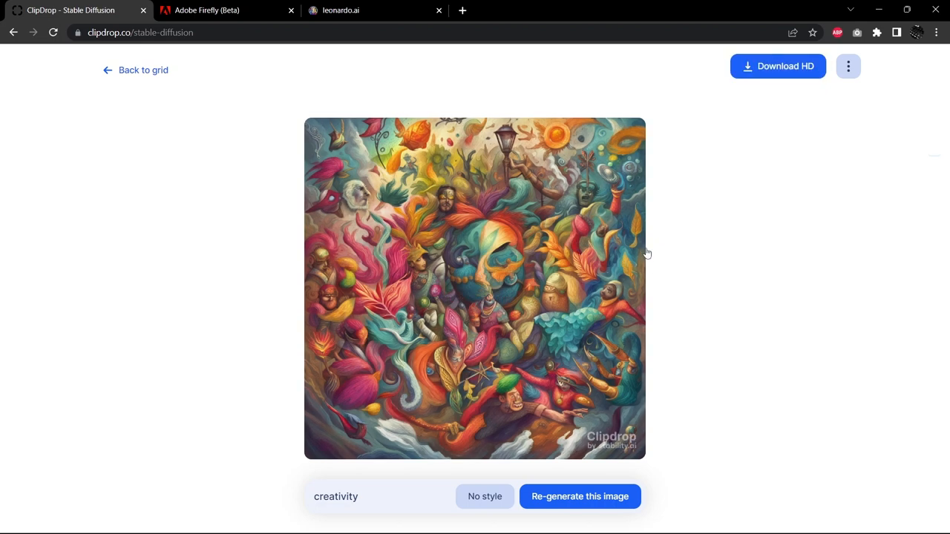
{"action": "mouse_move", "coordinate": [607, 285]}
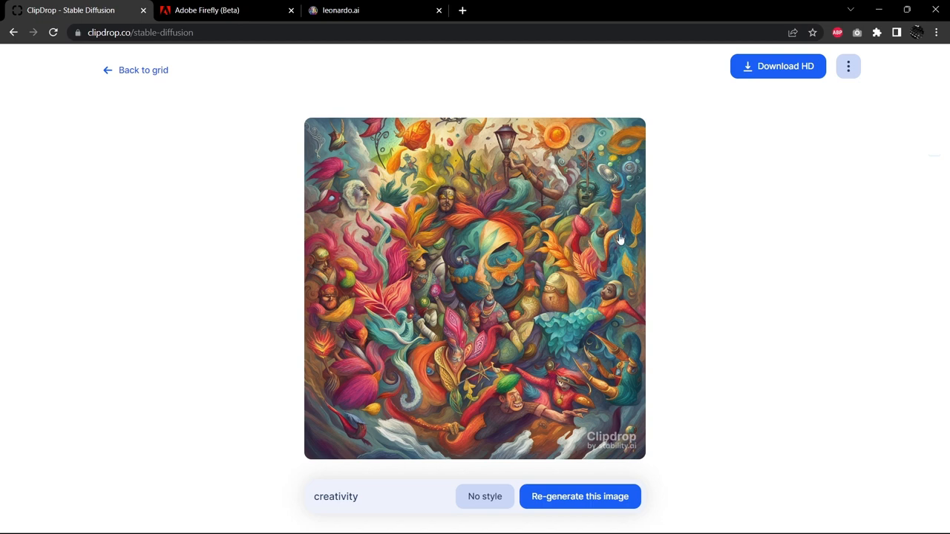
{"action": "mouse_move", "coordinate": [613, 296]}
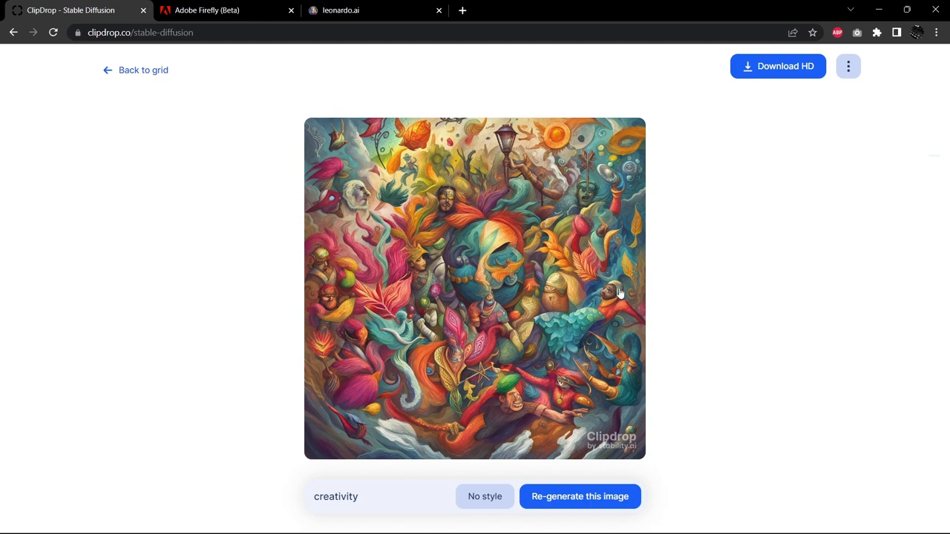
{"action": "mouse_move", "coordinate": [432, 182]}
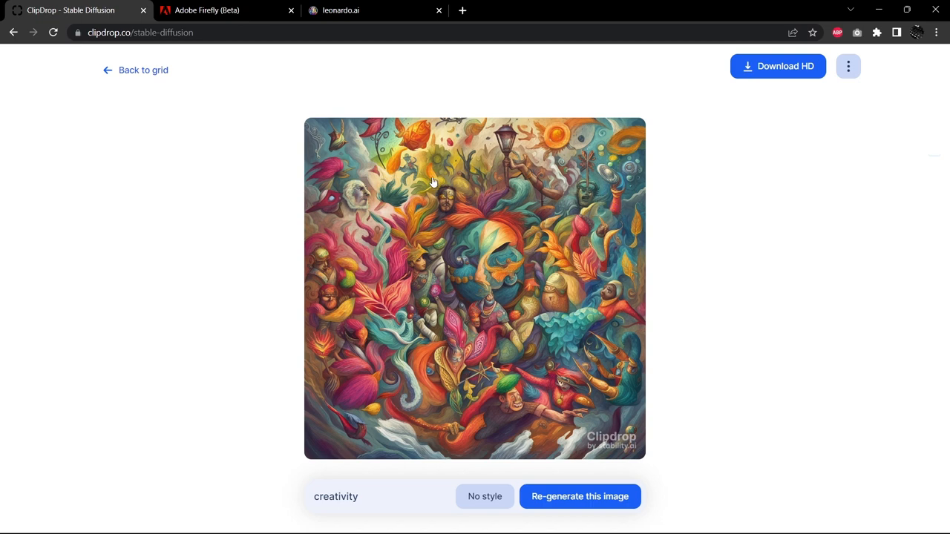
{"action": "mouse_move", "coordinate": [384, 170]}
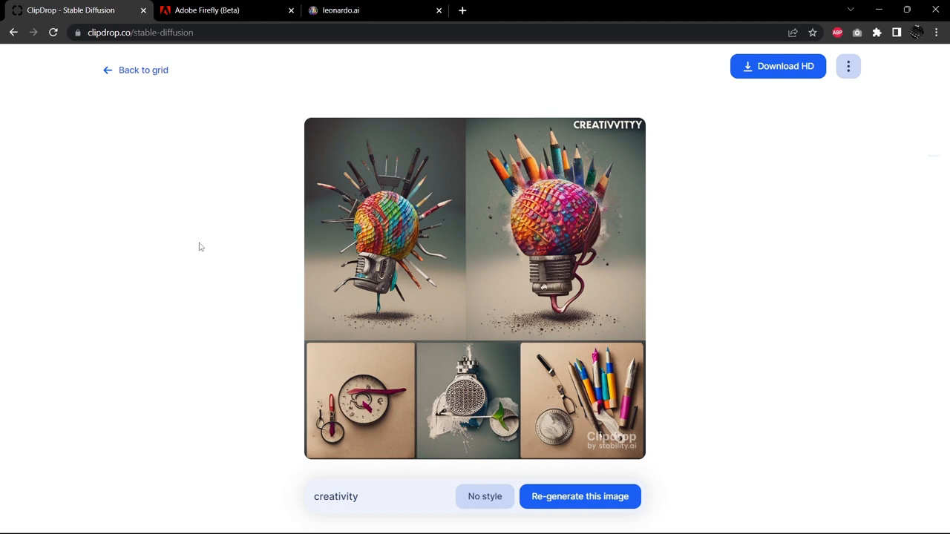
{"action": "mouse_move", "coordinate": [395, 272]}
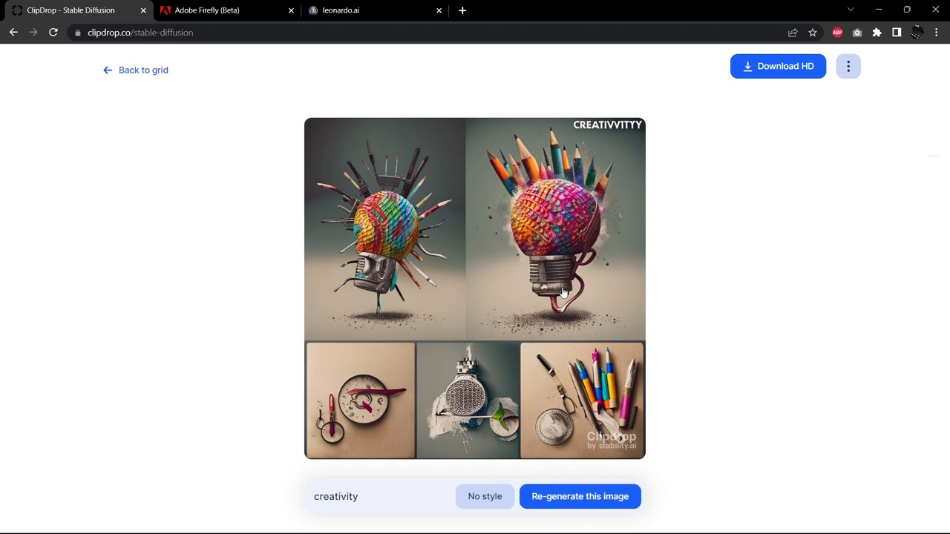
{"action": "mouse_move", "coordinate": [550, 234]}
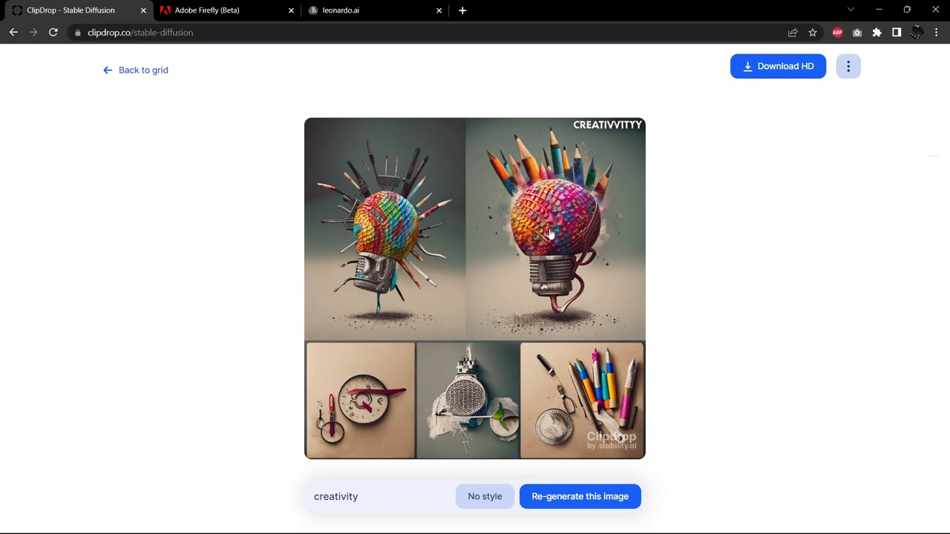
{"action": "mouse_move", "coordinate": [355, 133]}
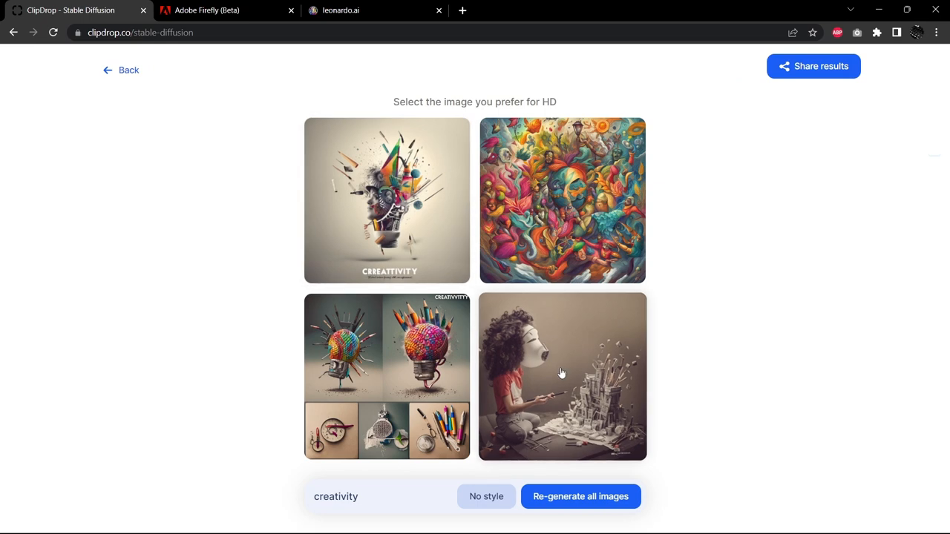
{"action": "left_click", "coordinate": [561, 374]}
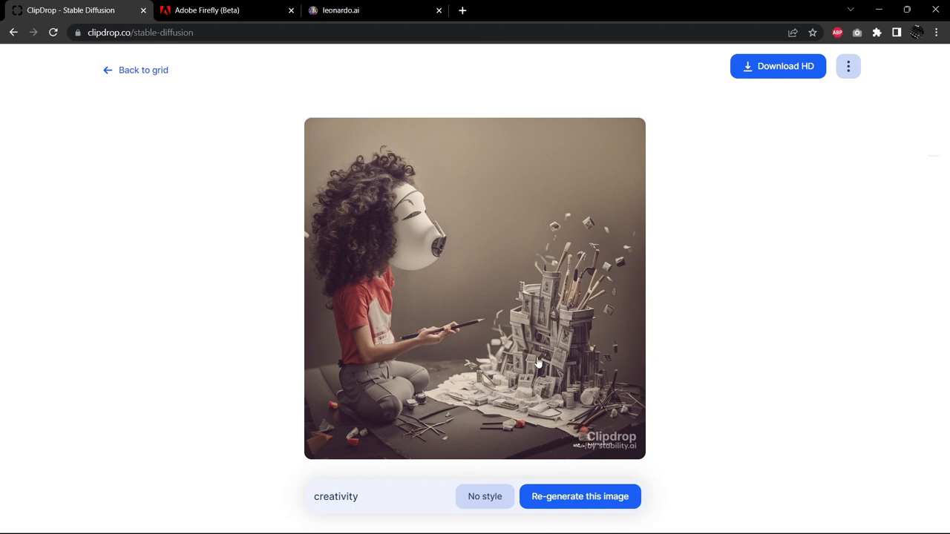
{"action": "mouse_move", "coordinate": [553, 371]}
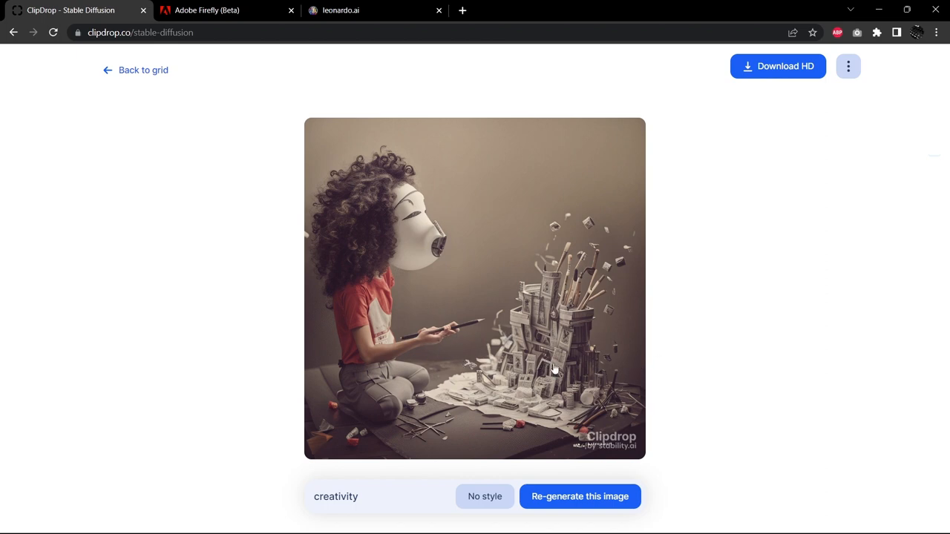
{"action": "mouse_move", "coordinate": [562, 354]}
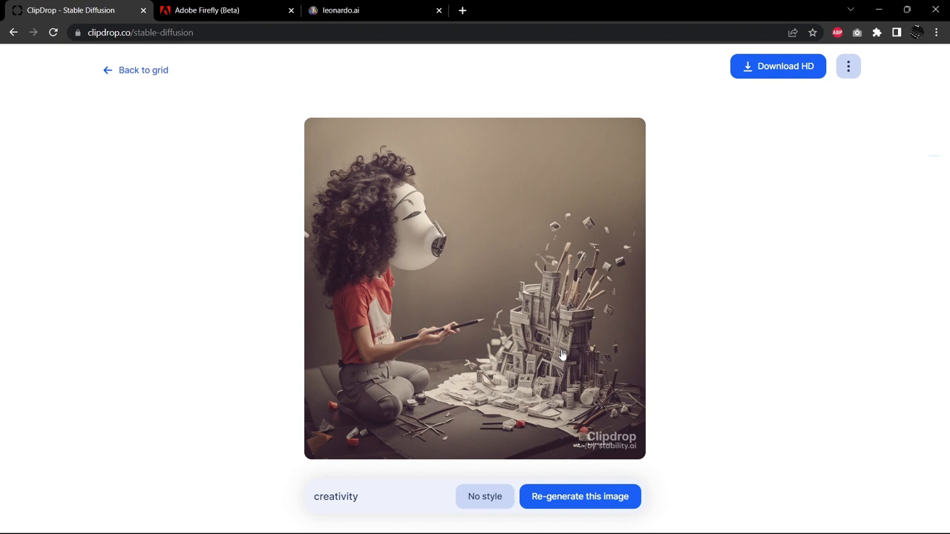
{"action": "mouse_move", "coordinate": [601, 258]}
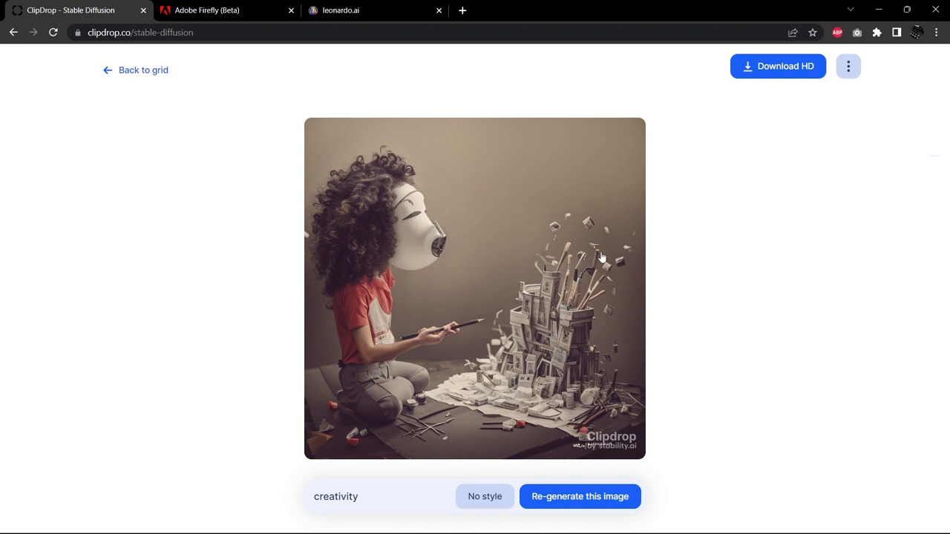
{"action": "mouse_move", "coordinate": [570, 296]}
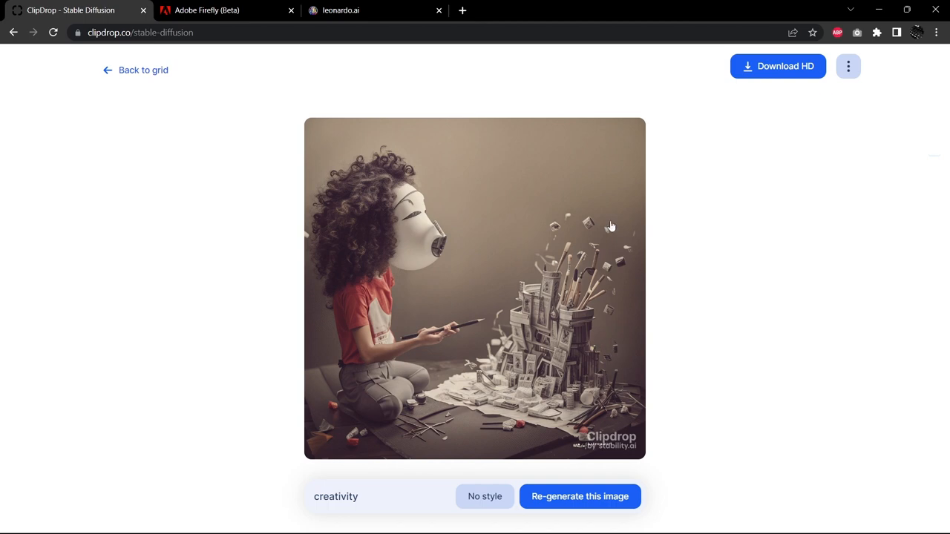
{"action": "mouse_move", "coordinate": [150, 70]}
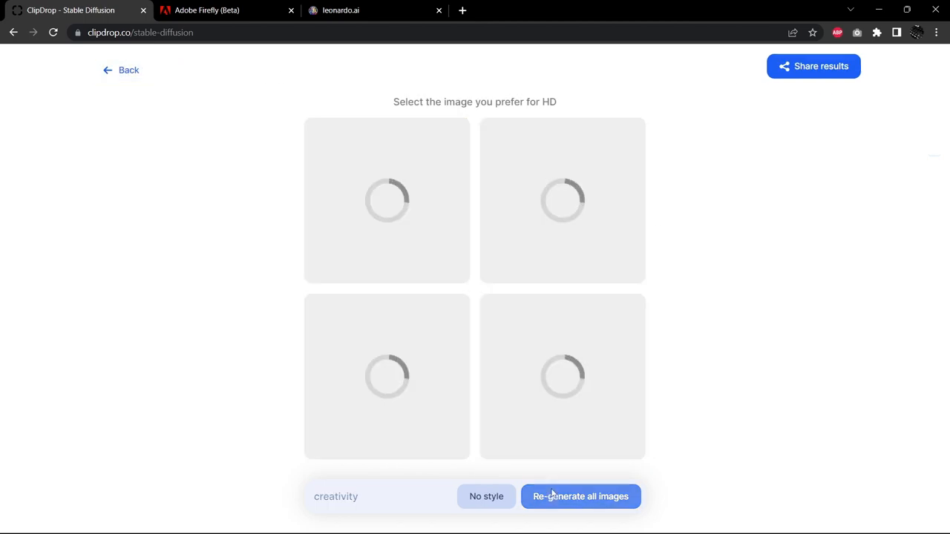
Regenerate four Clipdrop creativity images, skip the subscription offer, and enlarge the garden collage.
{"action": "left_click", "coordinate": [580, 497]}
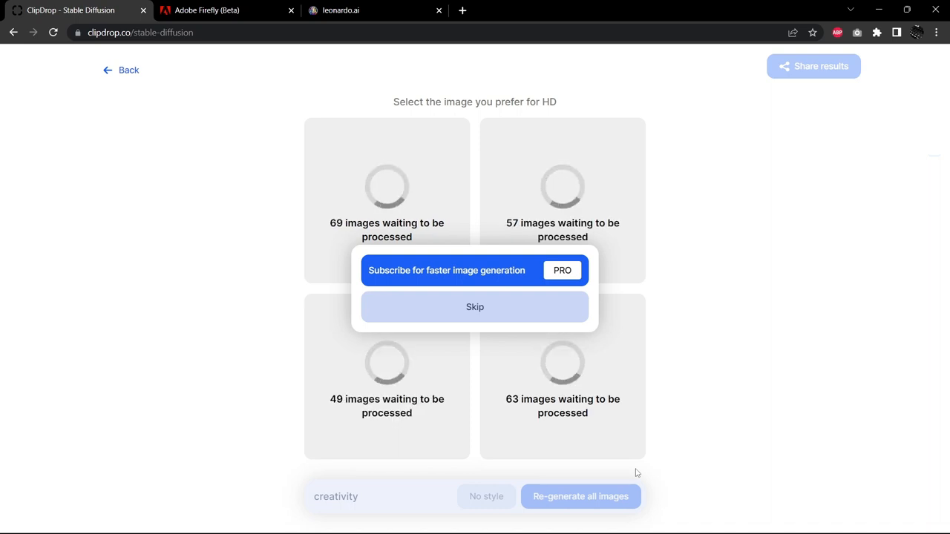
{"action": "left_click", "coordinate": [474, 307]}
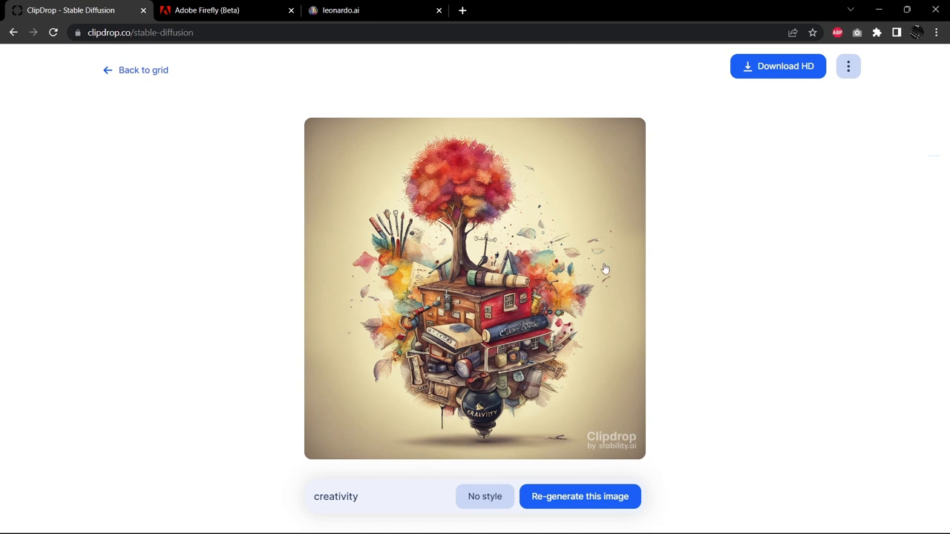
{"action": "mouse_move", "coordinate": [150, 70]}
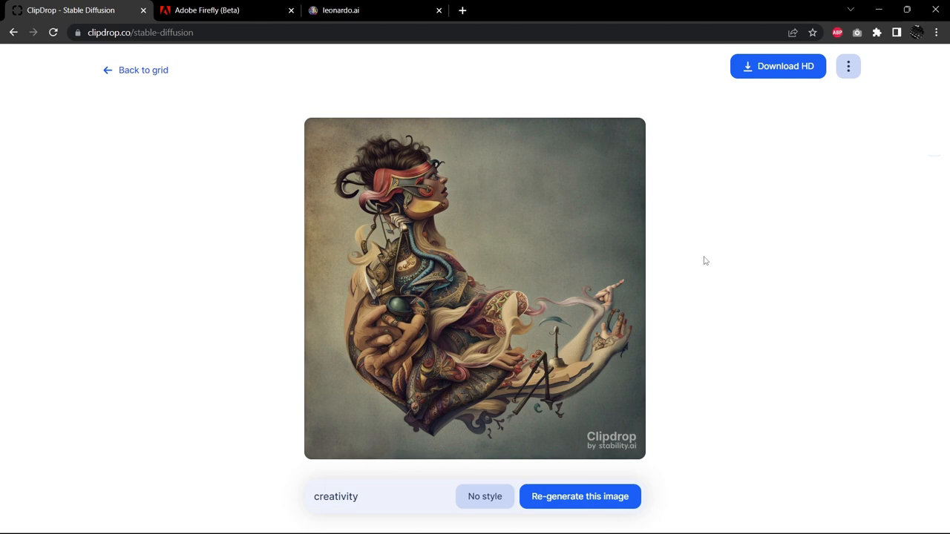
{"action": "mouse_move", "coordinate": [201, 84]}
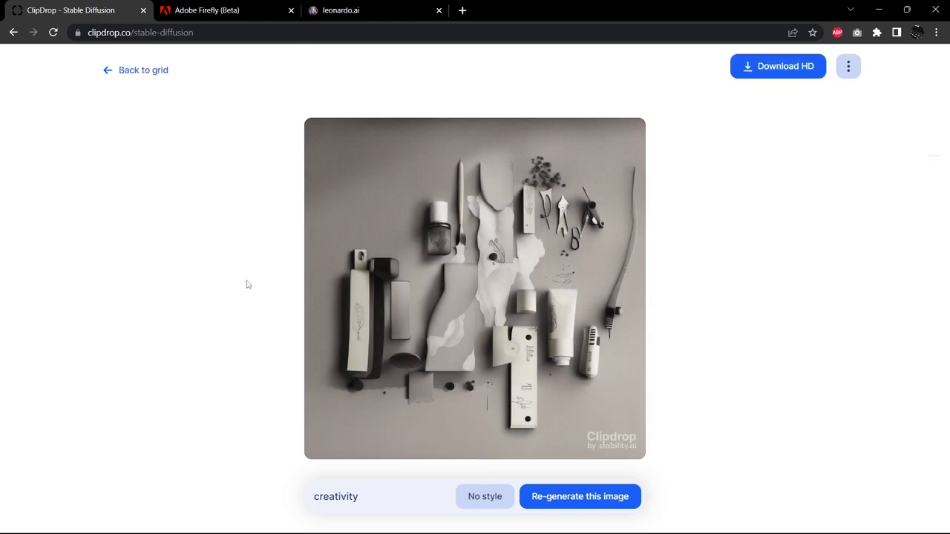
{"action": "mouse_move", "coordinate": [268, 249]}
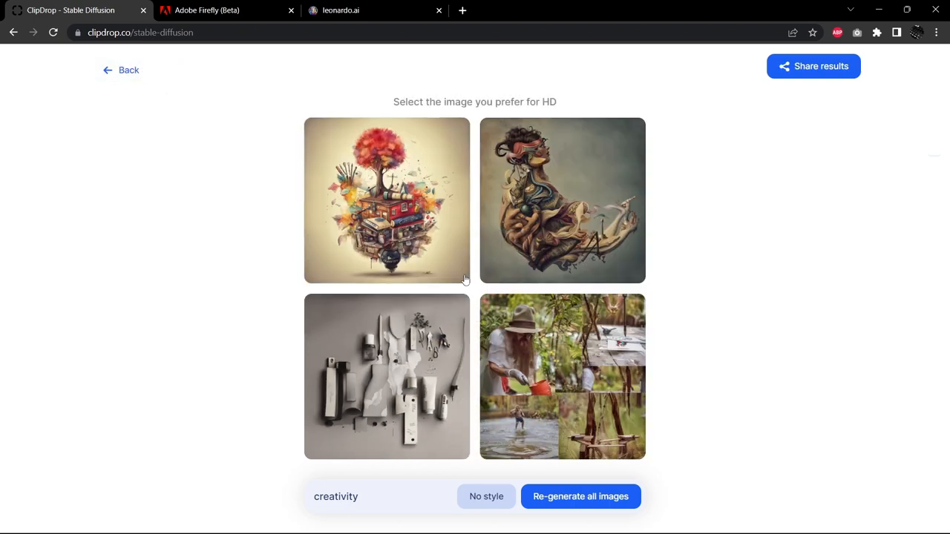
{"action": "left_click", "coordinate": [562, 376]}
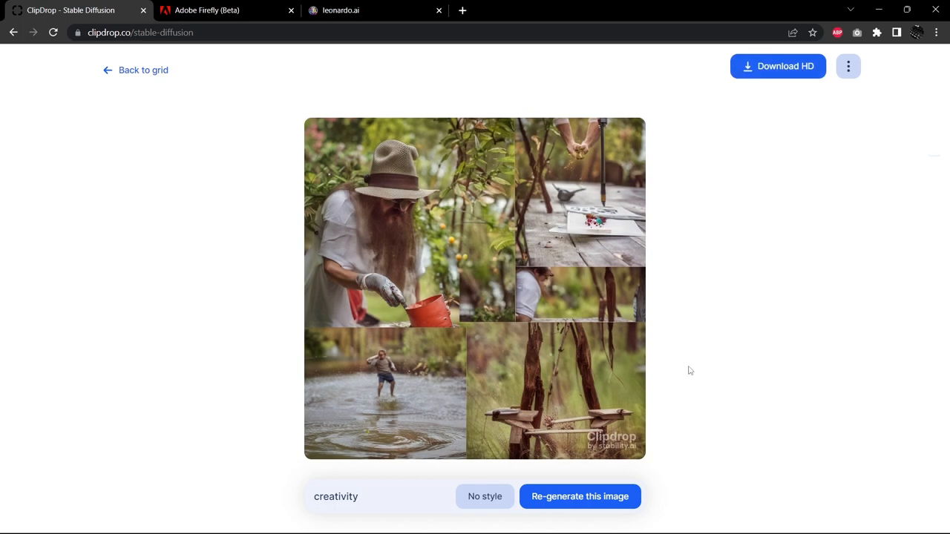
{"action": "mouse_move", "coordinate": [478, 330]}
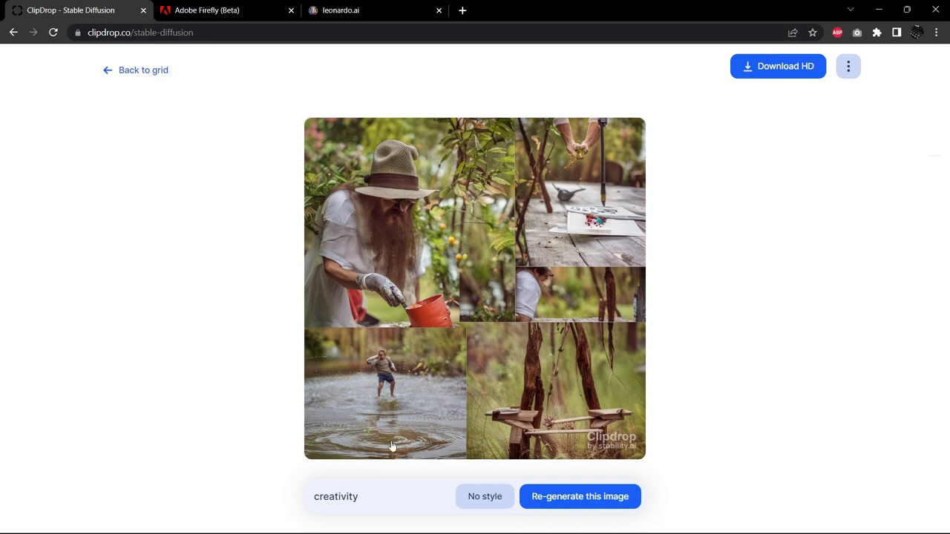
{"action": "mouse_move", "coordinate": [659, 405]}
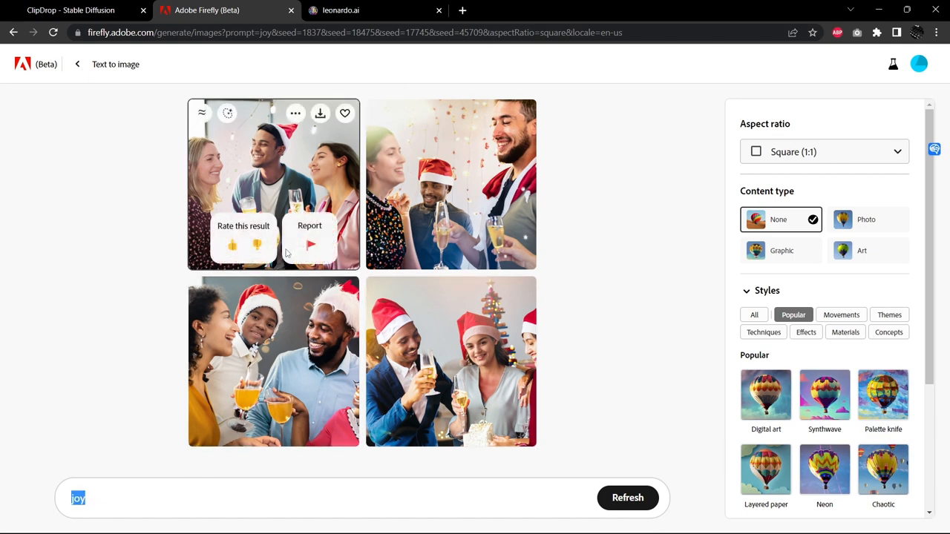
Generate Adobe Firefly images for the prompt 'creativity', dismissing the prompt-too-short notice.
{"action": "type", "text": "creati"}
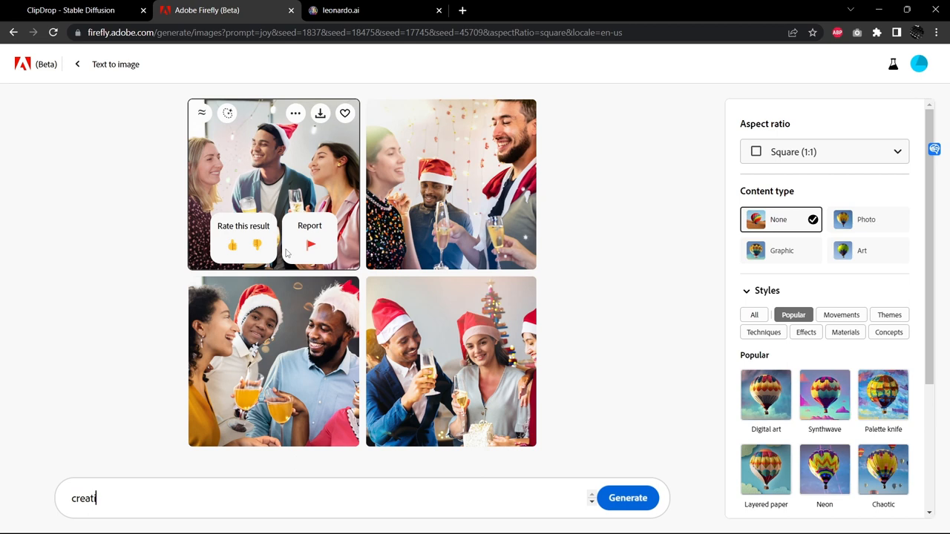
{"action": "left_click", "coordinate": [628, 498]}
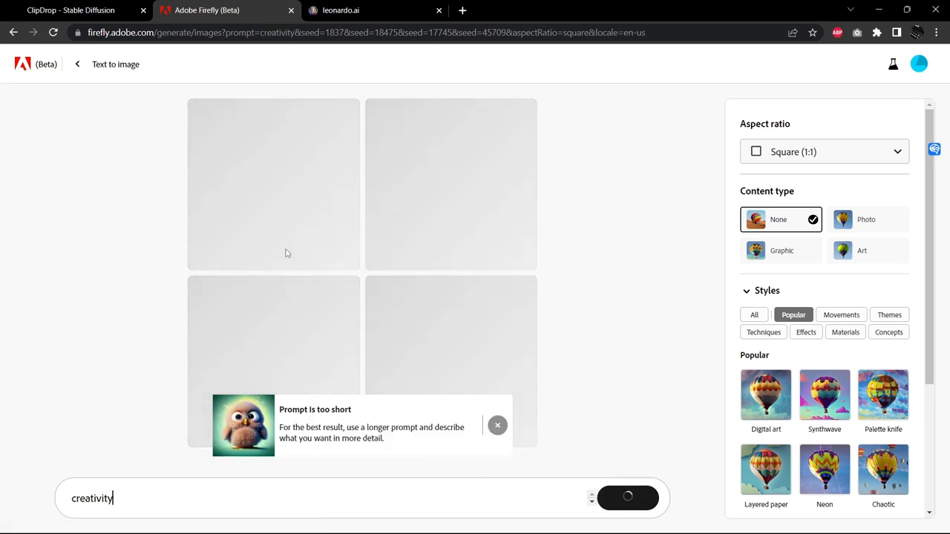
{"action": "left_click", "coordinate": [628, 498]}
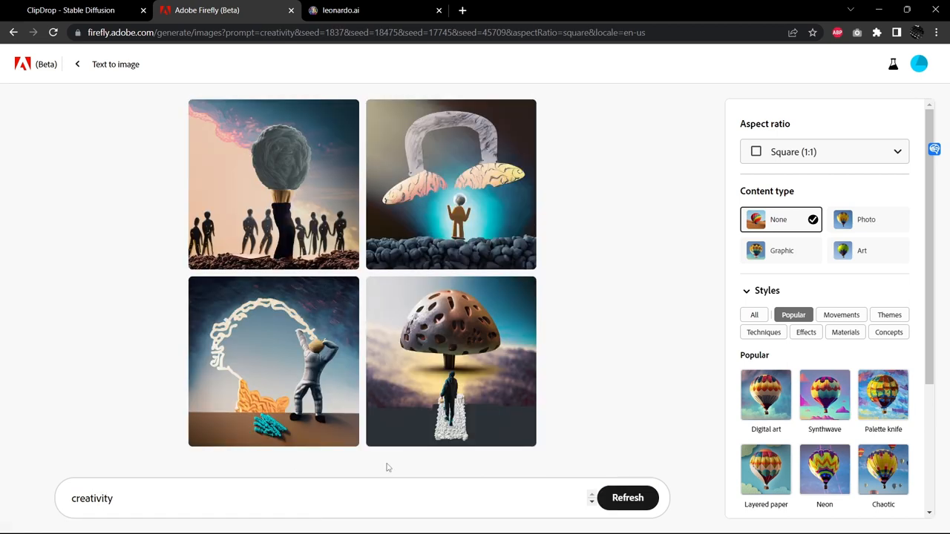
View the yarn-ball head, glowing arch, outlined head and mushroom path images enlarged, then close the preview.
{"action": "left_click", "coordinate": [273, 184]}
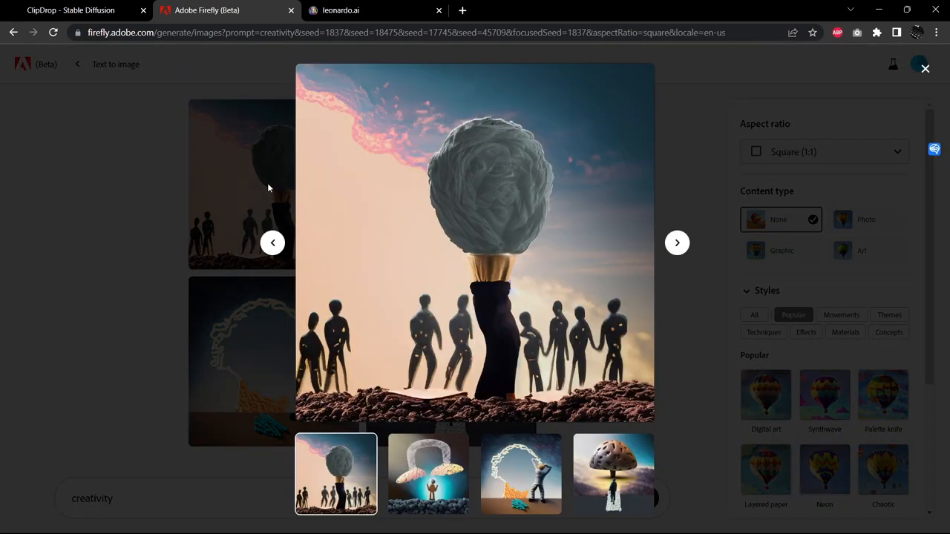
{"action": "mouse_move", "coordinate": [677, 243]}
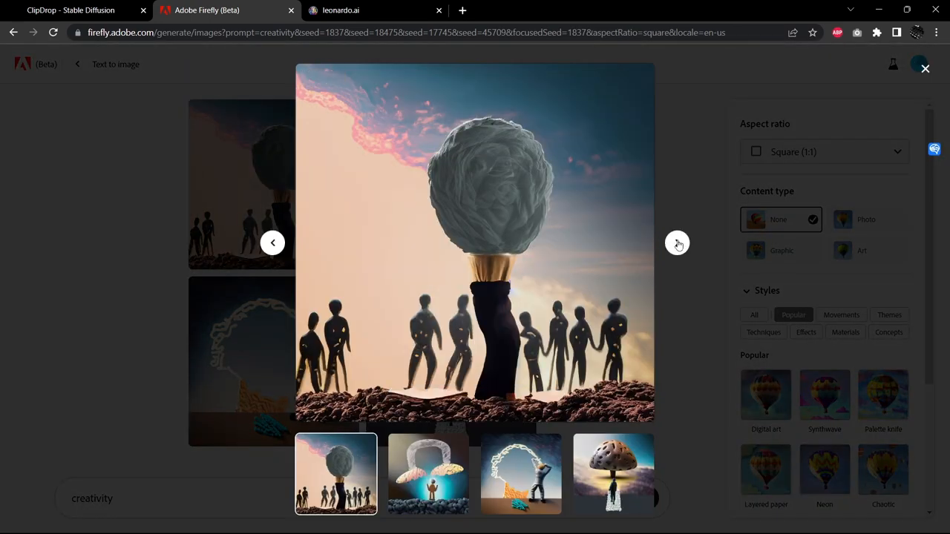
{"action": "left_click", "coordinate": [429, 474]}
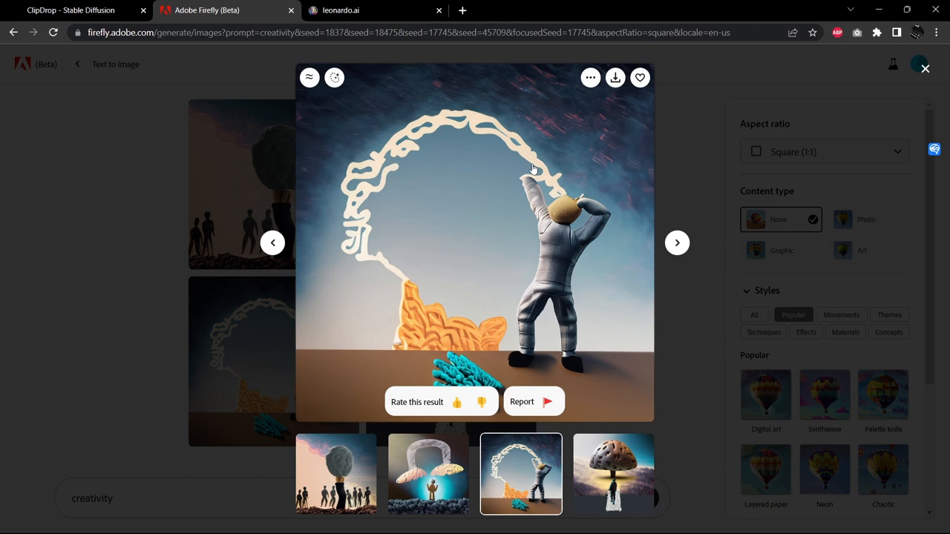
{"action": "mouse_move", "coordinate": [399, 302]}
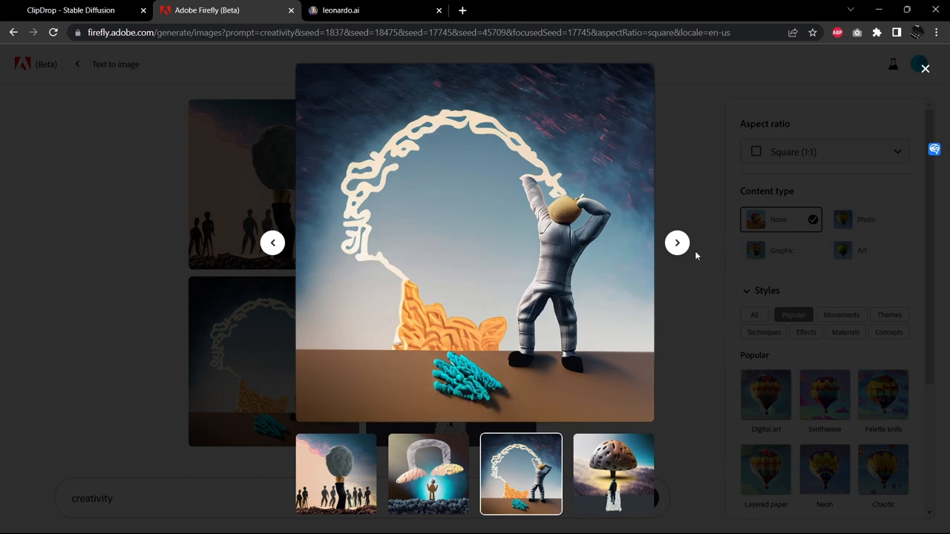
{"action": "left_click", "coordinate": [677, 243]}
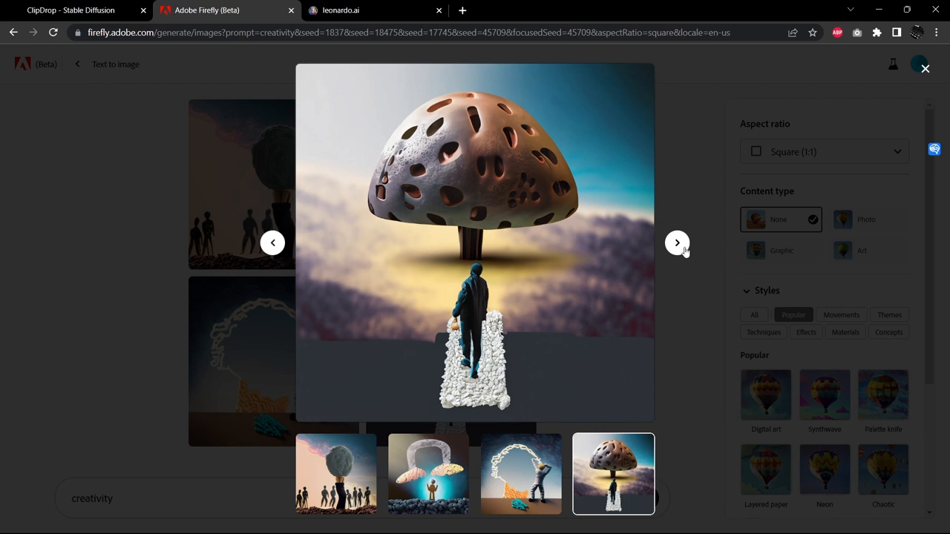
{"action": "mouse_move", "coordinate": [668, 369]}
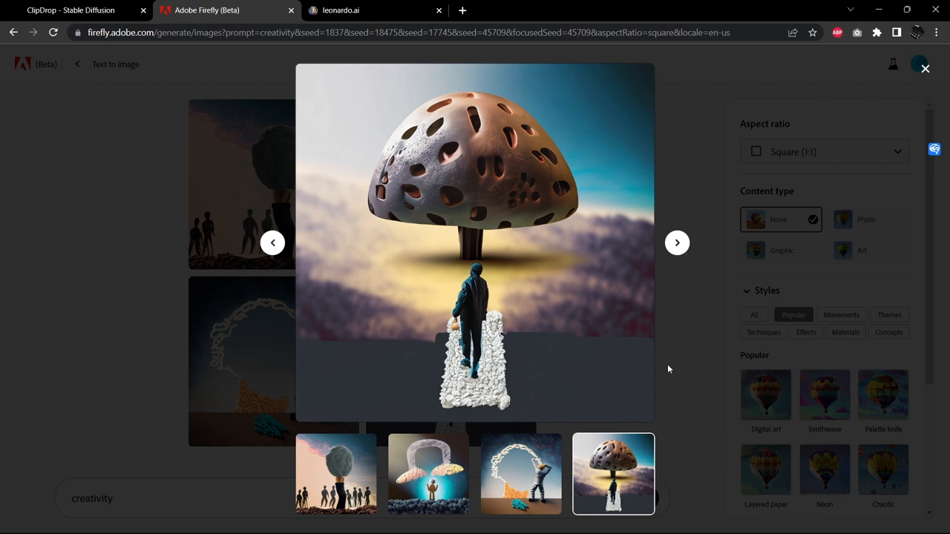
{"action": "mouse_move", "coordinate": [689, 221]}
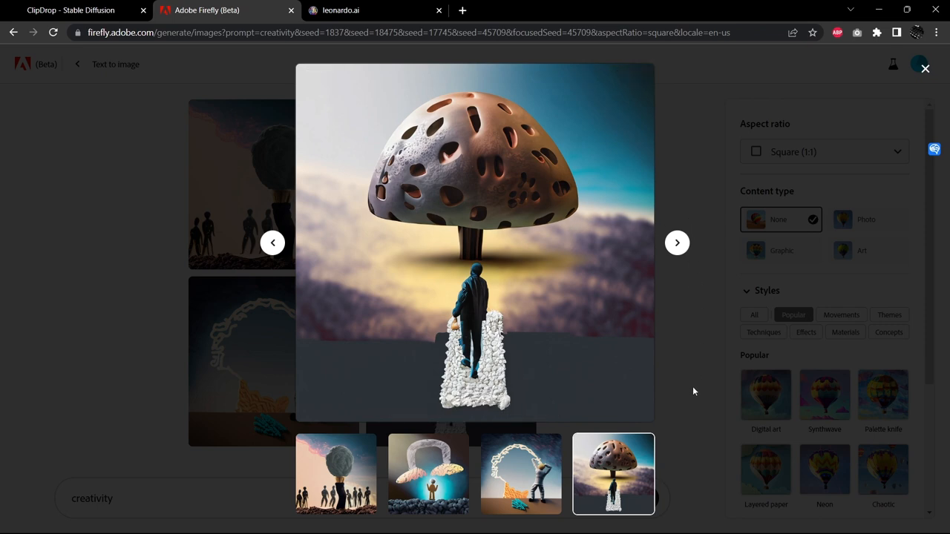
{"action": "left_click", "coordinate": [925, 67]}
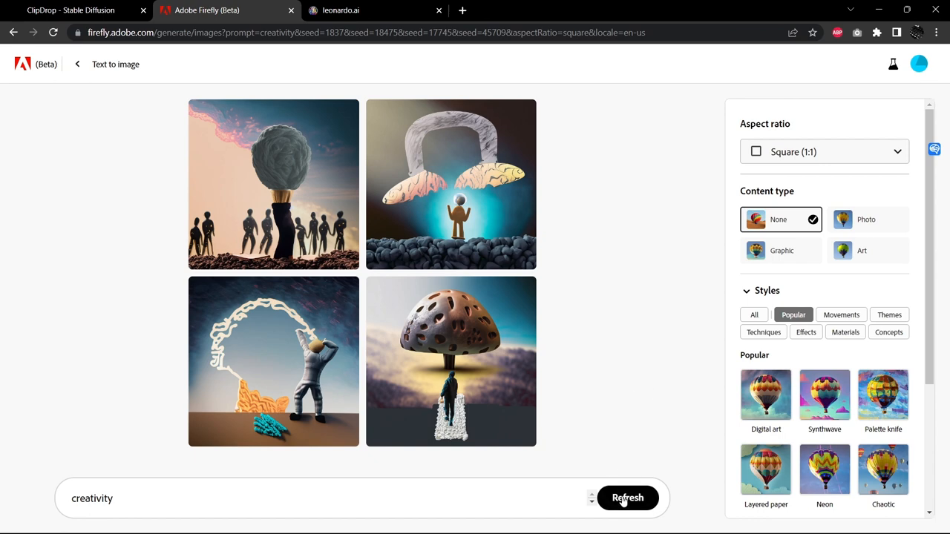
Refresh the Firefly creativity prompt twice, ending with pencils, letter cards and lightbulbs photos.
{"action": "left_click", "coordinate": [627, 498]}
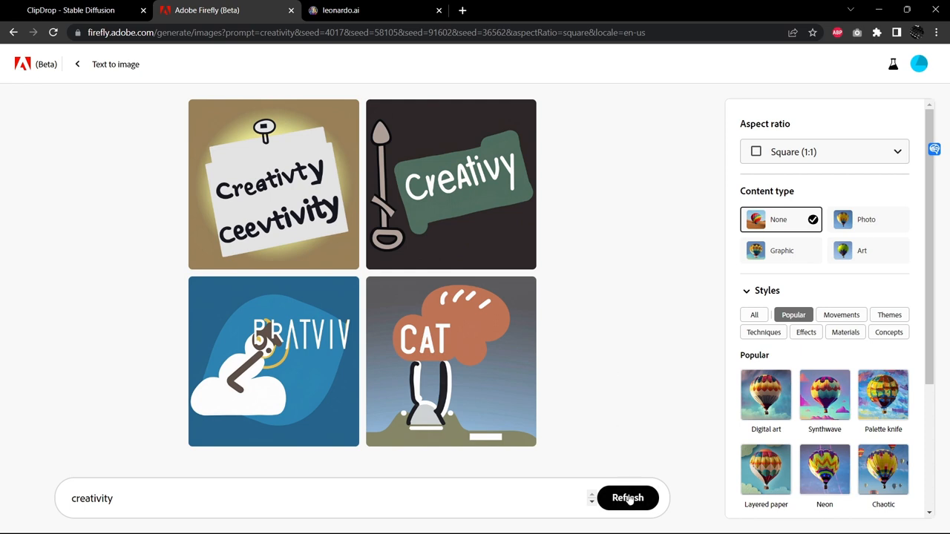
{"action": "left_click", "coordinate": [629, 498]}
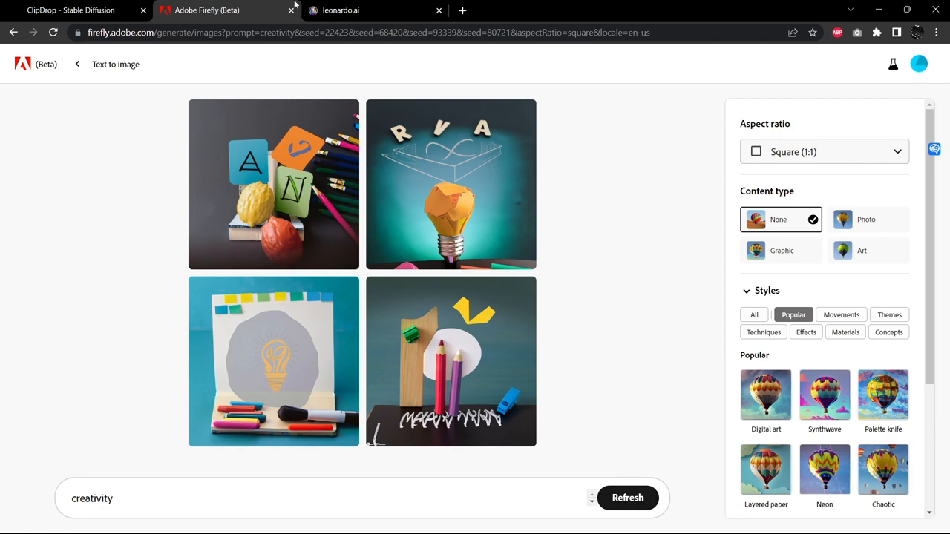
In Leonardo.Ai, replace 'joy' with 'creativity' and generate Absolute Reality image batches.
{"action": "left_click", "coordinate": [351, 10]}
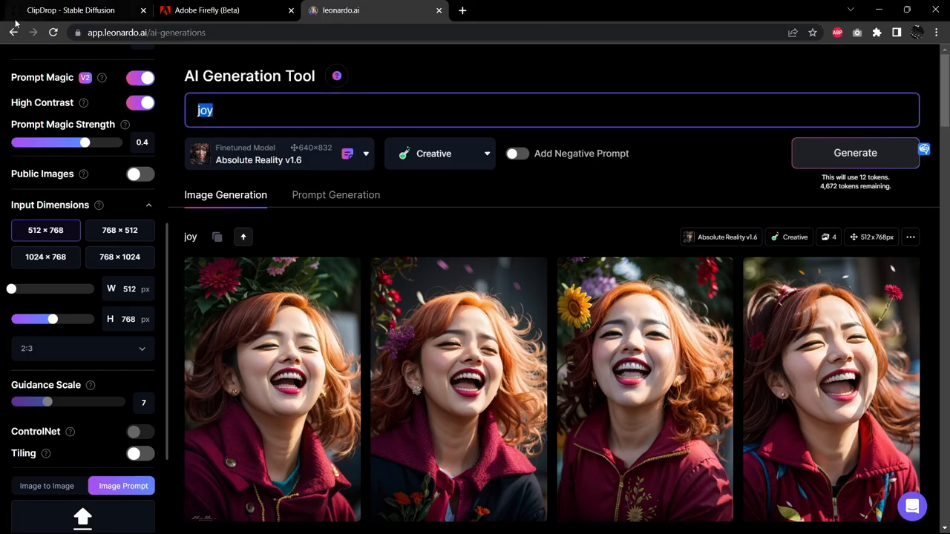
{"action": "type", "text": "cret"}
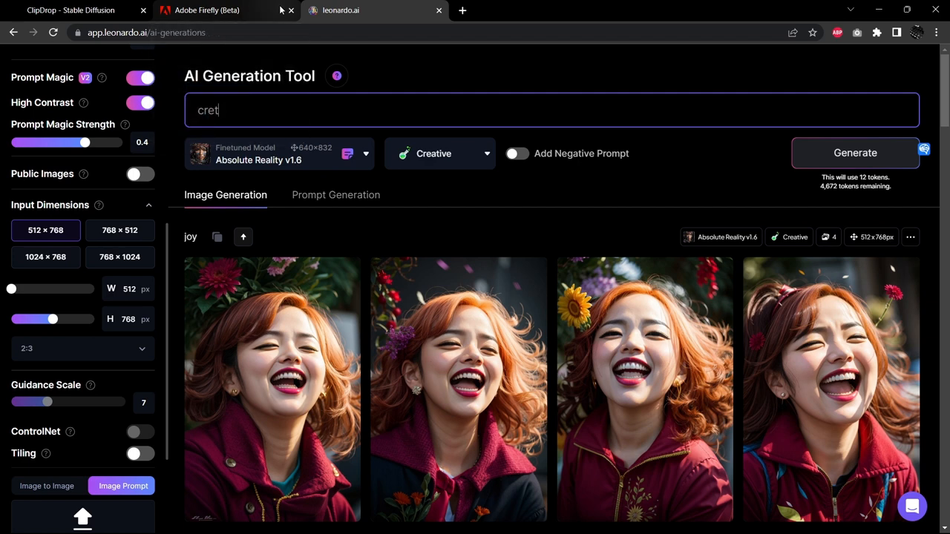
{"action": "type", "text": "creativity"}
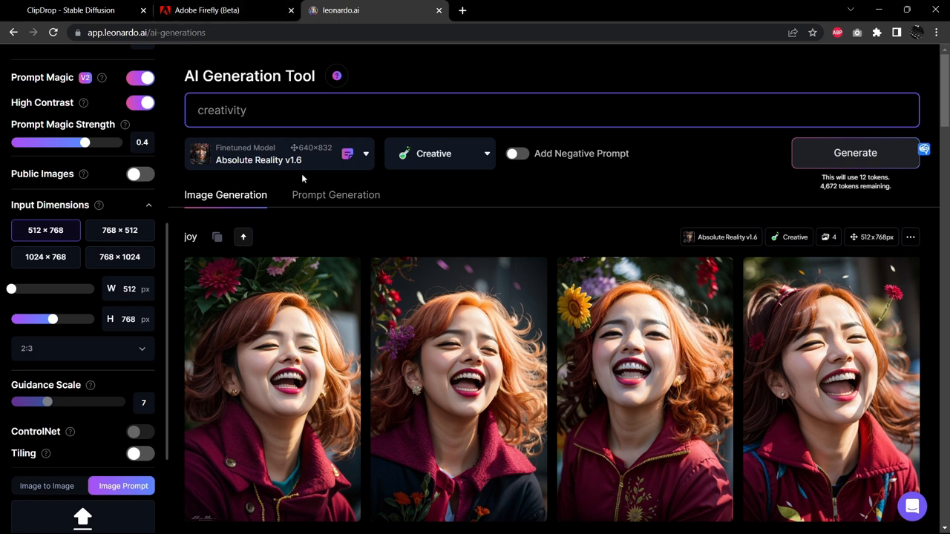
{"action": "mouse_move", "coordinate": [724, 155]}
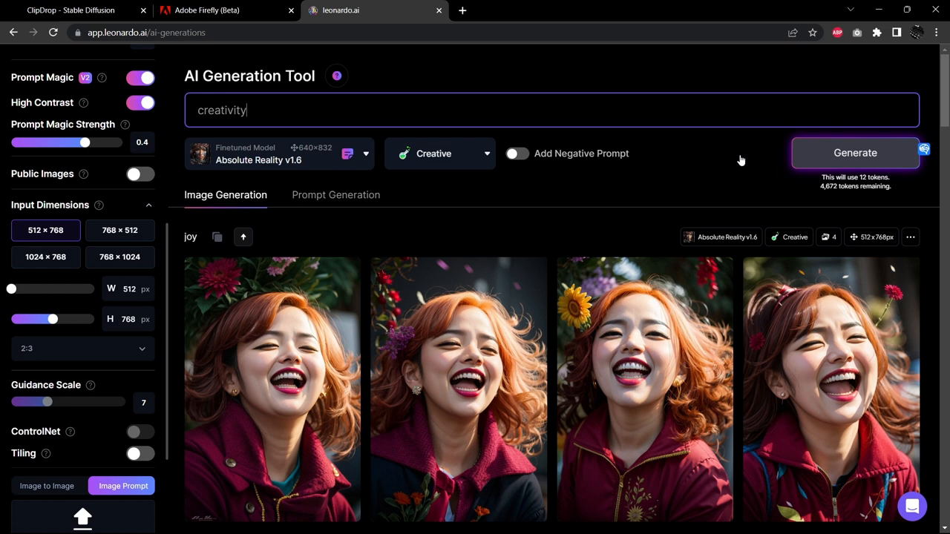
{"action": "left_click", "coordinate": [279, 154]}
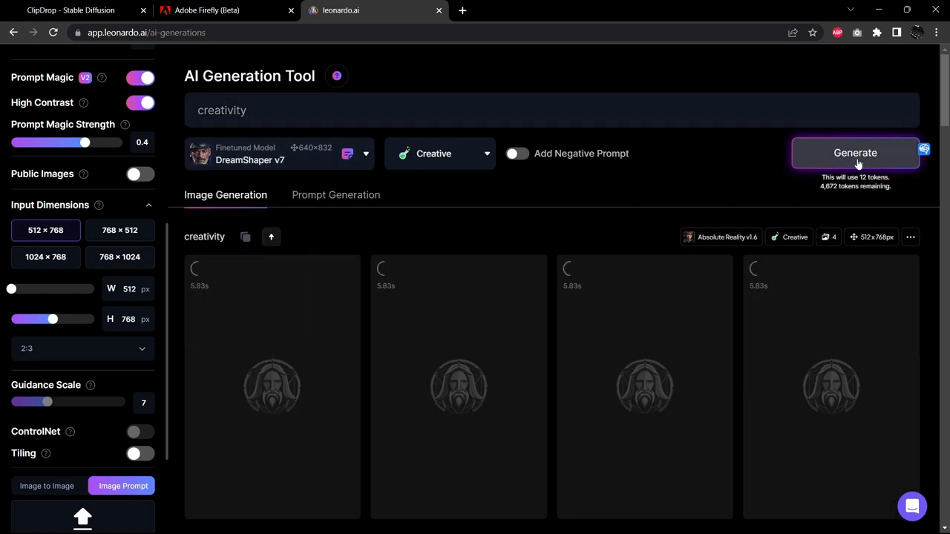
{"action": "left_click", "coordinate": [856, 153]}
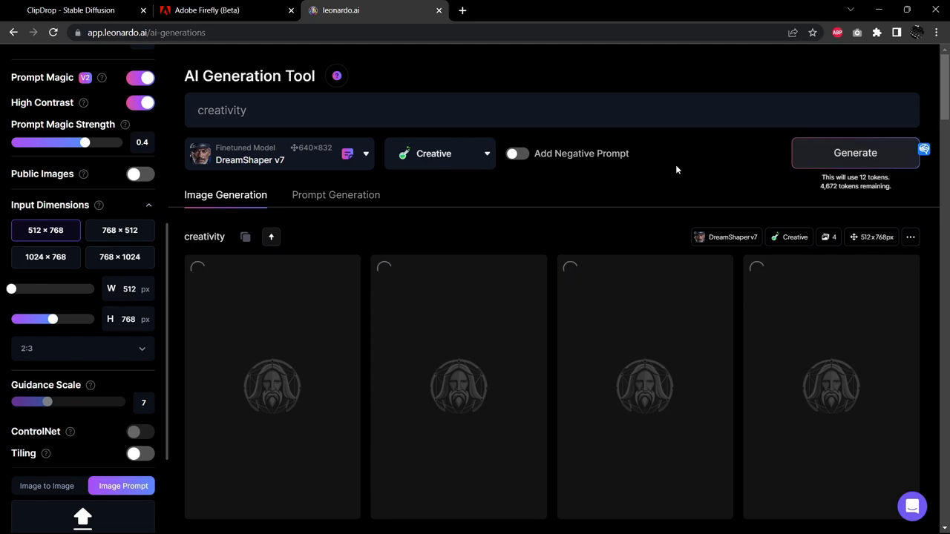
{"action": "scroll", "scroll_direction": "down", "scroll_amount": 3}
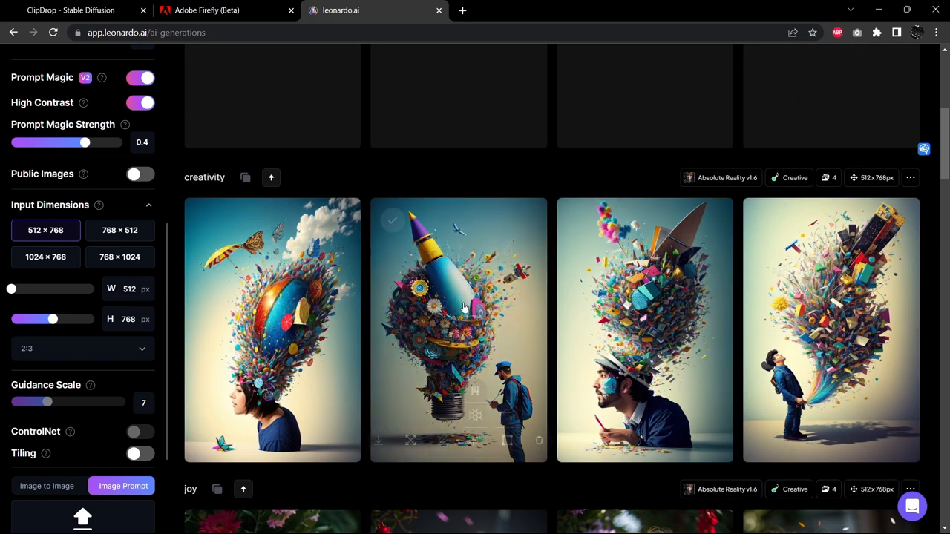
Enlarge the first creativity image and step through the set to the flower-filled head portrait.
{"action": "left_click", "coordinate": [271, 331]}
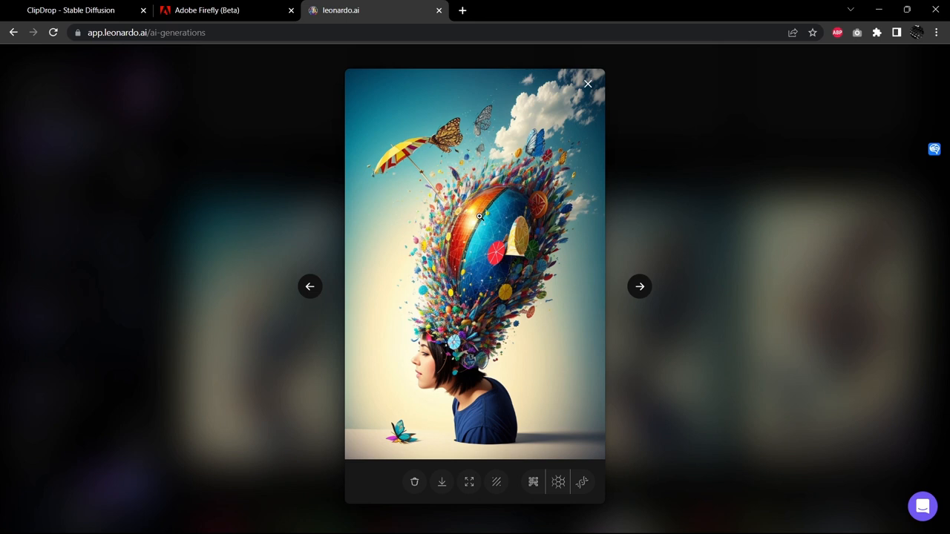
{"action": "mouse_move", "coordinate": [640, 286]}
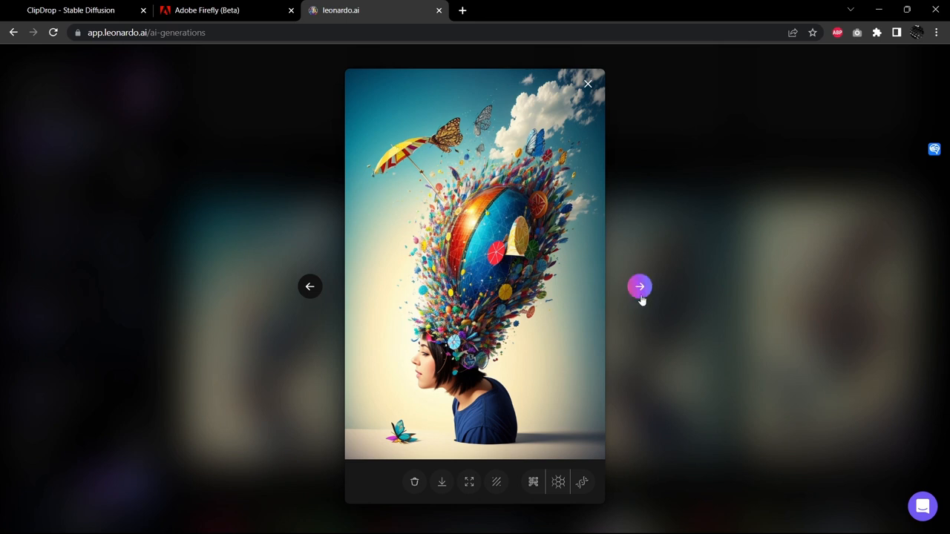
{"action": "left_click", "coordinate": [639, 286]}
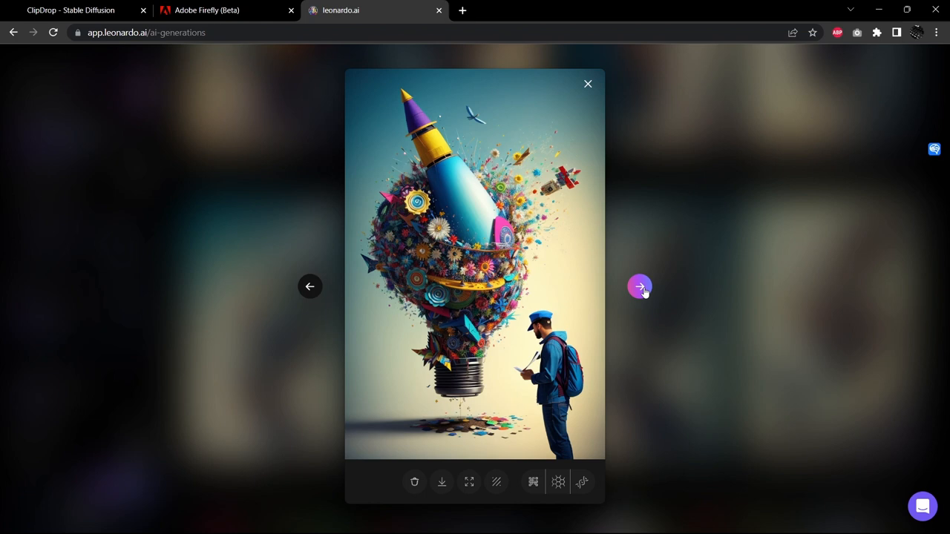
{"action": "left_click", "coordinate": [639, 286]}
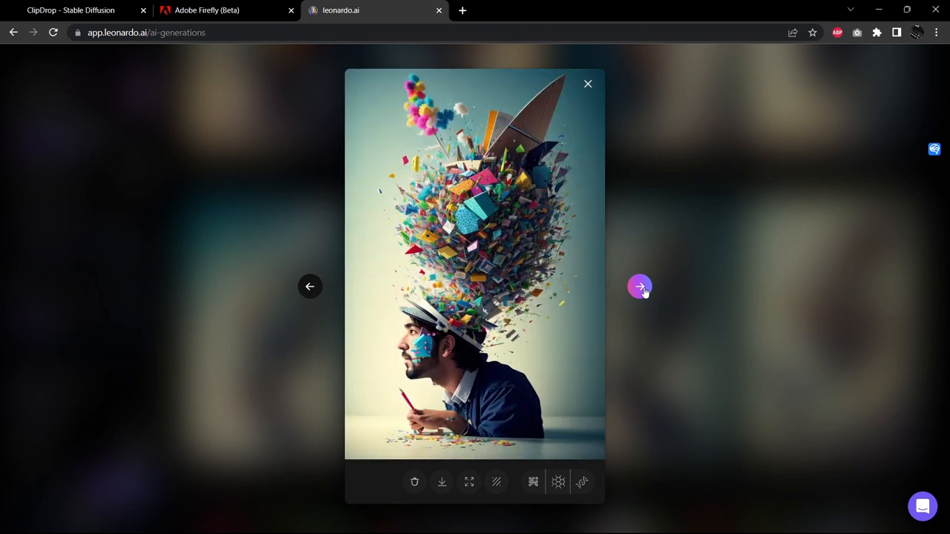
{"action": "mouse_move", "coordinate": [425, 128]}
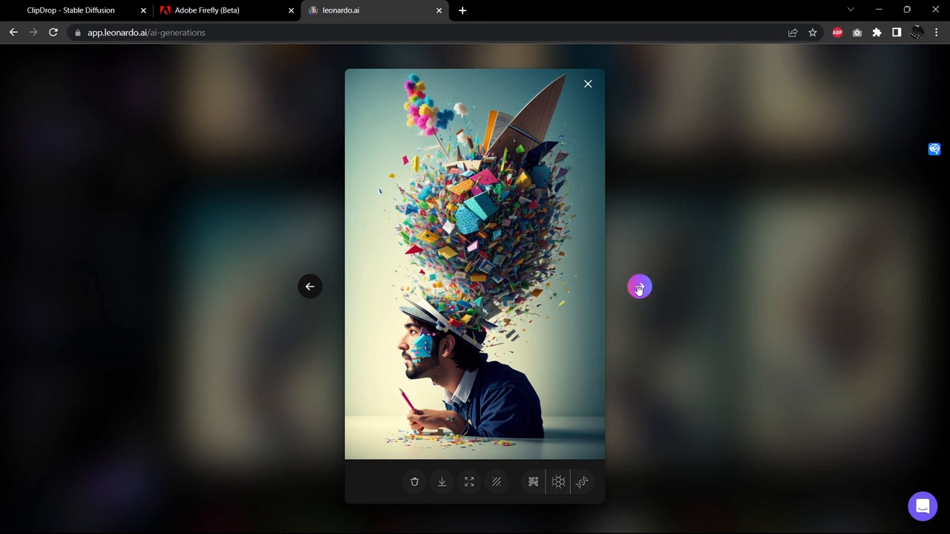
{"action": "left_click", "coordinate": [639, 286]}
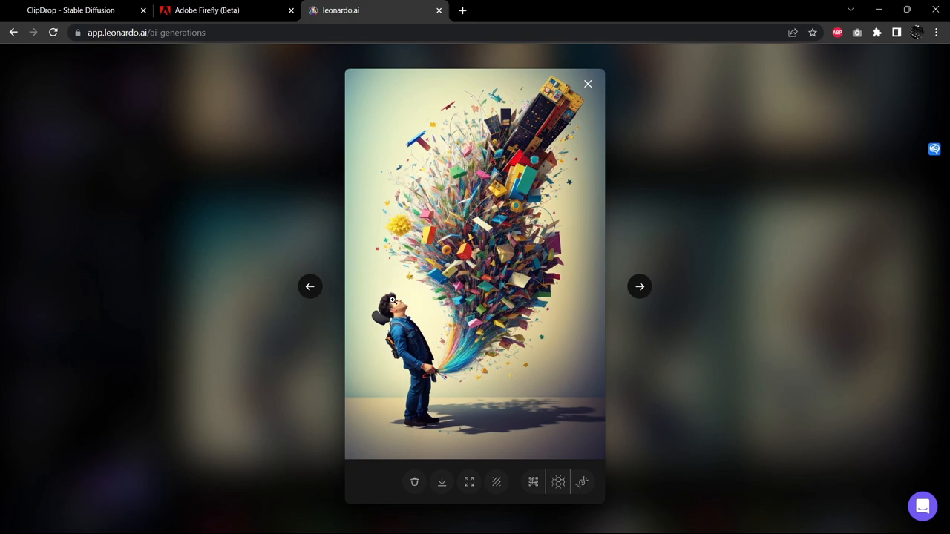
{"action": "left_click", "coordinate": [587, 83]}
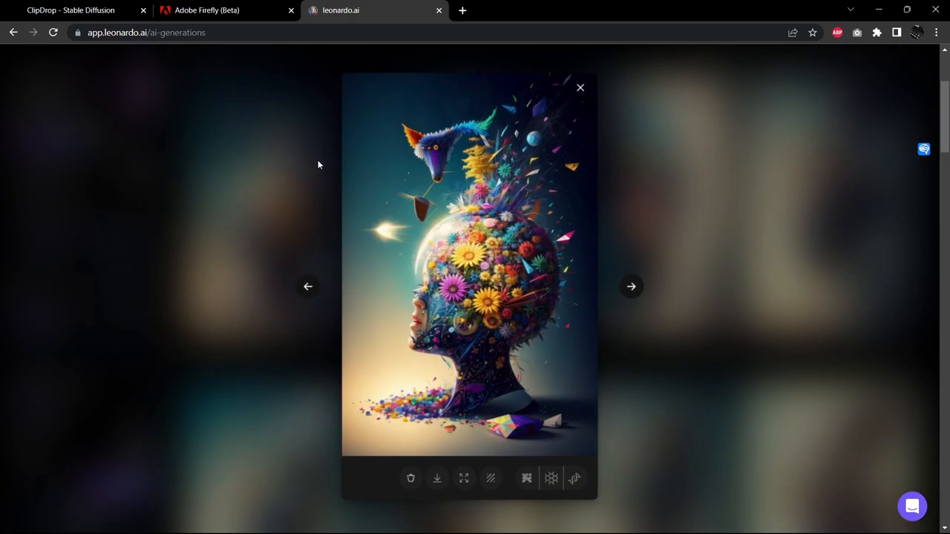
Cycle through the lightbulb and paper-burst images, landing back on the boy-beside-lightbulb image.
{"action": "left_click", "coordinate": [632, 287]}
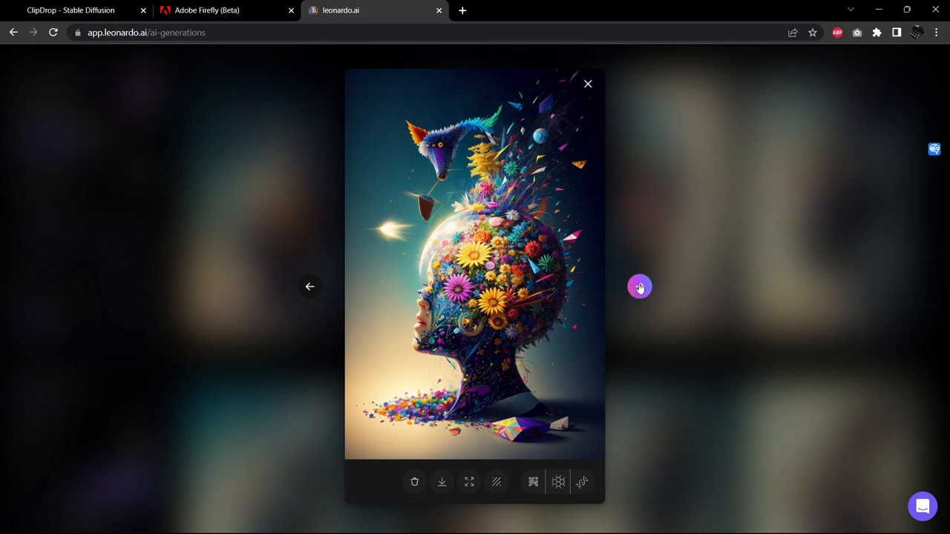
{"action": "left_click", "coordinate": [640, 287]}
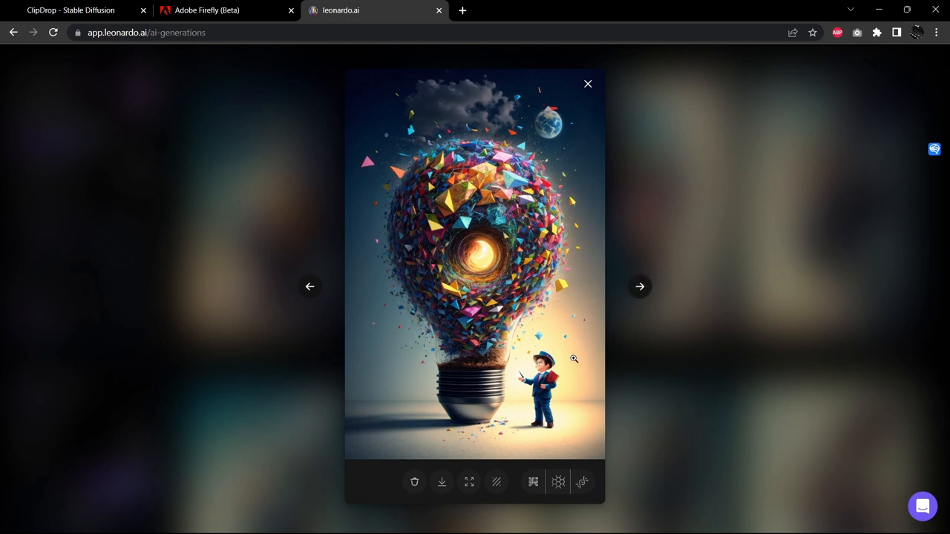
{"action": "left_click", "coordinate": [640, 287]}
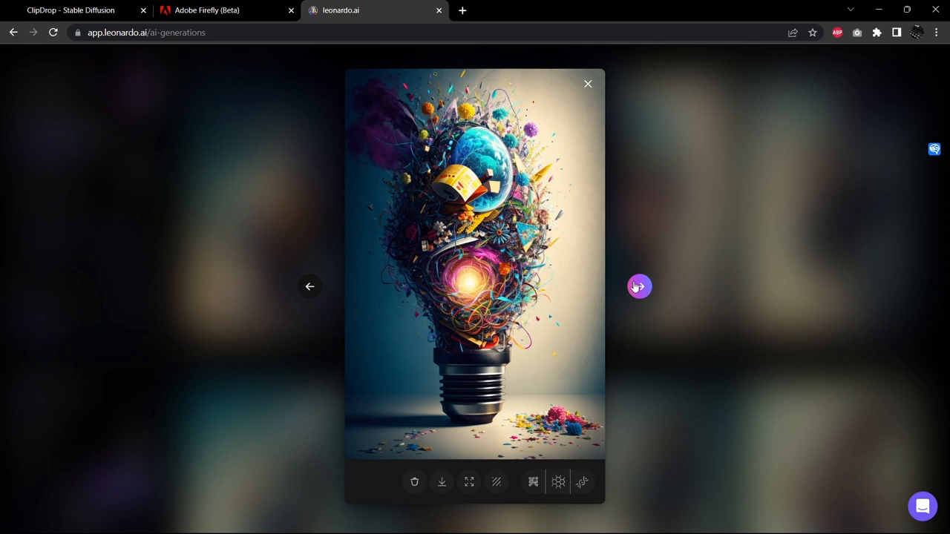
{"action": "left_click", "coordinate": [640, 287]}
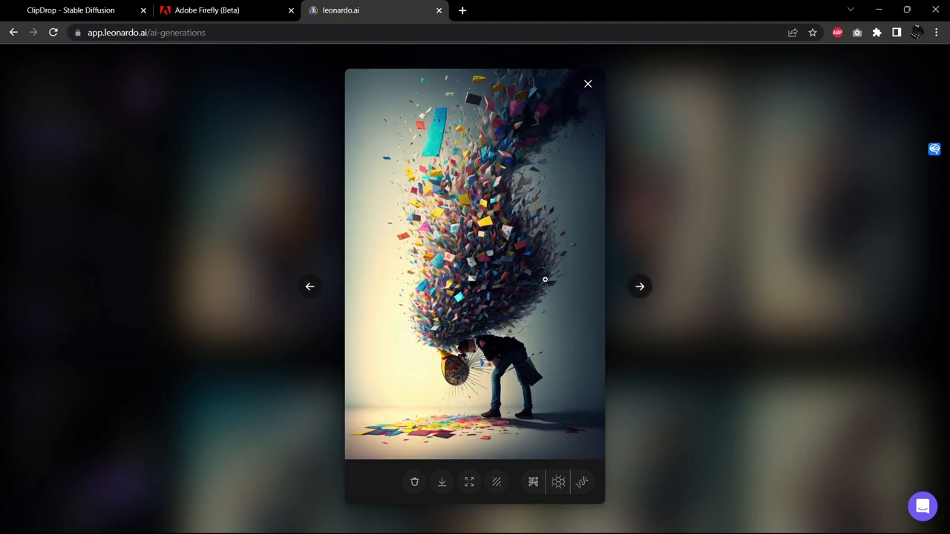
{"action": "mouse_move", "coordinate": [496, 339]}
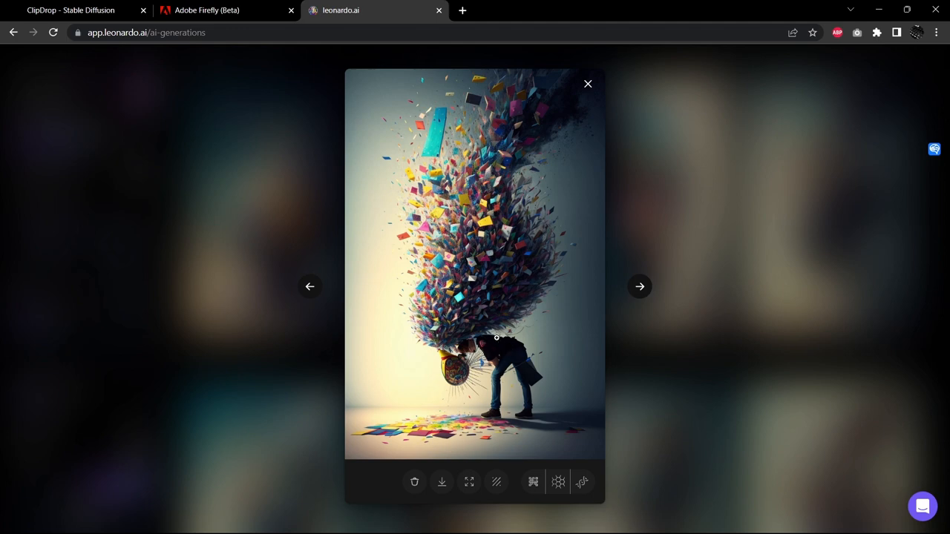
{"action": "mouse_move", "coordinate": [640, 286]}
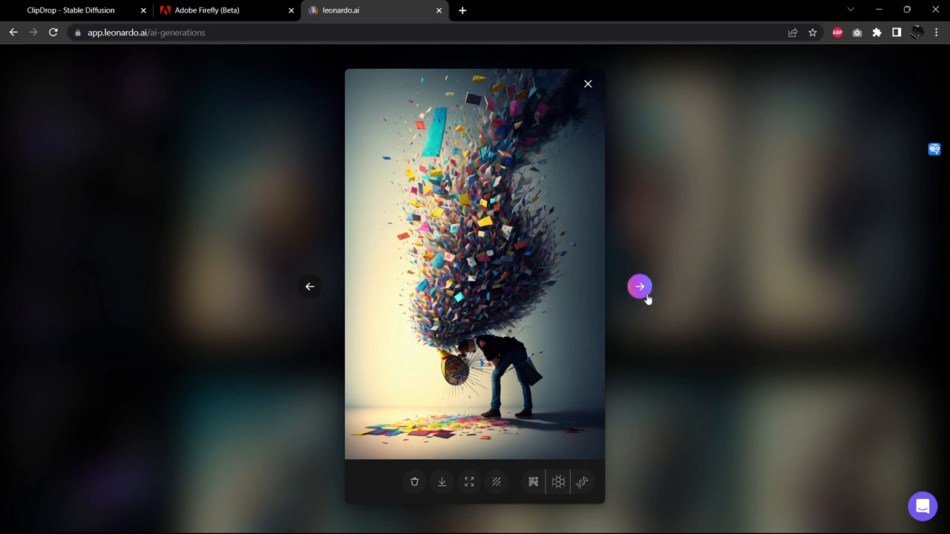
{"action": "left_click", "coordinate": [639, 287]}
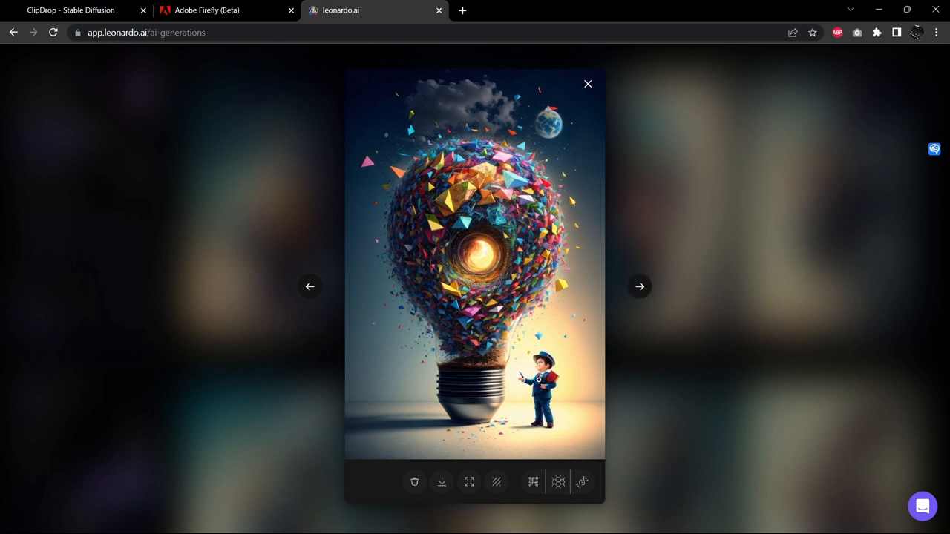
{"action": "mouse_move", "coordinate": [479, 202]}
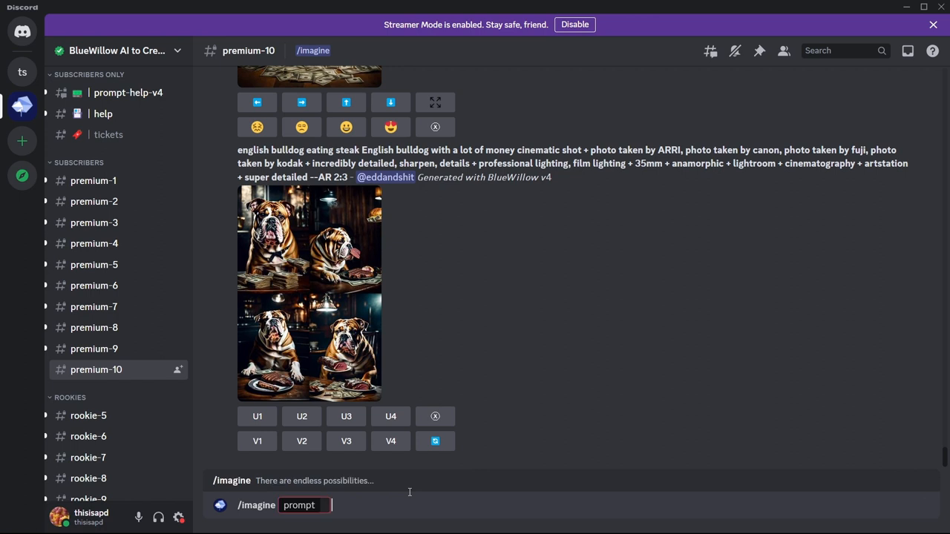
Run /imagine with prompt 'creativity' in premium-10 and enlarge the resulting BlueWillow grid.
{"action": "type", "text": "pro"}
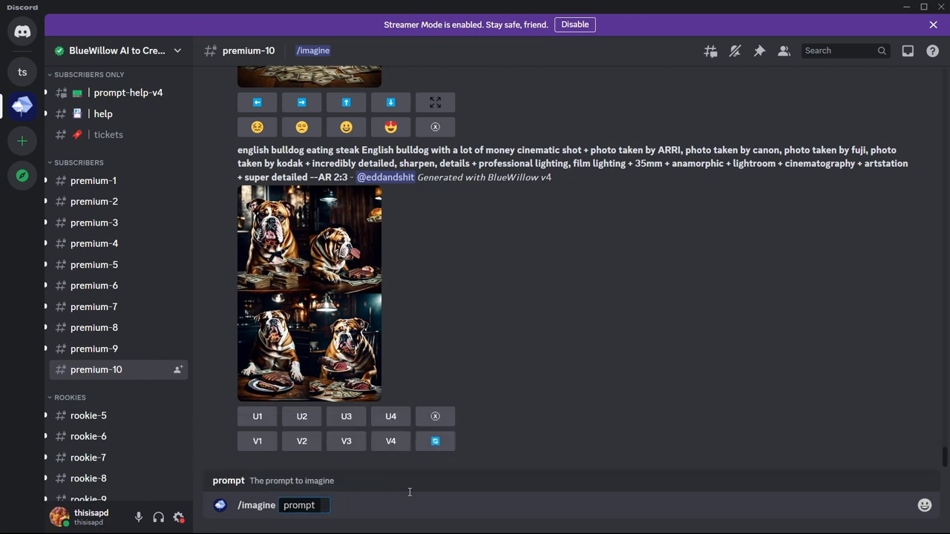
{"action": "type", "text": "creat"}
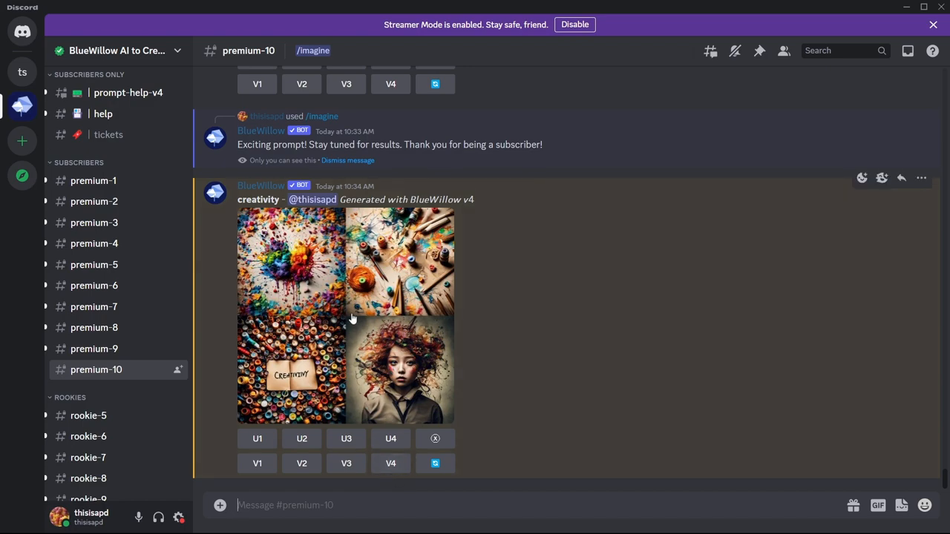
{"action": "left_click", "coordinate": [353, 316]}
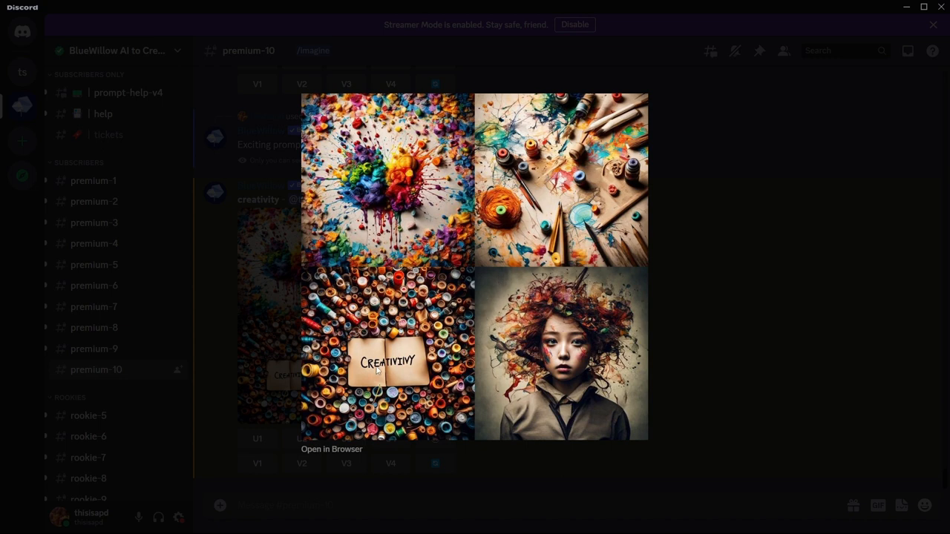
{"action": "mouse_move", "coordinate": [438, 356]}
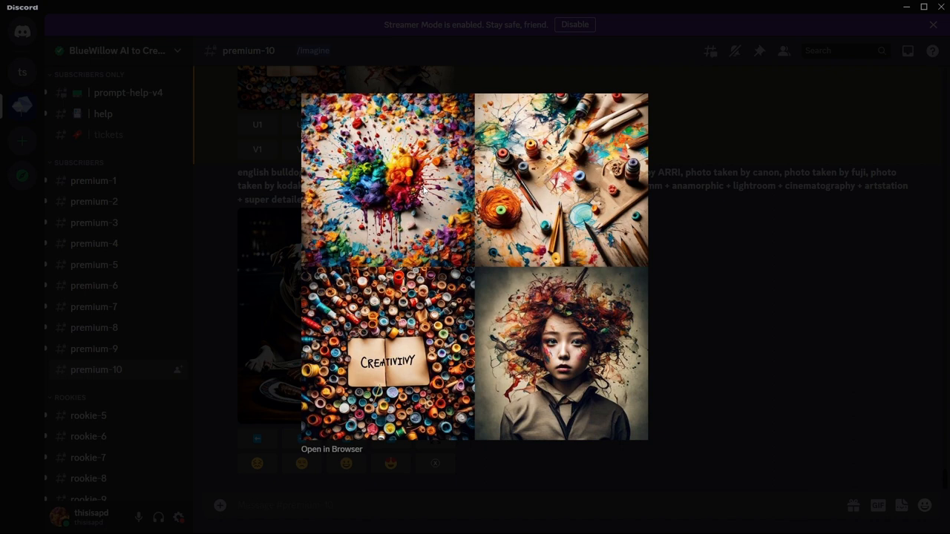
{"action": "mouse_move", "coordinate": [559, 302]}
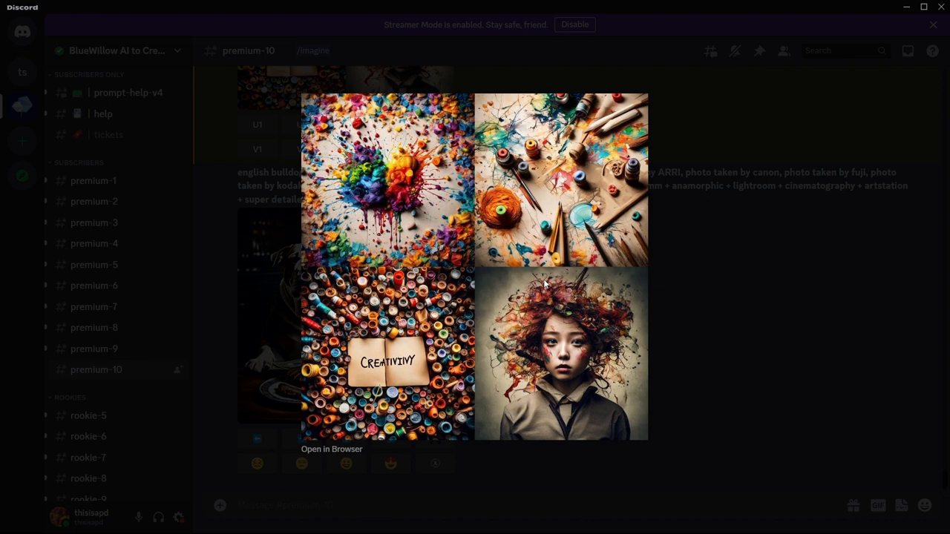
{"action": "mouse_move", "coordinate": [567, 288]}
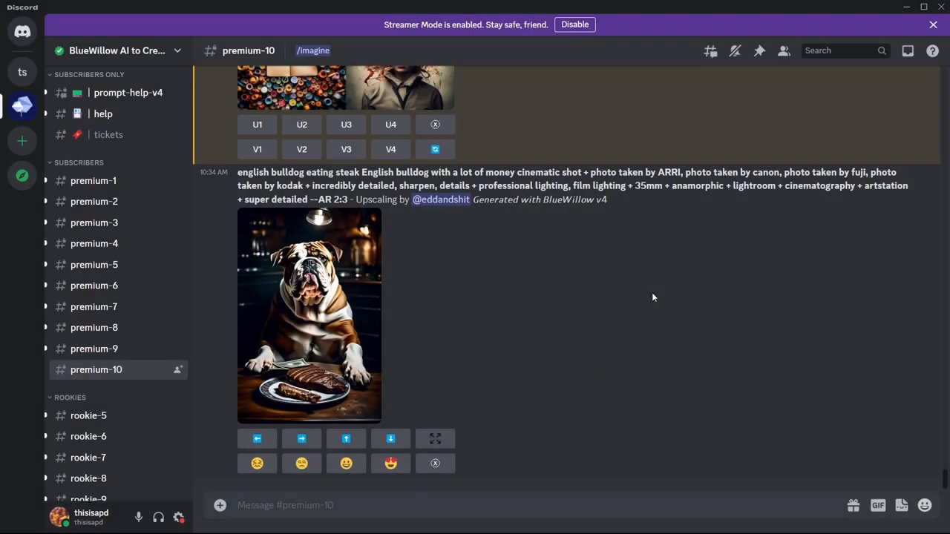
Leave Discord and return to Clipdrop's creativity results.
{"action": "key", "text": "alt+tab"}
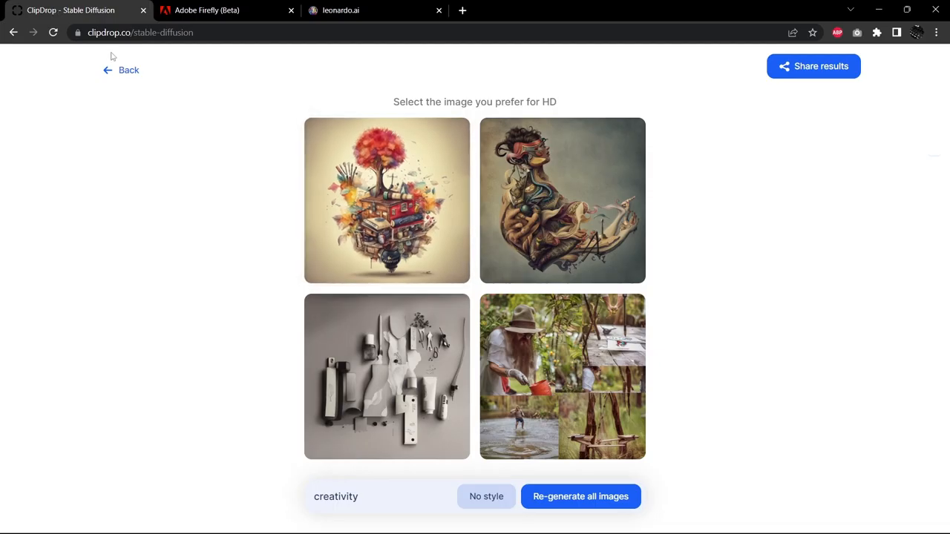
Generate Clipdrop 'mystery' images and enlarge the dark forest path and misty stone archway.
{"action": "left_click", "coordinate": [129, 70]}
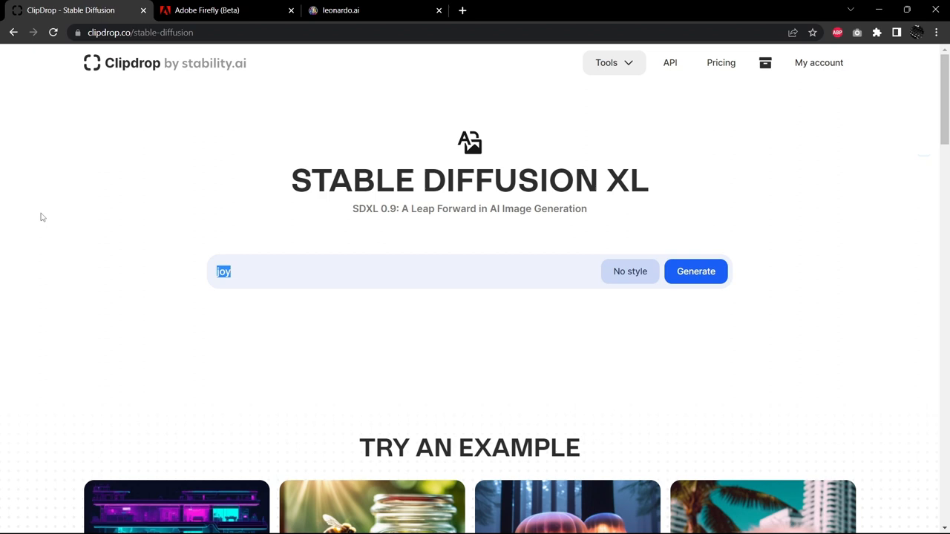
{"action": "type", "text": "myster"}
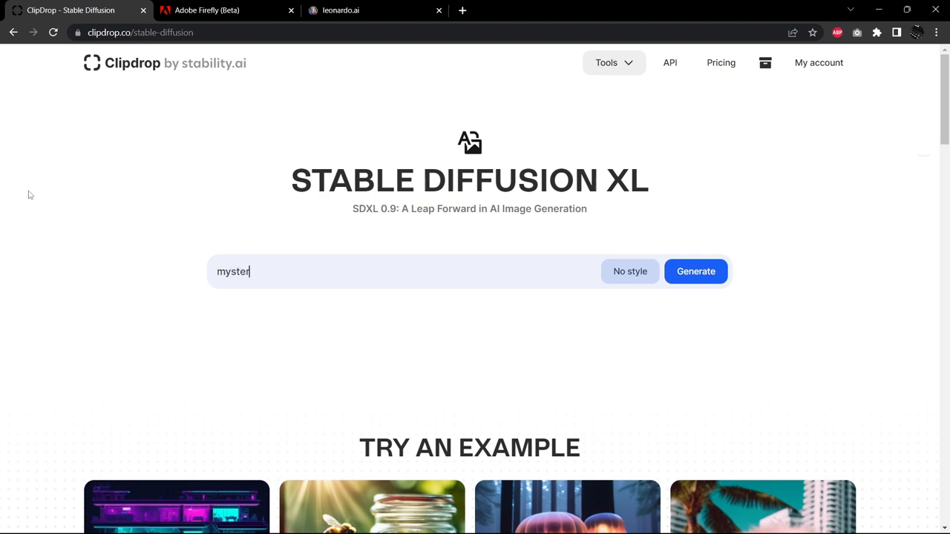
{"action": "left_click", "coordinate": [696, 271]}
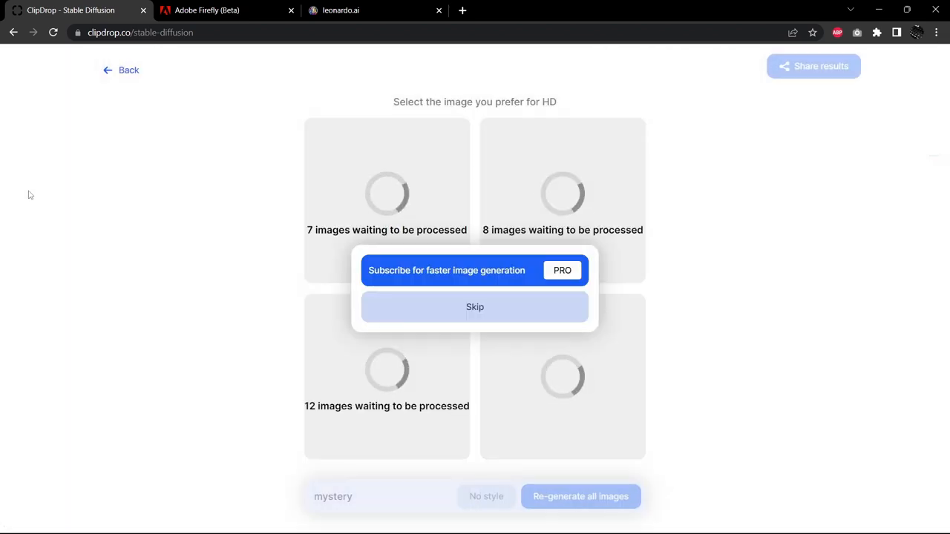
{"action": "left_click", "coordinate": [475, 308]}
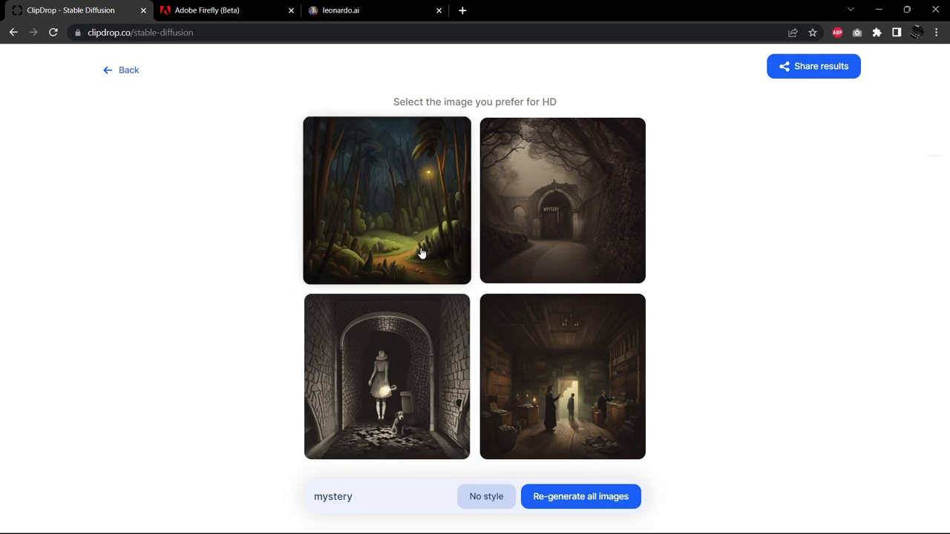
{"action": "left_click", "coordinate": [386, 201]}
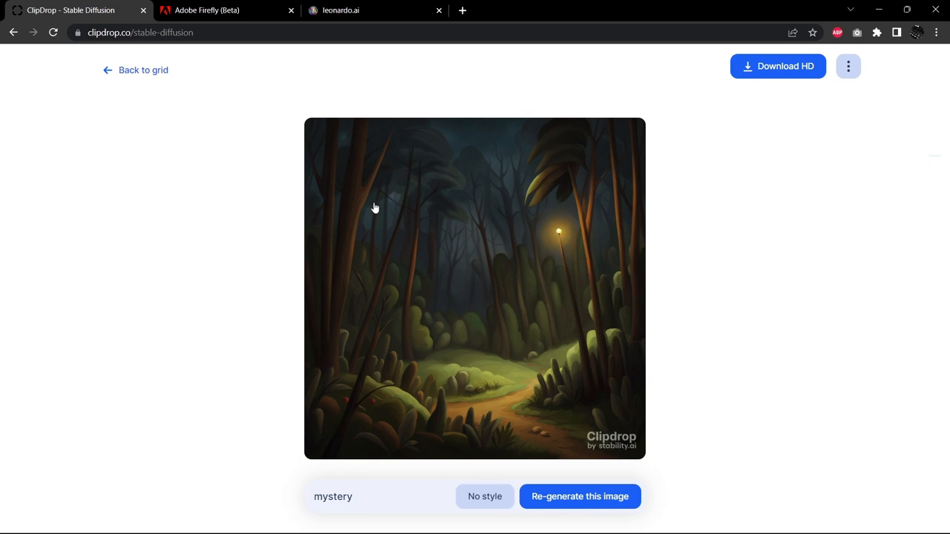
{"action": "mouse_move", "coordinate": [156, 77]}
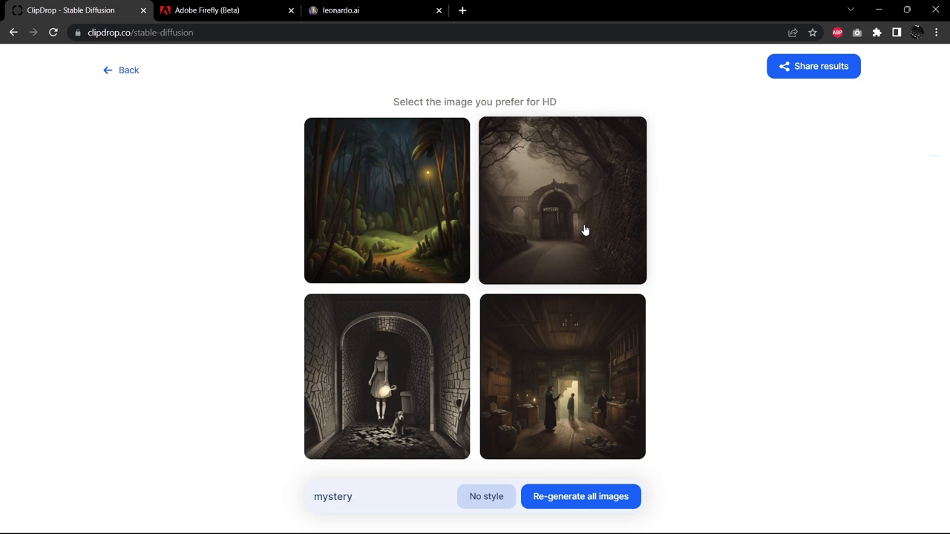
{"action": "left_click", "coordinate": [561, 215]}
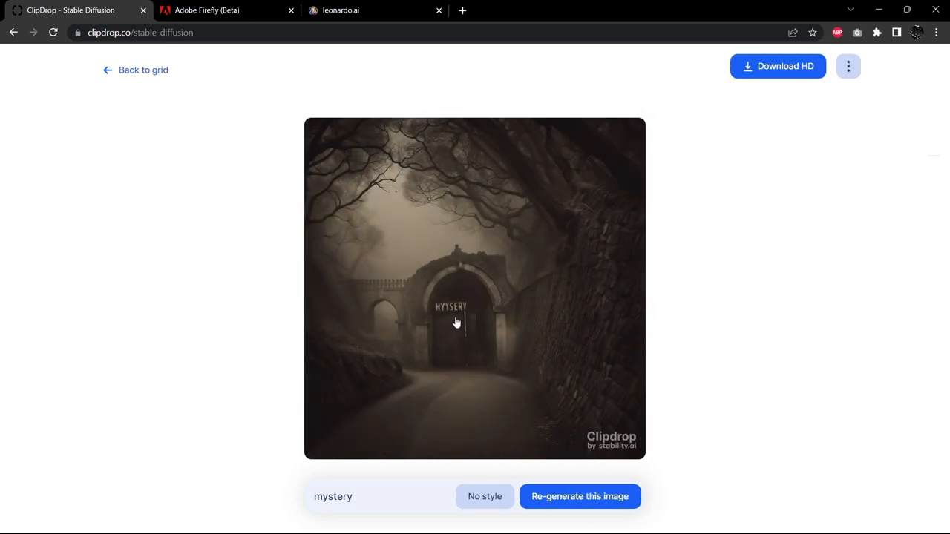
{"action": "mouse_move", "coordinate": [537, 253]}
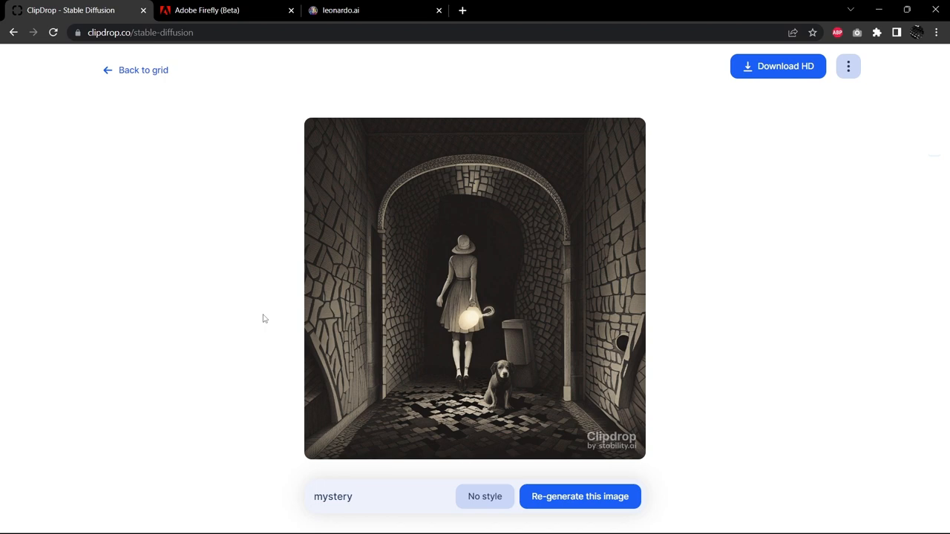
{"action": "mouse_move", "coordinate": [266, 265]}
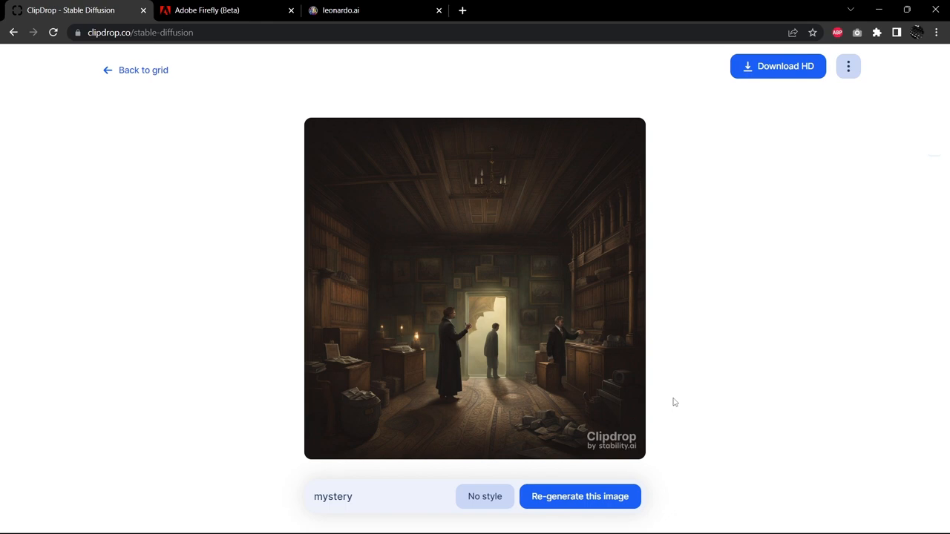
Generate Adobe Firefly 'mystery' images and view the carved-stone results enlarged.
{"action": "left_click", "coordinate": [223, 11]}
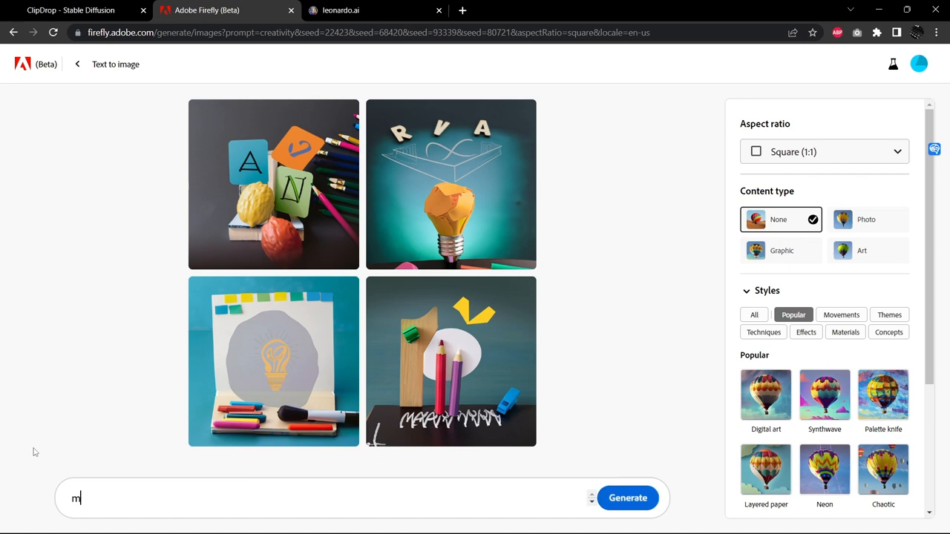
{"action": "left_click", "coordinate": [628, 498]}
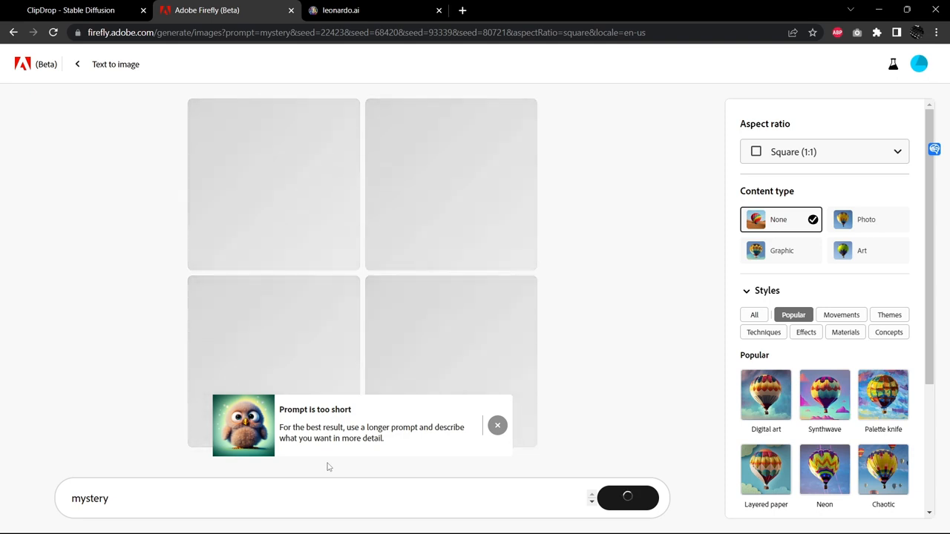
{"action": "left_click", "coordinate": [497, 426]}
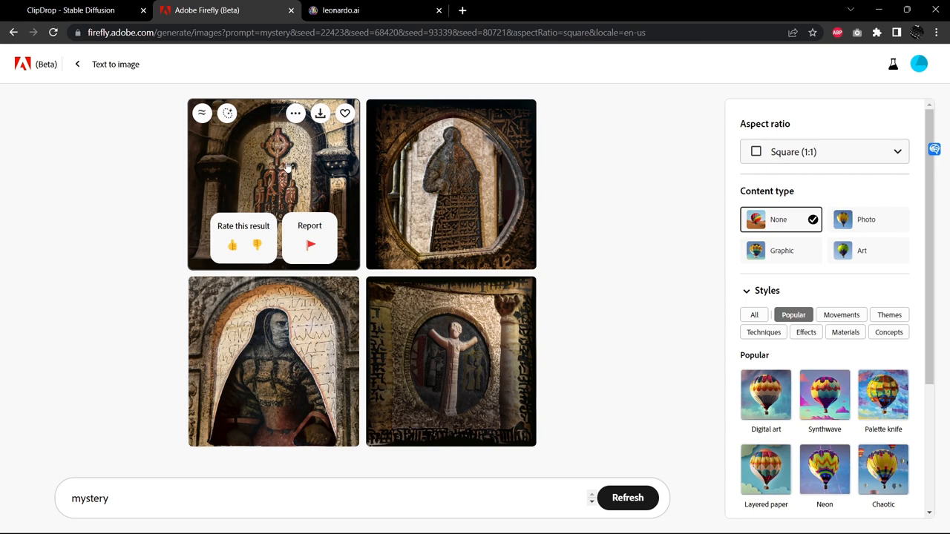
{"action": "left_click", "coordinate": [273, 184]}
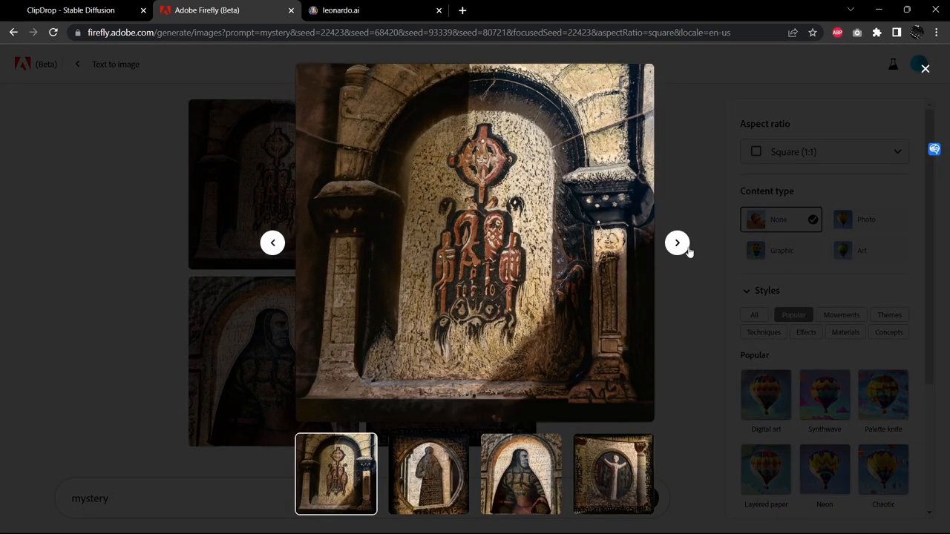
{"action": "left_click", "coordinate": [677, 243]}
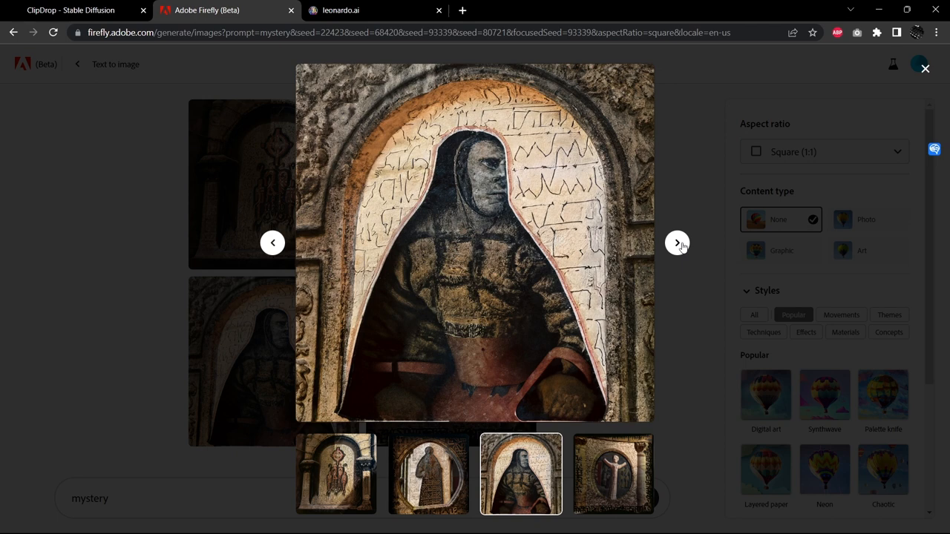
{"action": "left_click", "coordinate": [677, 243]}
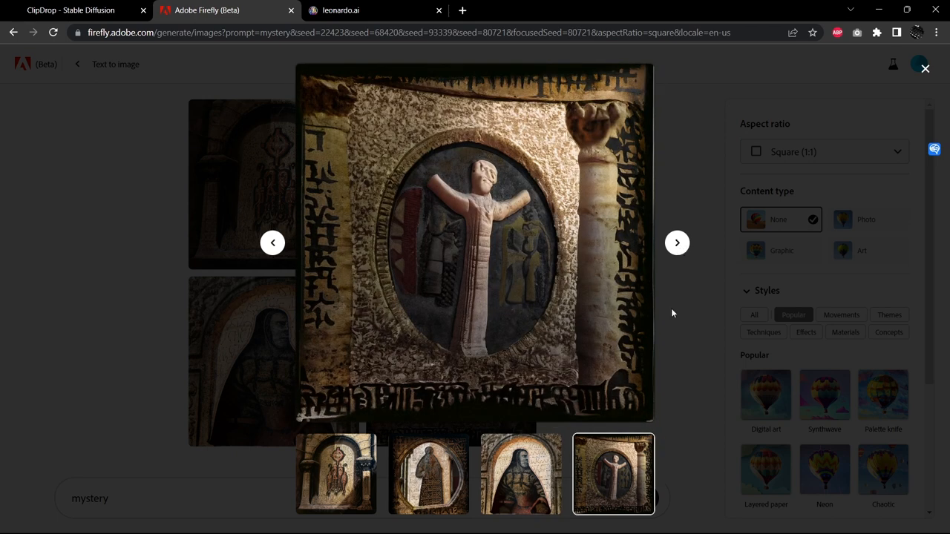
Close the viewer and refresh the mystery prompt twice, ending with stylized red-haired portraits.
{"action": "left_click", "coordinate": [925, 67]}
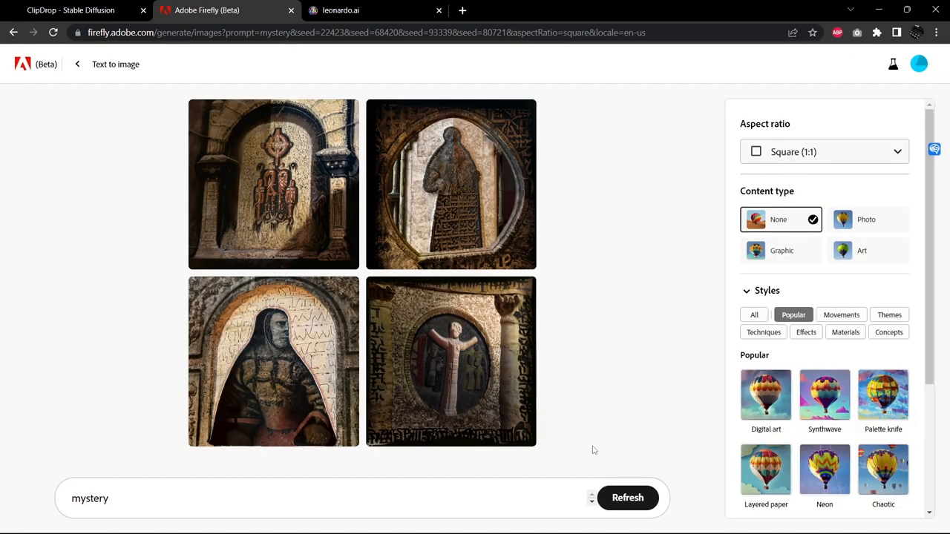
{"action": "left_click", "coordinate": [627, 497]}
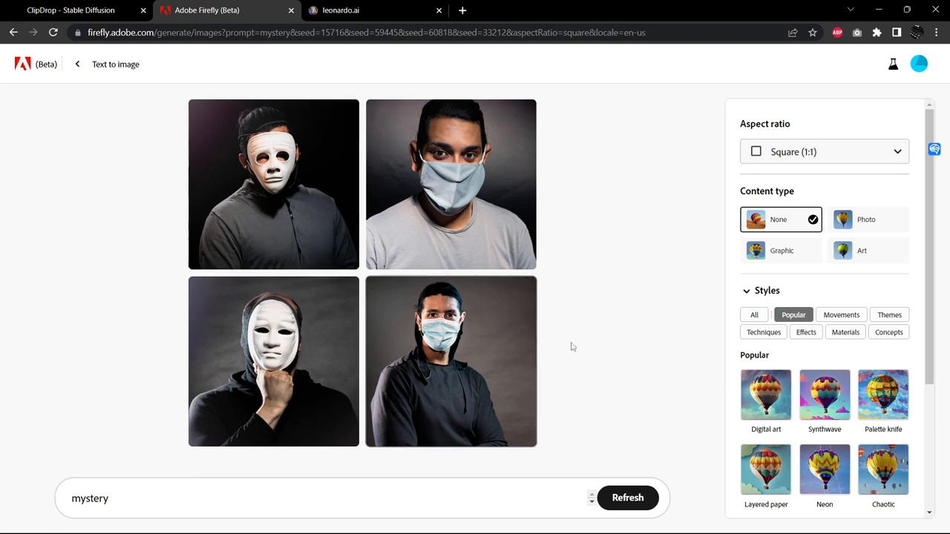
{"action": "mouse_move", "coordinate": [586, 326]}
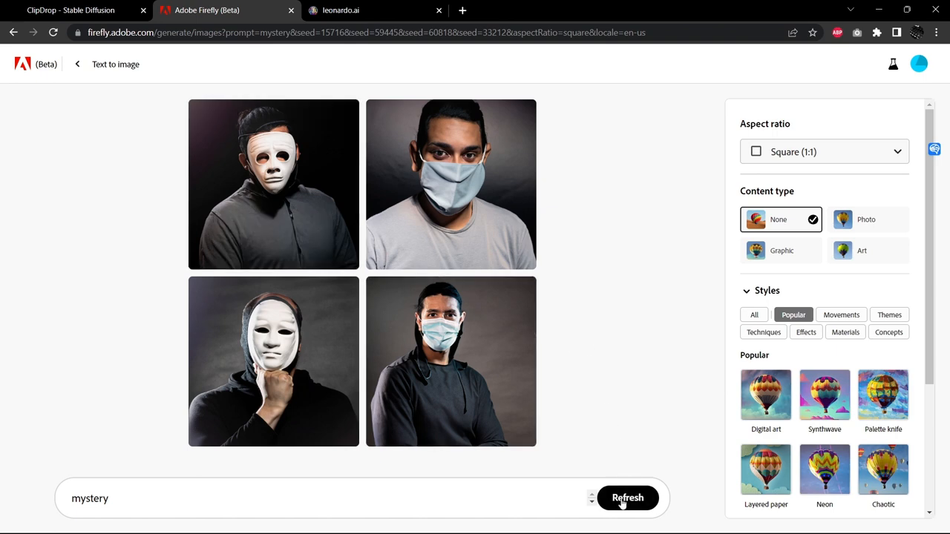
{"action": "left_click", "coordinate": [627, 498]}
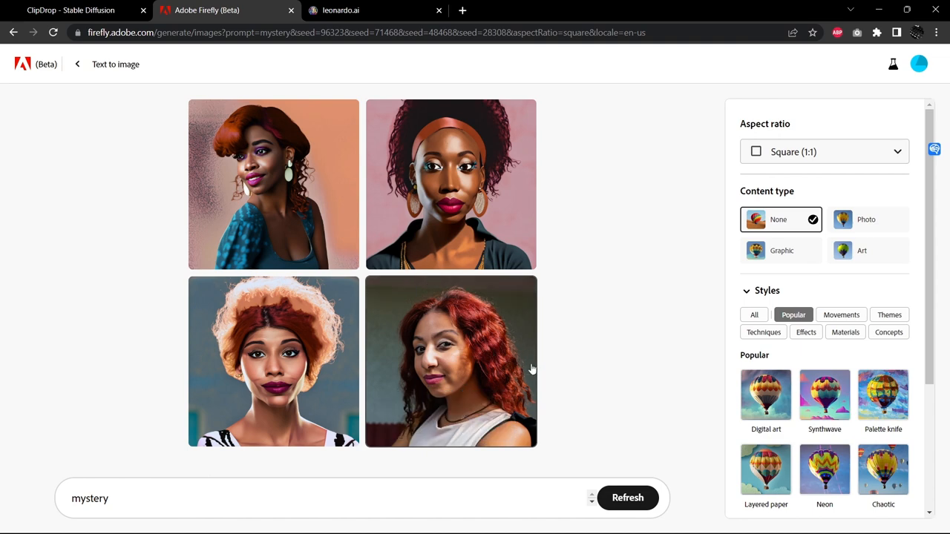
{"action": "mouse_move", "coordinate": [573, 374]}
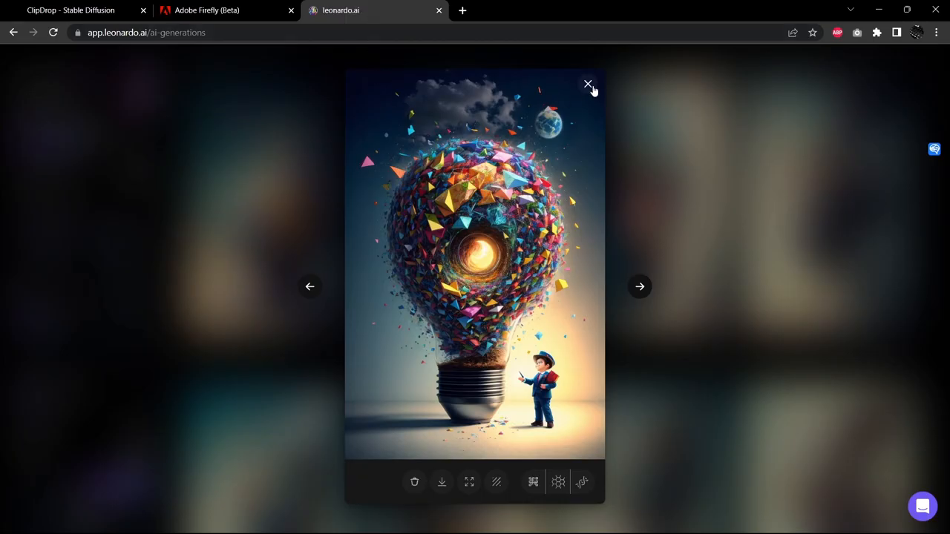
Close the creativity image, start the mystery prompt, and choose Absolute Reality v1.6.
{"action": "left_click", "coordinate": [588, 83]}
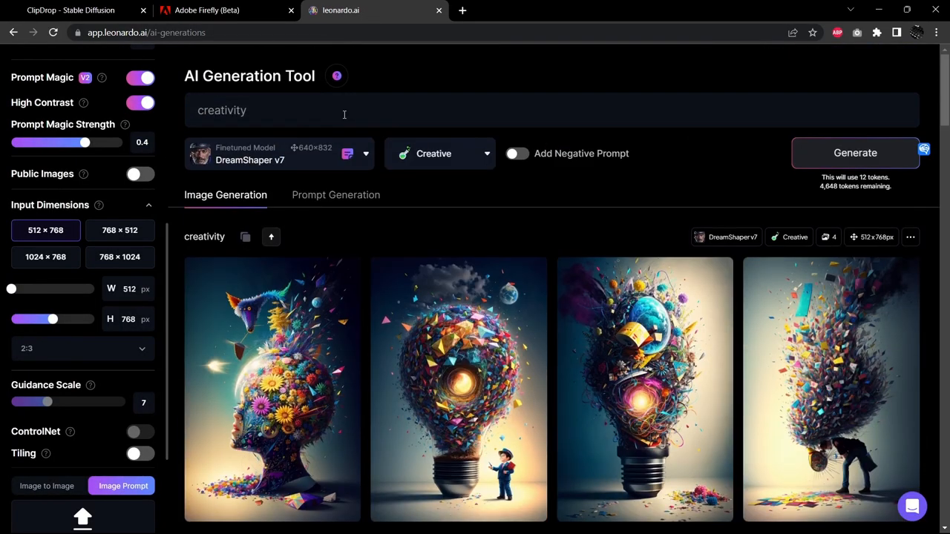
{"action": "type", "text": "mystery"}
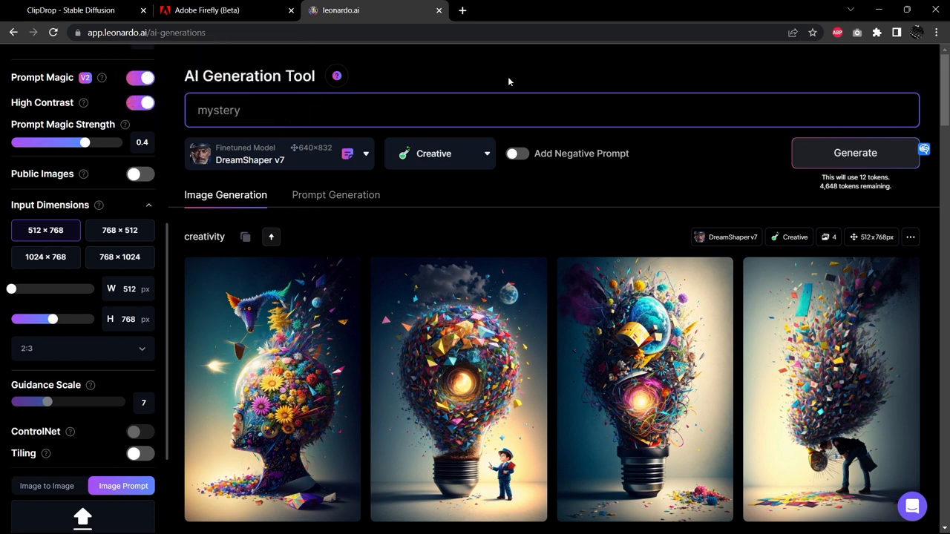
{"action": "left_click", "coordinate": [856, 153]}
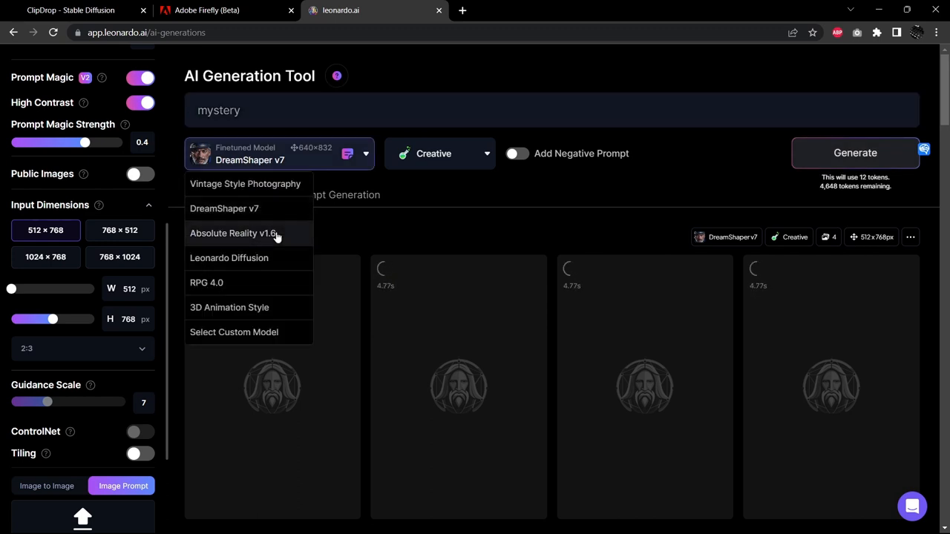
{"action": "left_click", "coordinate": [233, 233]}
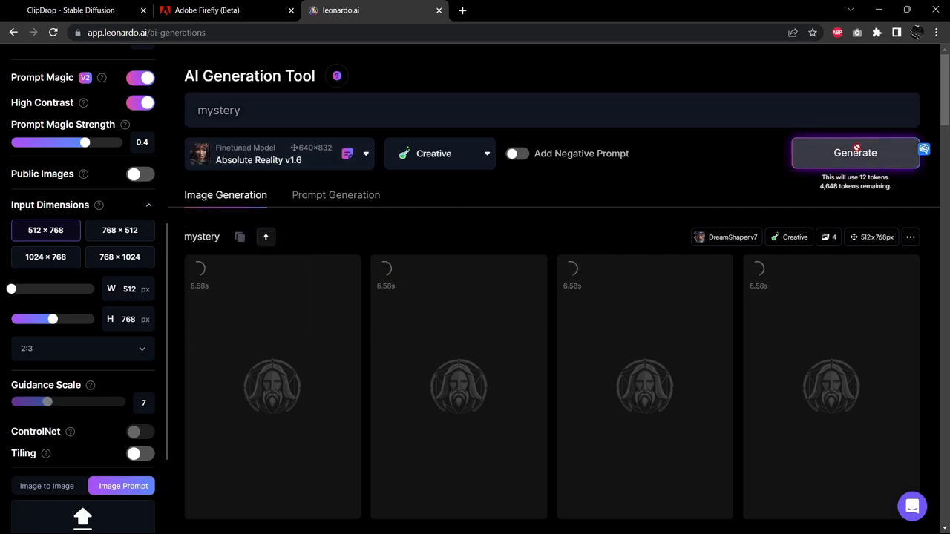
{"action": "scroll", "scroll_direction": "down", "scroll_amount": 3}
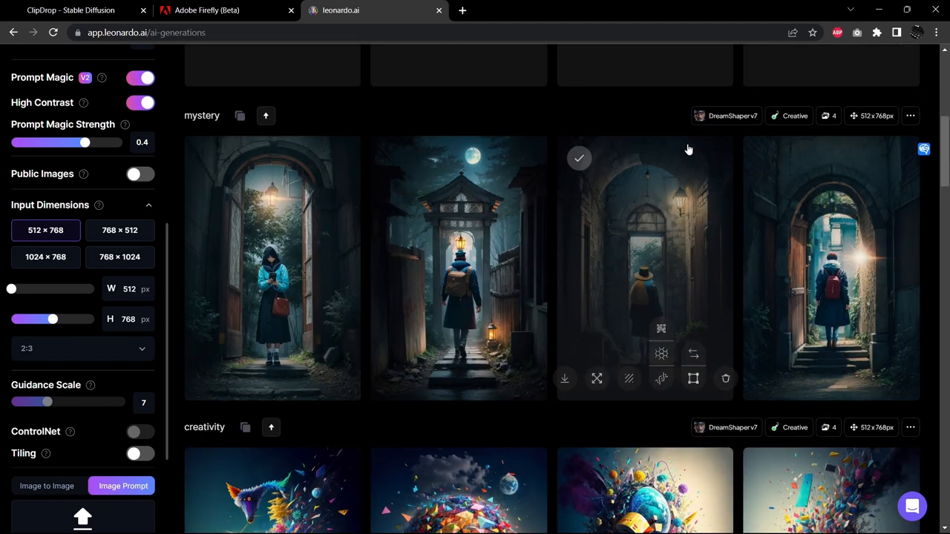
View each DreamShaper mystery image enlarged in turn, then close the viewer.
{"action": "left_click", "coordinate": [272, 267]}
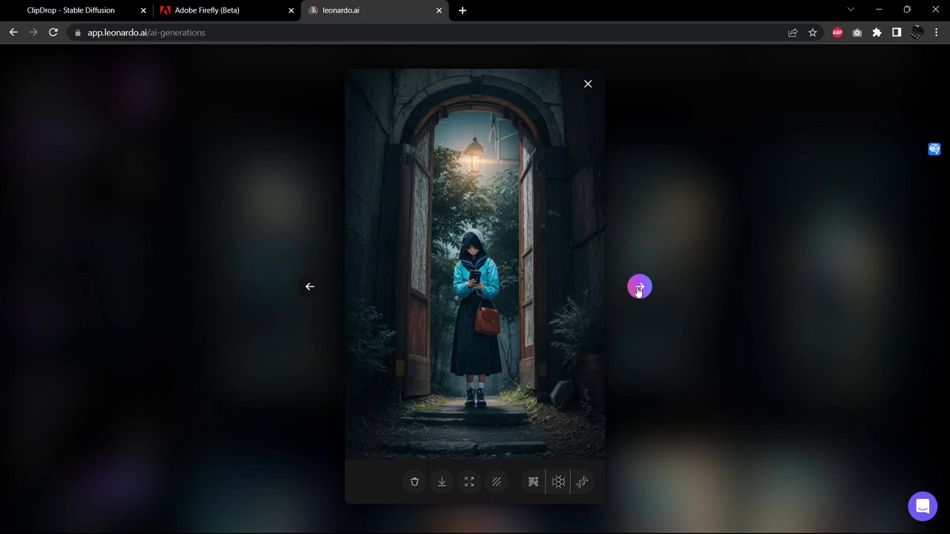
{"action": "left_click", "coordinate": [639, 286]}
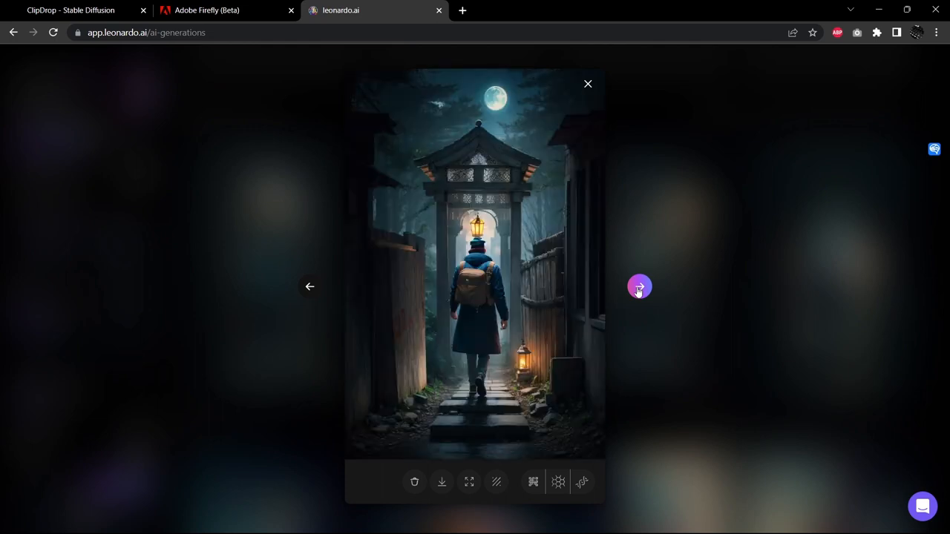
{"action": "left_click", "coordinate": [640, 286]}
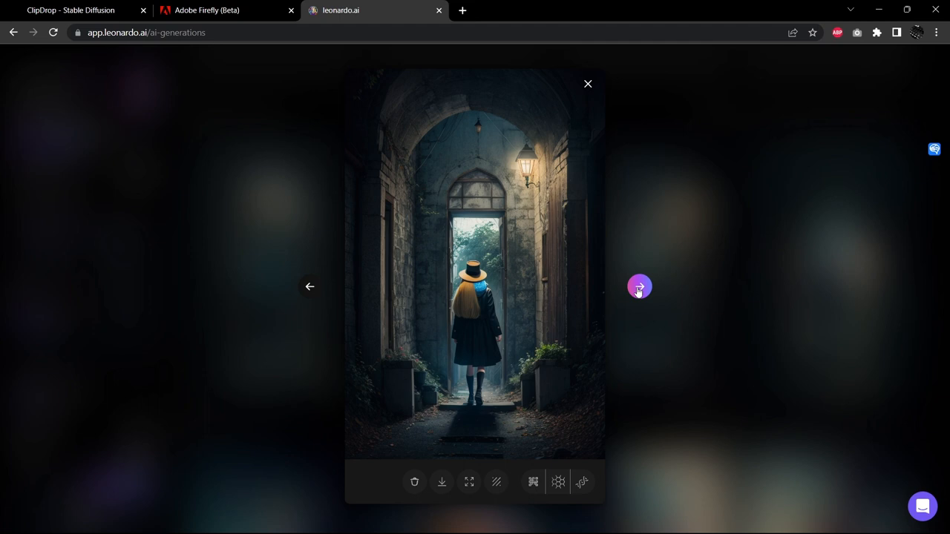
{"action": "left_click", "coordinate": [640, 286]}
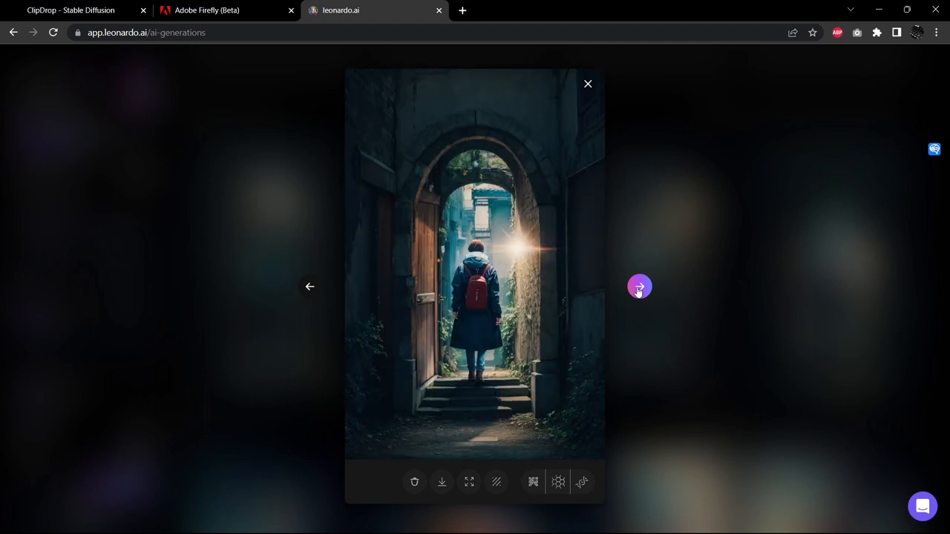
{"action": "left_click", "coordinate": [639, 286]}
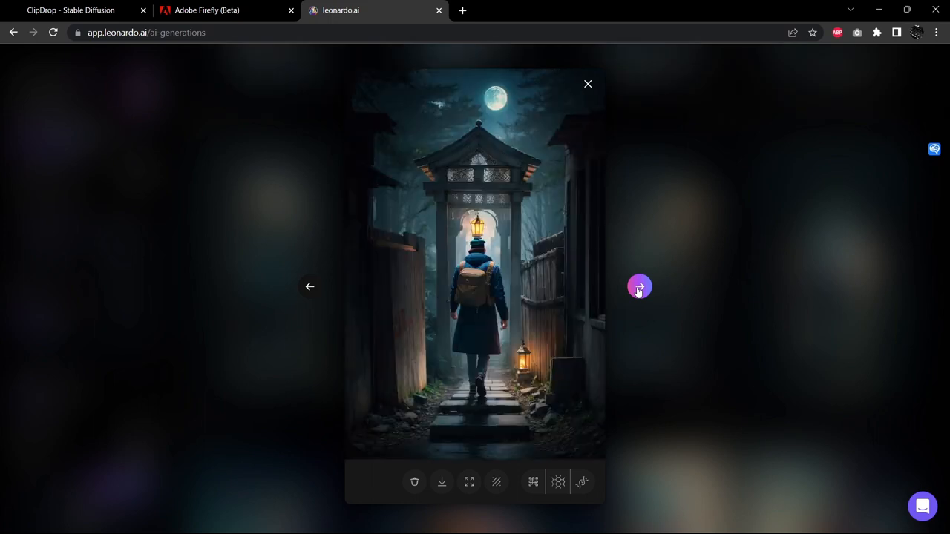
{"action": "left_click", "coordinate": [588, 83]}
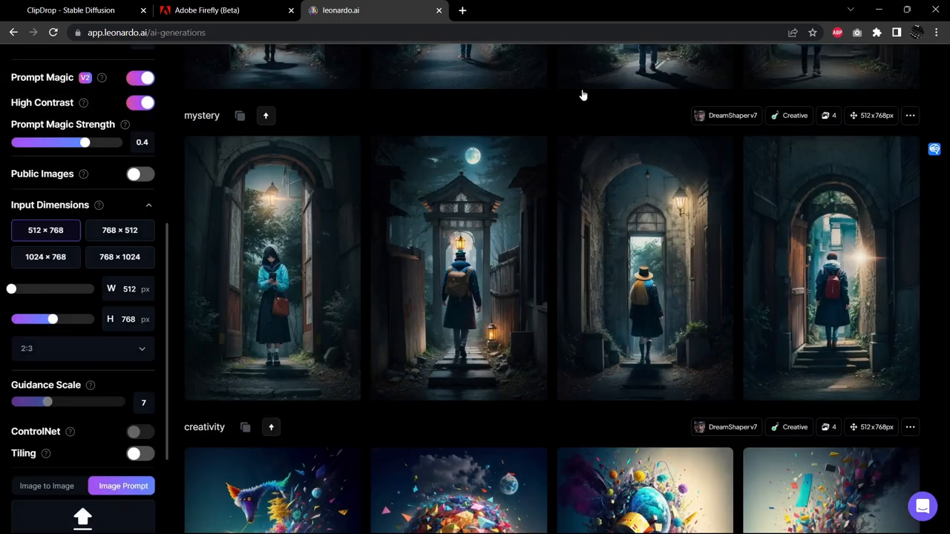
{"action": "left_click", "coordinate": [459, 267]}
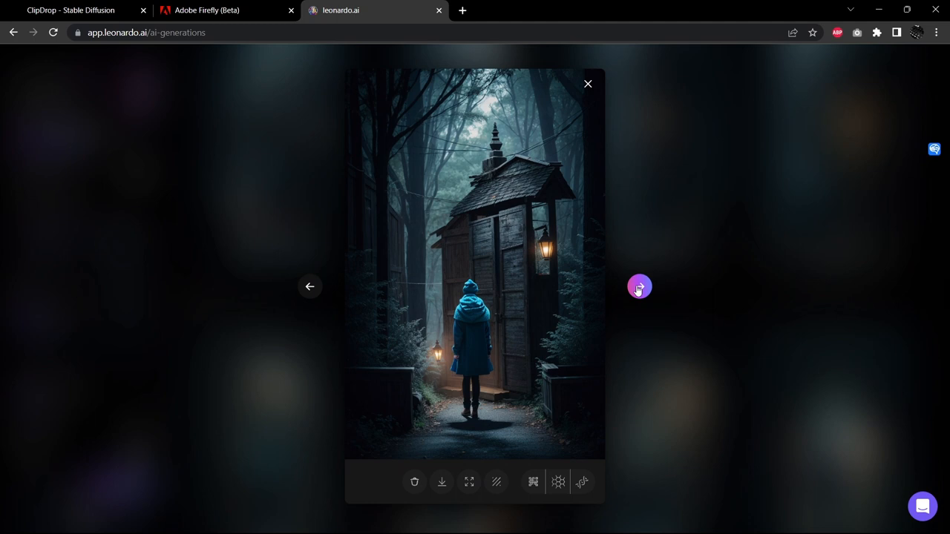
{"action": "mouse_move", "coordinate": [639, 286]}
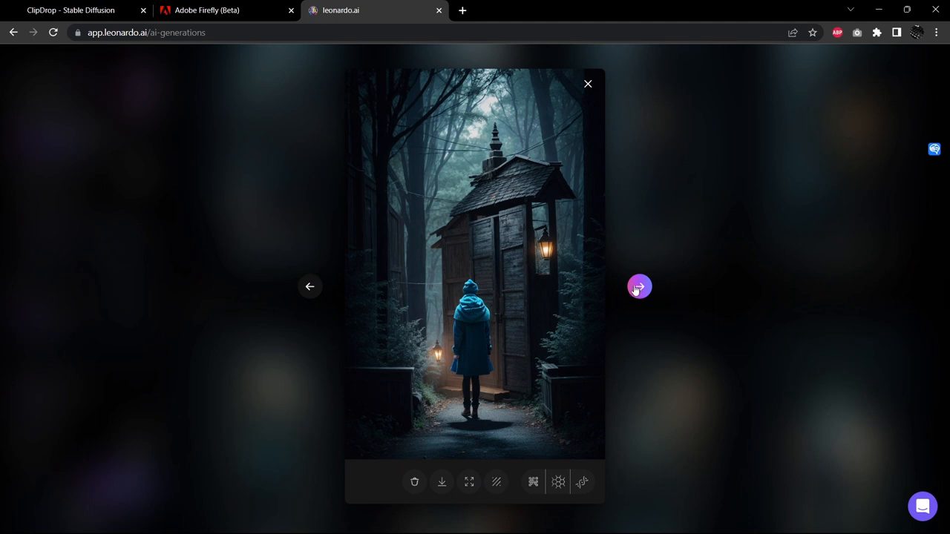
{"action": "left_click", "coordinate": [640, 287]}
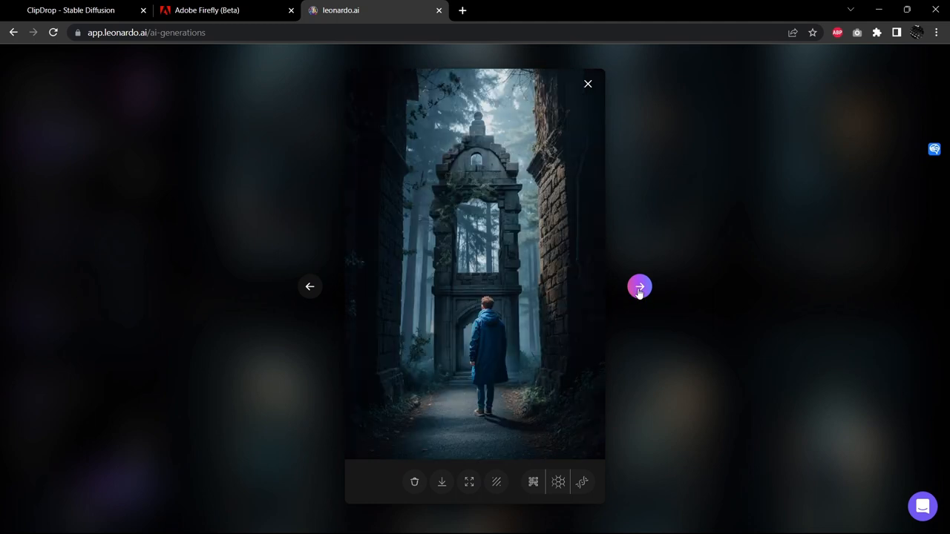
{"action": "left_click", "coordinate": [639, 286]}
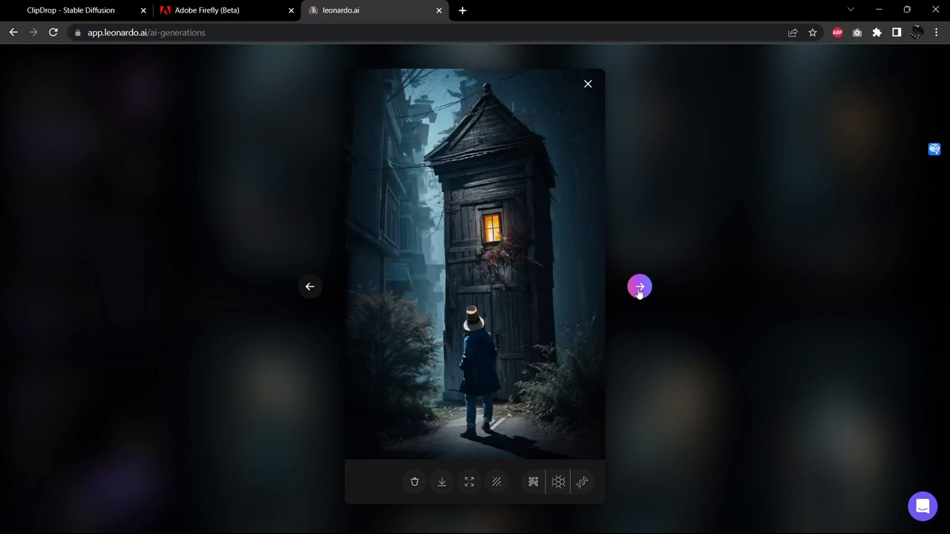
{"action": "left_click", "coordinate": [639, 287]}
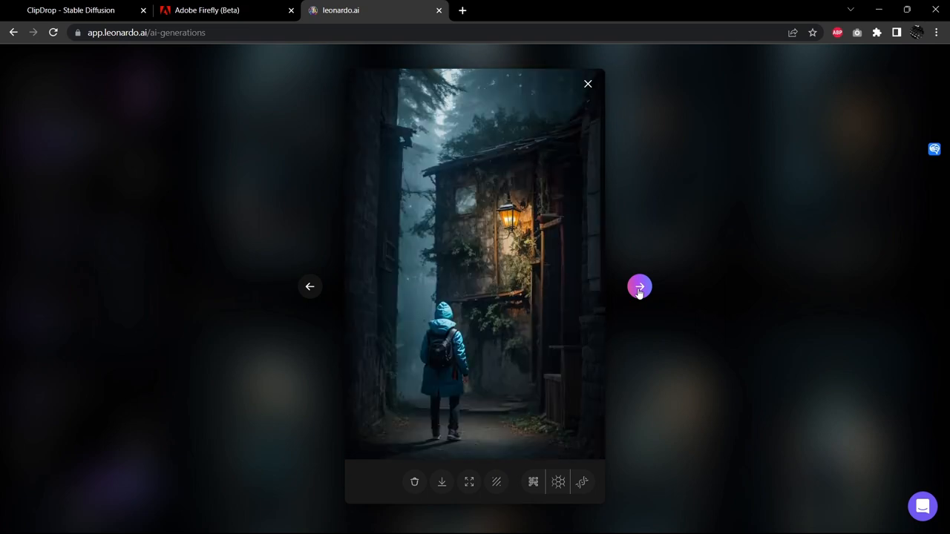
{"action": "left_click", "coordinate": [639, 286]}
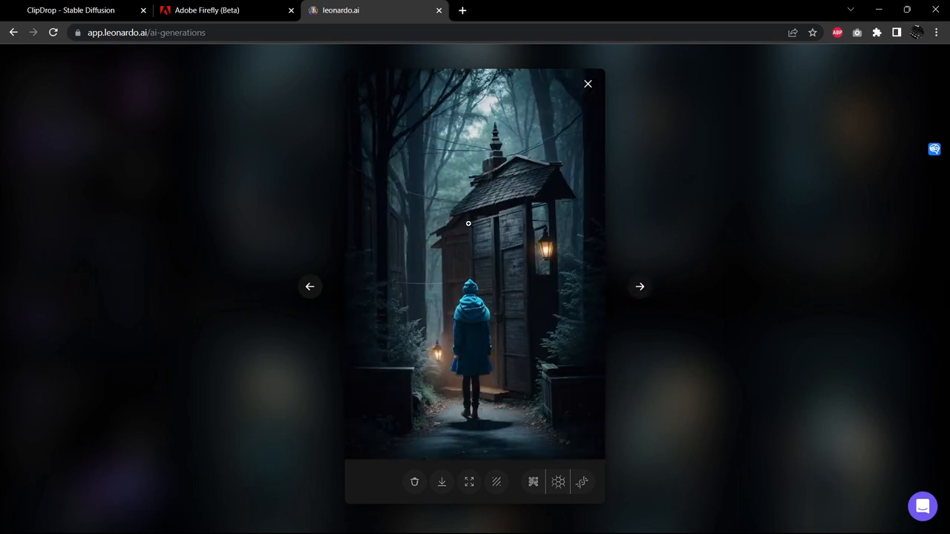
{"action": "left_click", "coordinate": [640, 286]}
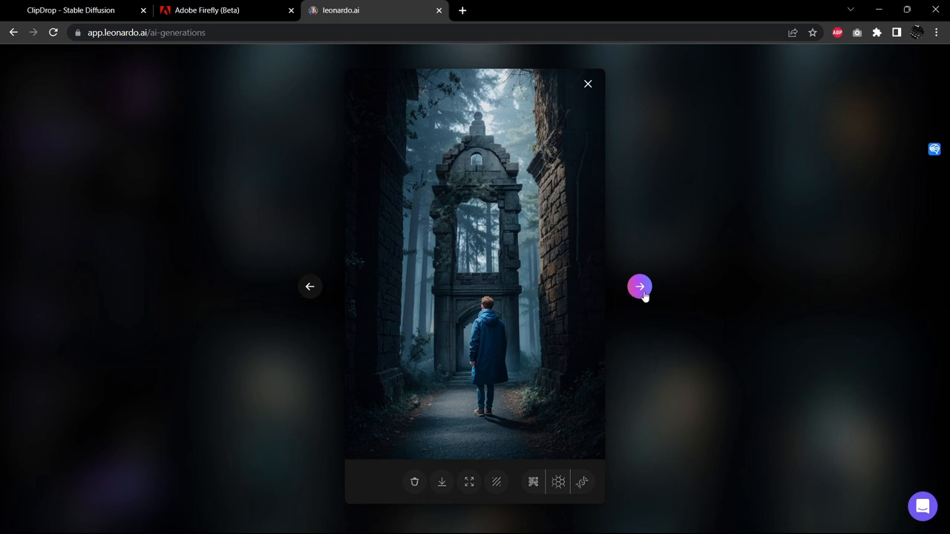
{"action": "left_click", "coordinate": [639, 287]}
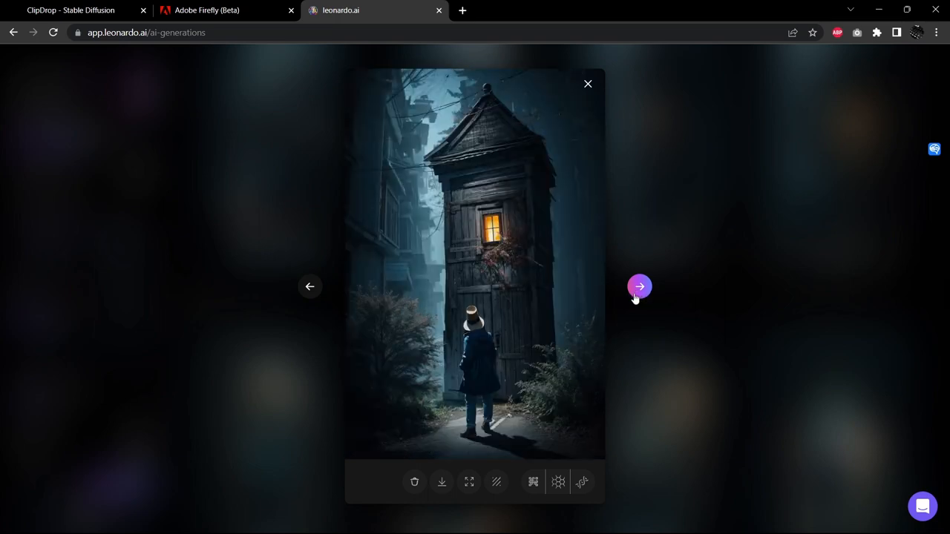
{"action": "left_click", "coordinate": [587, 83]}
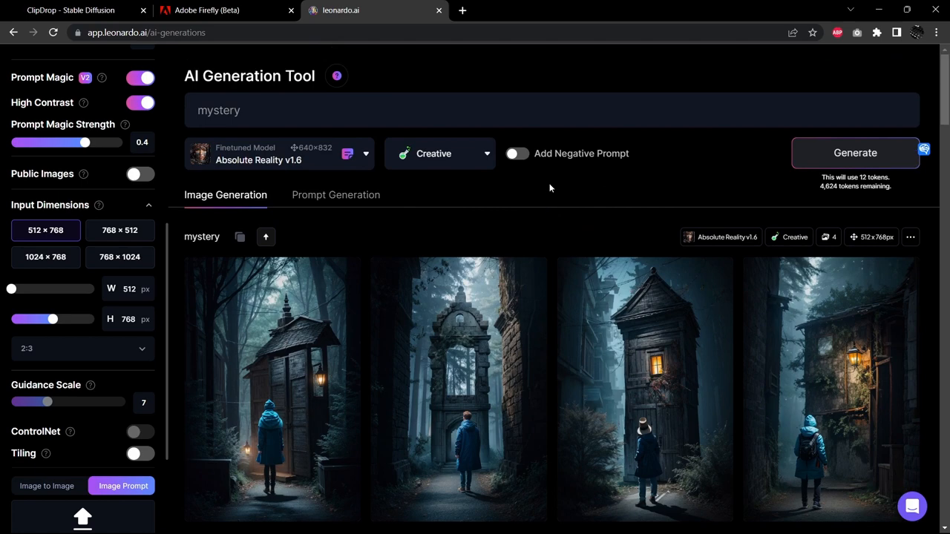
Send the BlueWillow /imagine command with the prompt 'mystery' in premium-10.
{"action": "key", "text": "alt+tab"}
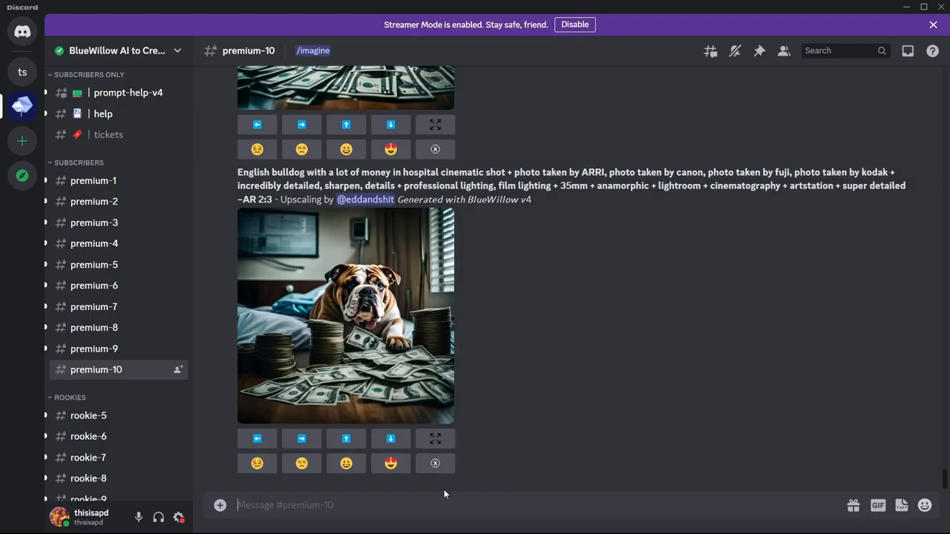
{"action": "type", "text": "/imagine prompt mys"}
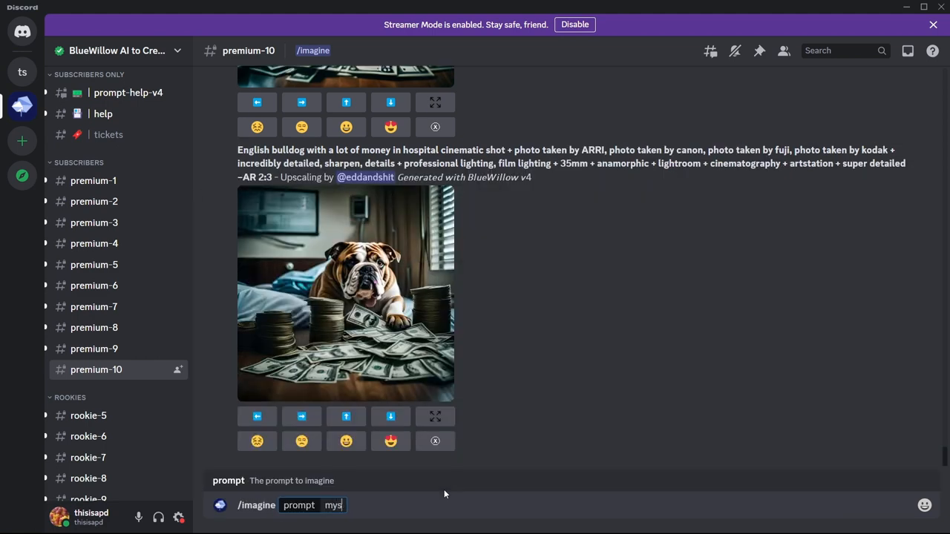
{"action": "key", "text": "Enter"}
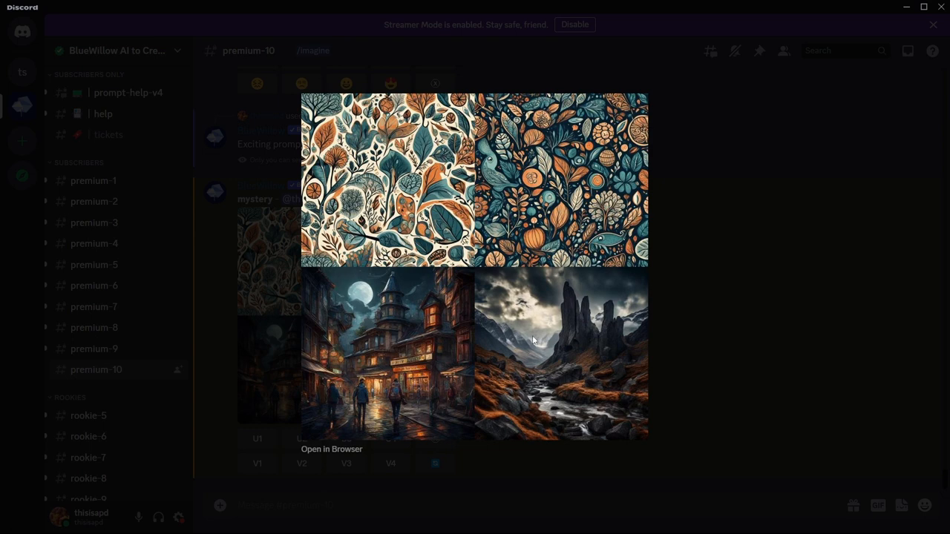
{"action": "mouse_move", "coordinate": [620, 397]}
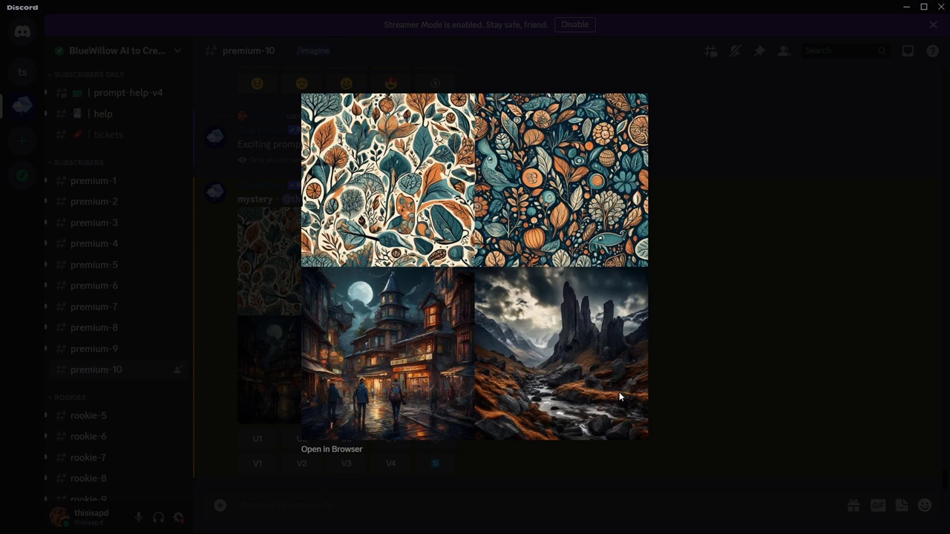
{"action": "mouse_move", "coordinate": [387, 320]}
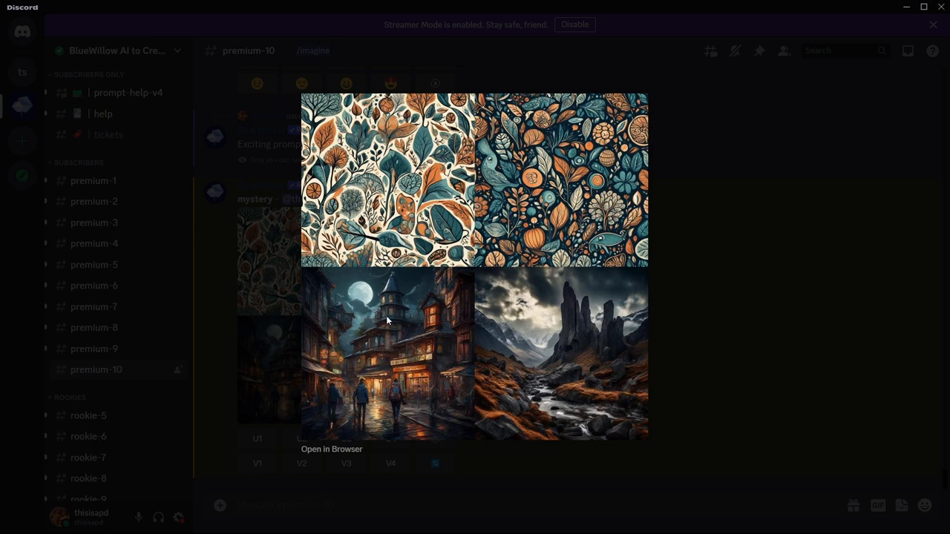
{"action": "mouse_move", "coordinate": [342, 399]}
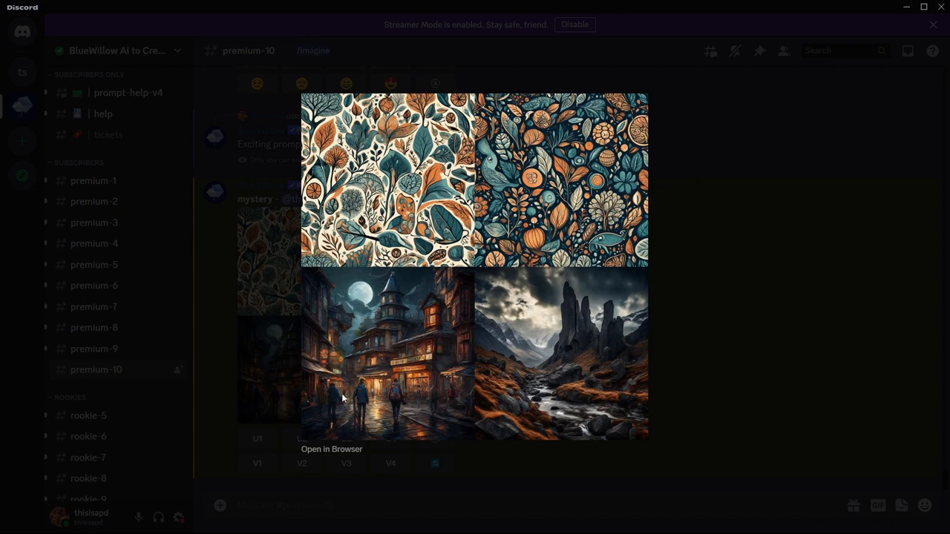
{"action": "mouse_move", "coordinate": [495, 462]}
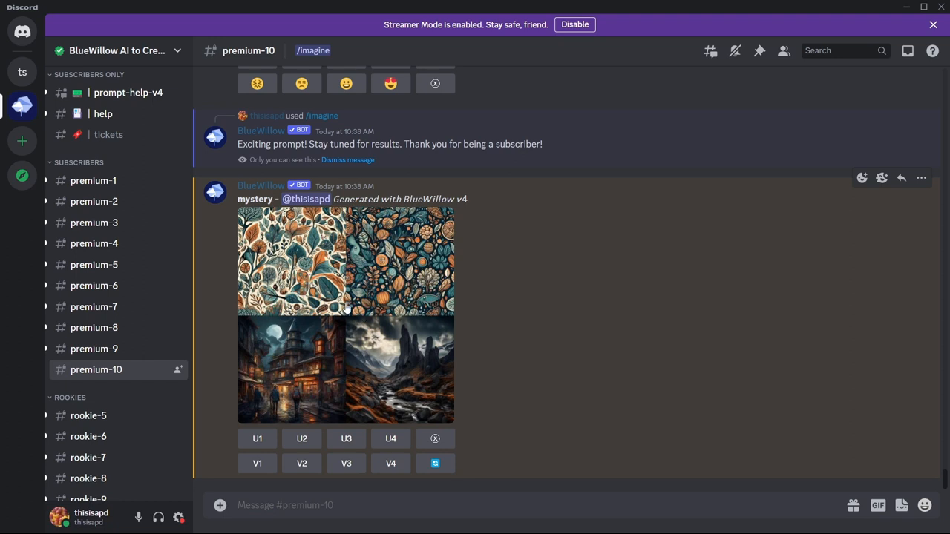
{"action": "mouse_move", "coordinate": [406, 275]}
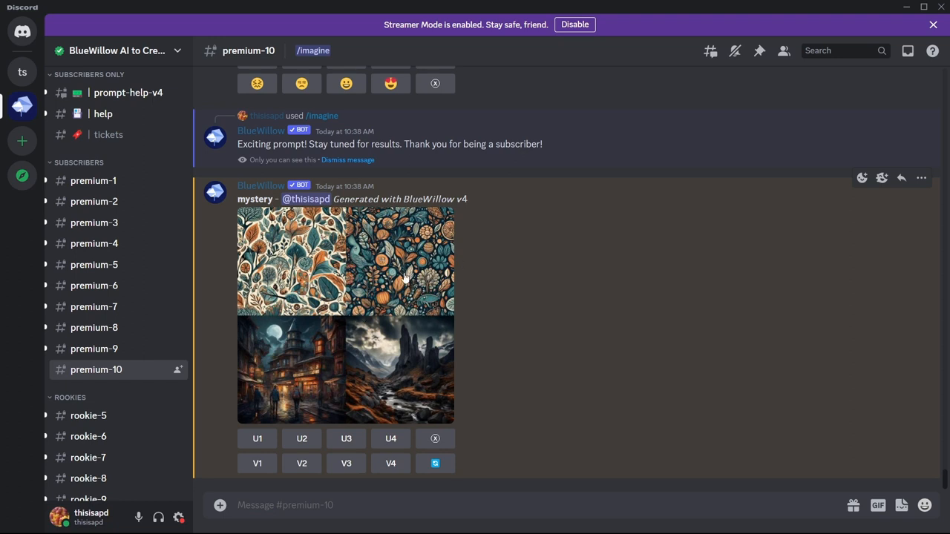
{"action": "mouse_move", "coordinate": [349, 277]}
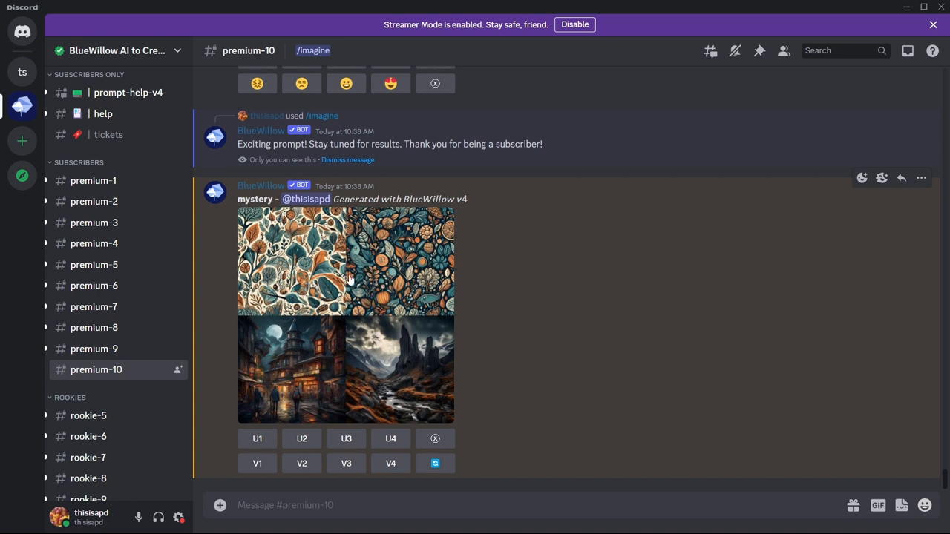
Request V4 variations of the rocky mountain stream image and scroll to the results.
{"action": "left_click", "coordinate": [390, 463]}
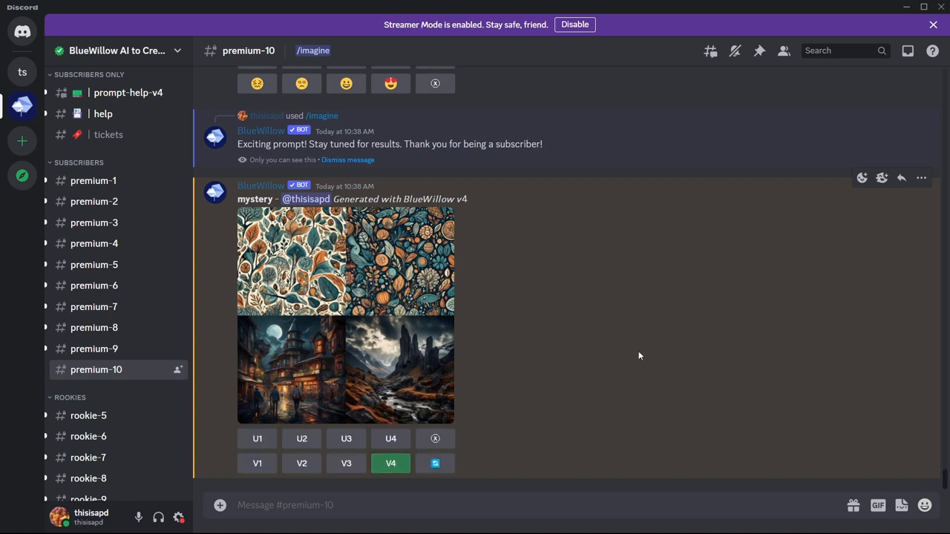
{"action": "mouse_move", "coordinate": [634, 344]}
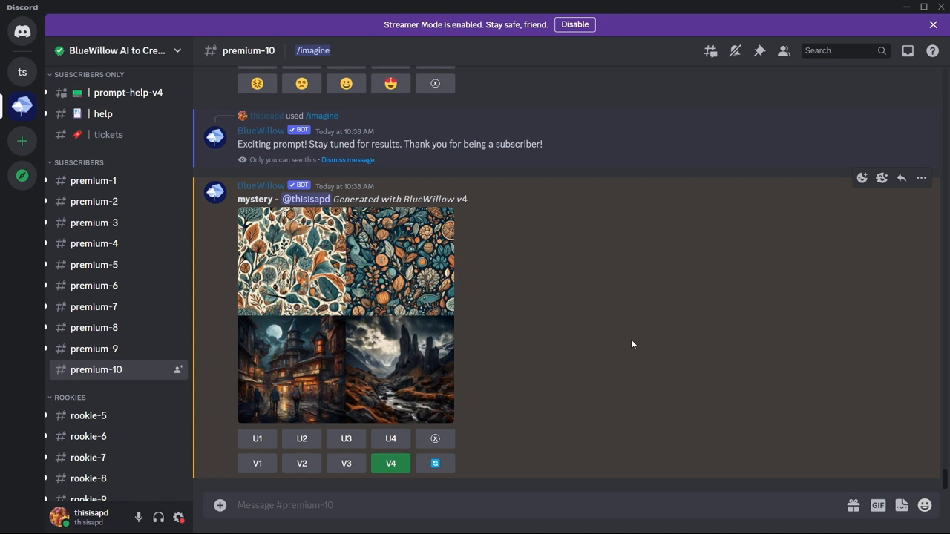
{"action": "left_click", "coordinate": [390, 463]}
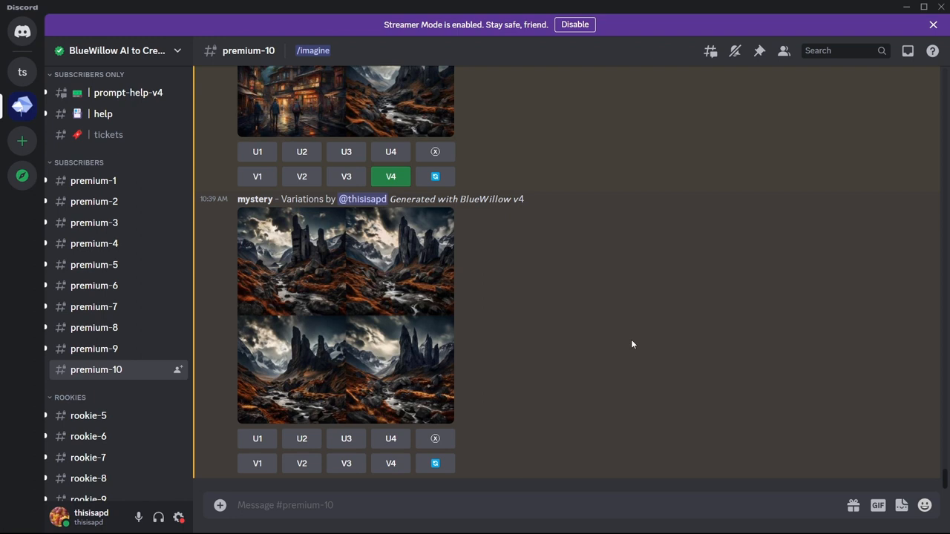
{"action": "scroll", "scroll_direction": "down", "scroll_amount": 3}
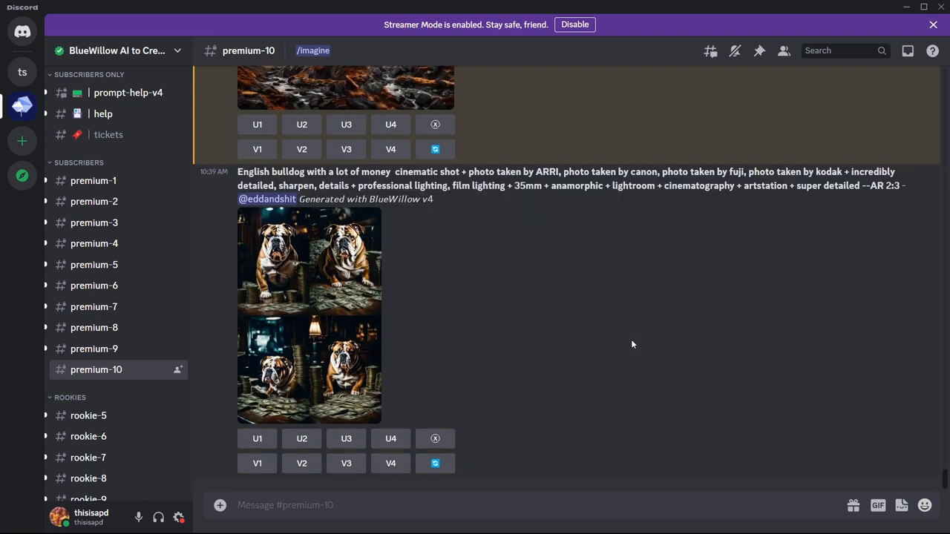